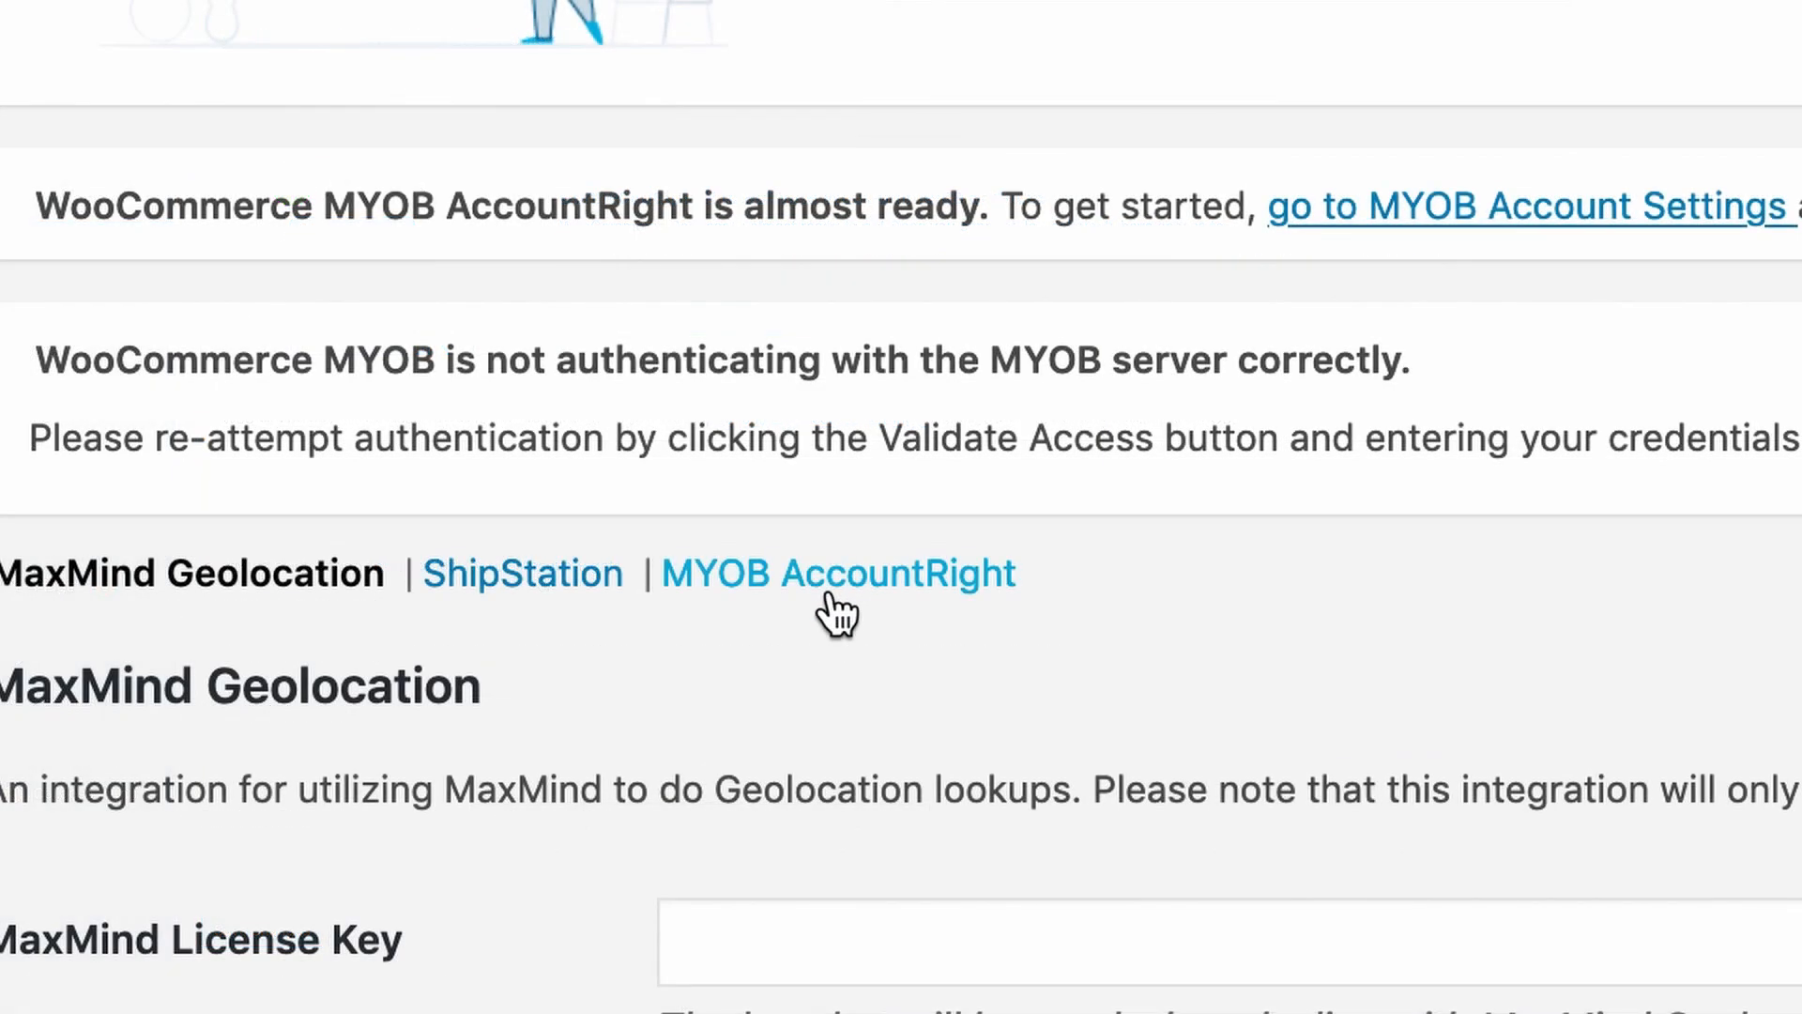
- Open the MYOB AccountRight integration settings and review the Validate Access and company file fields
click(837, 573)
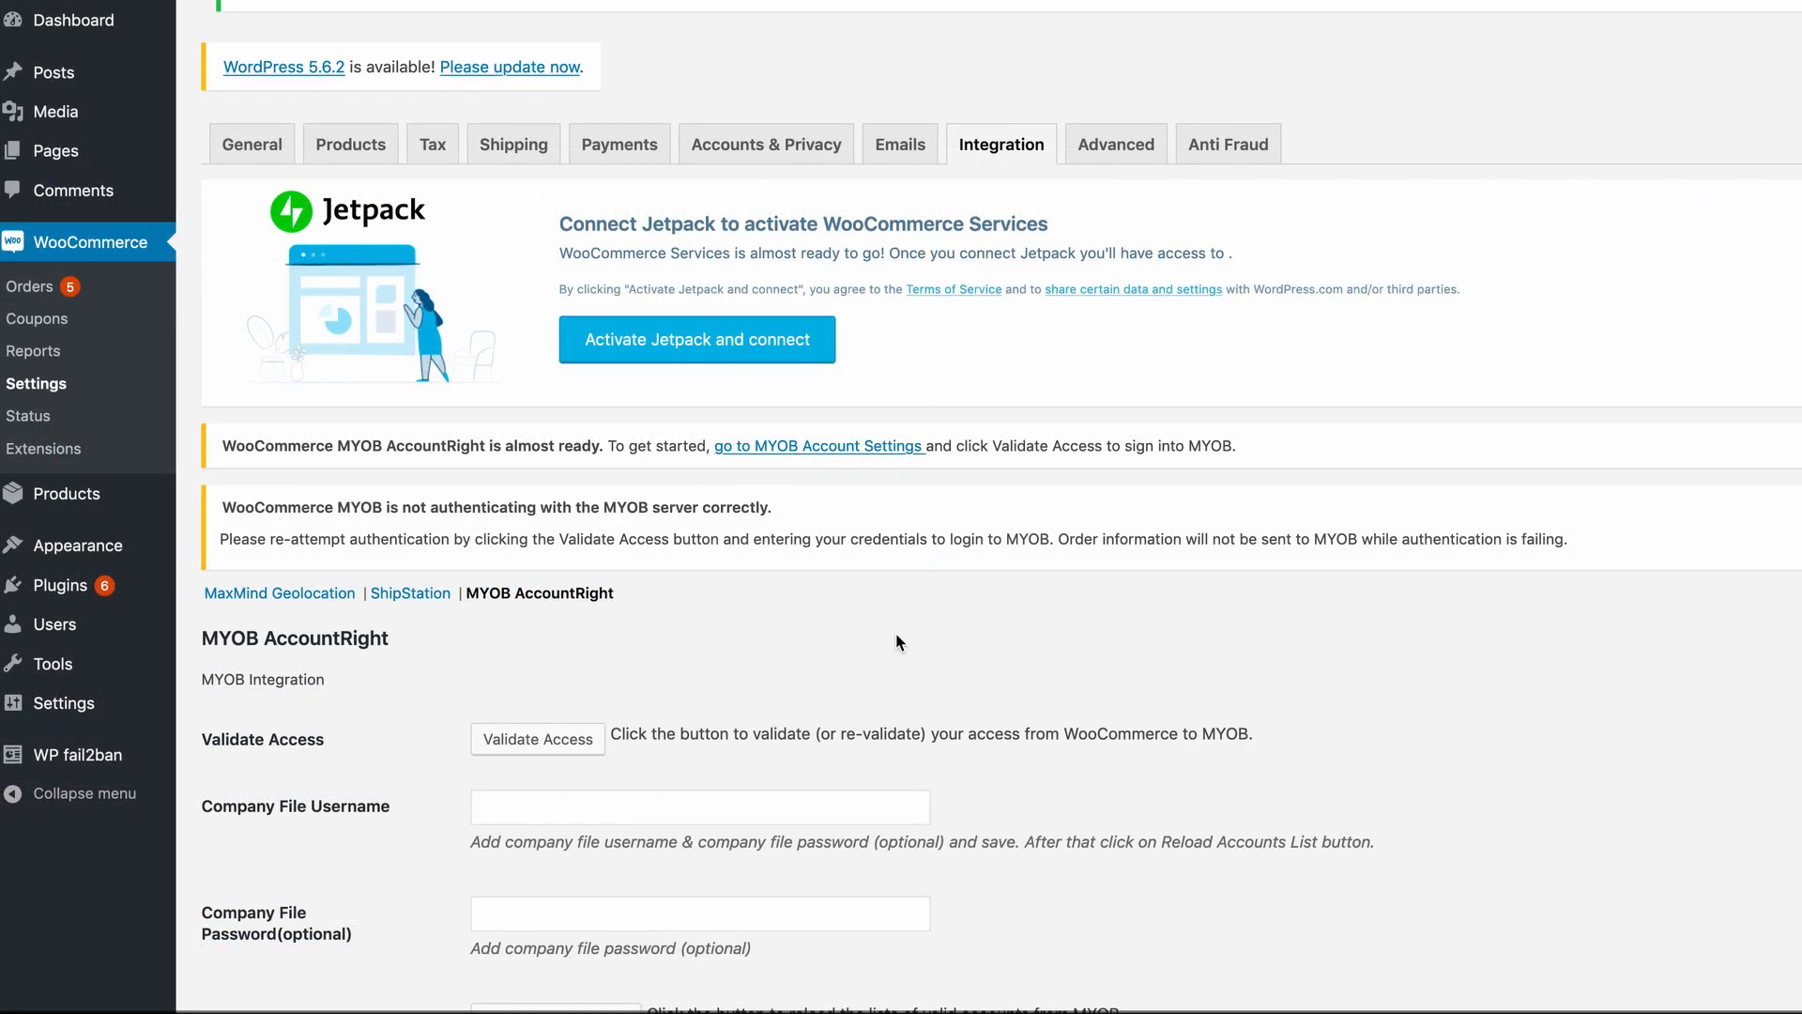
scroll(down, 3)
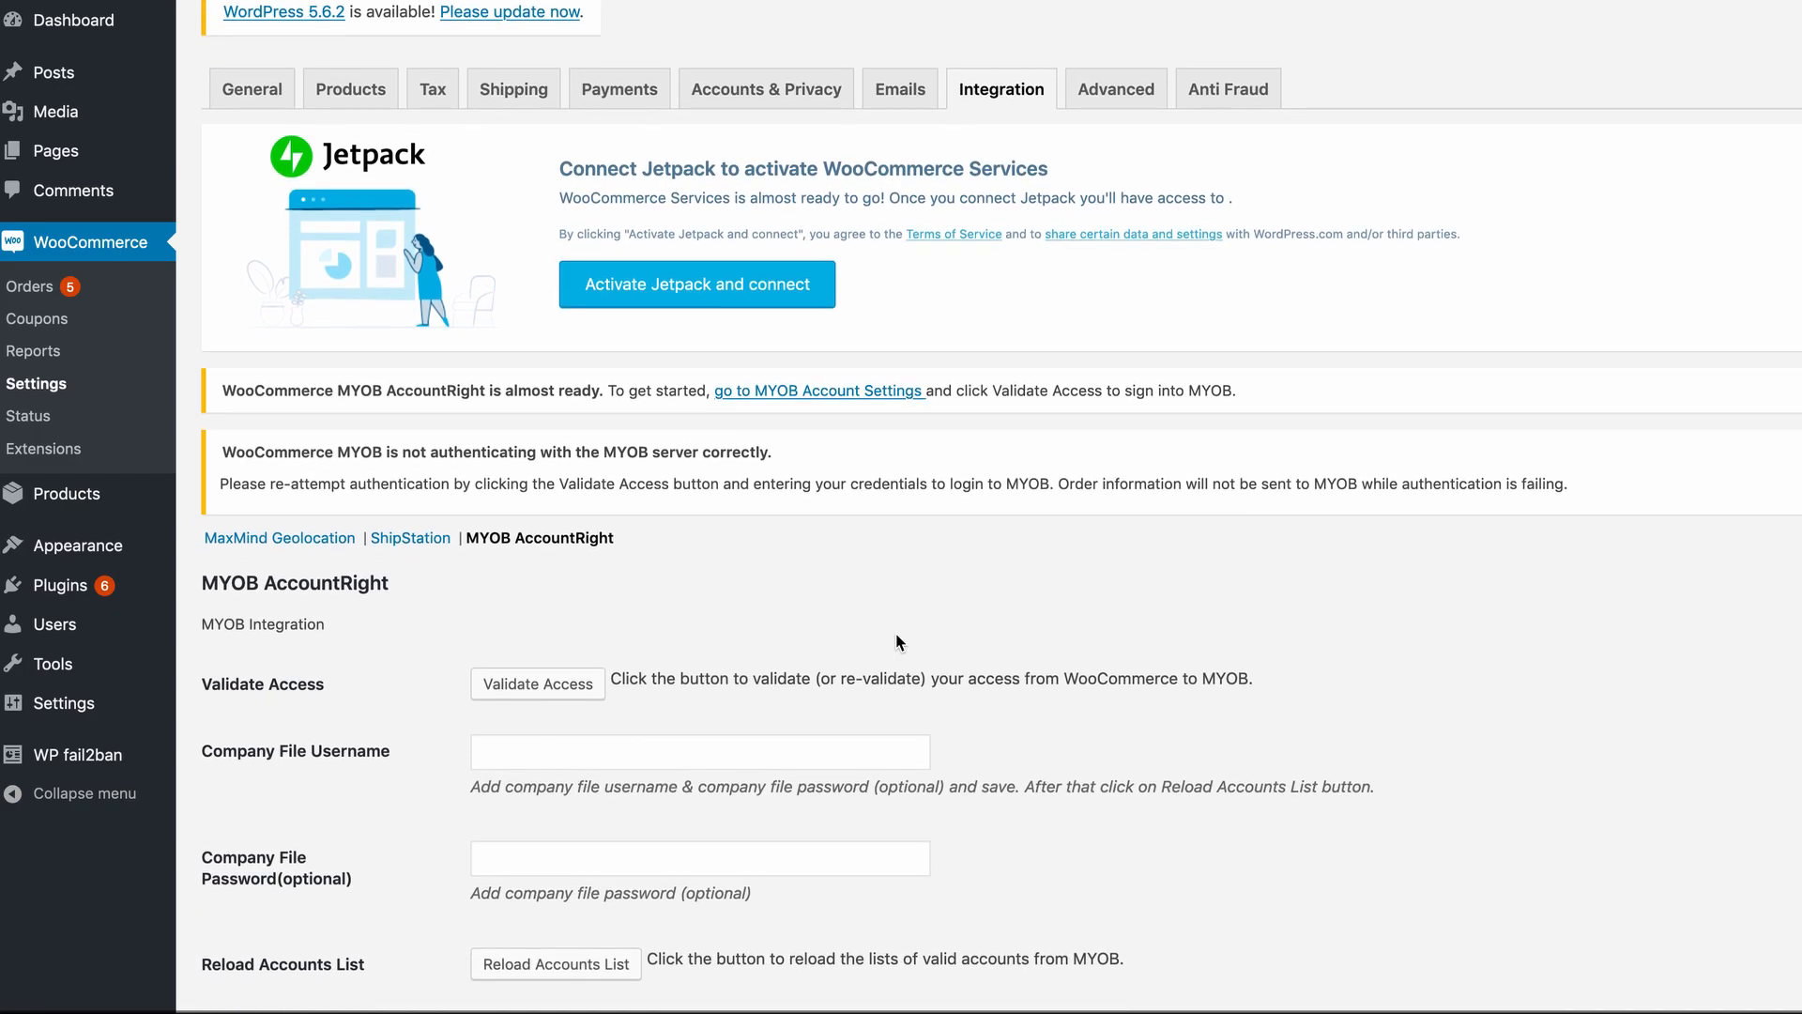
scroll(down, 3)
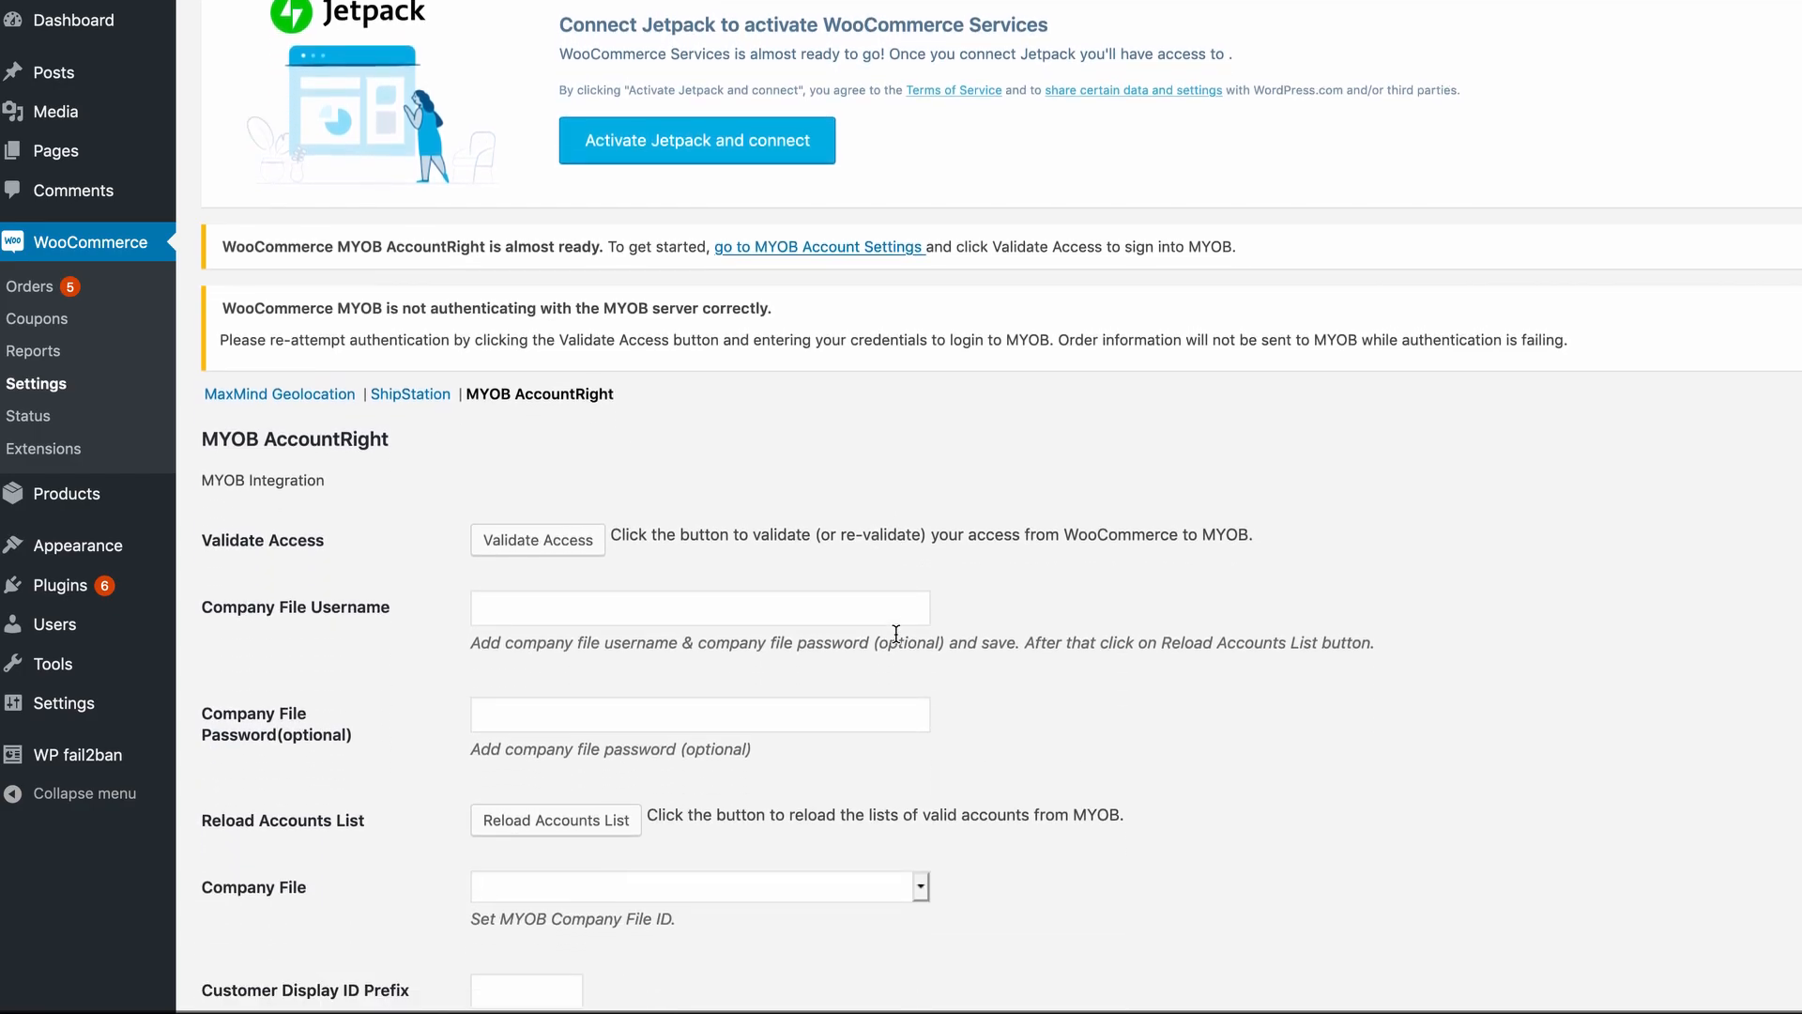
scroll(down, 3)
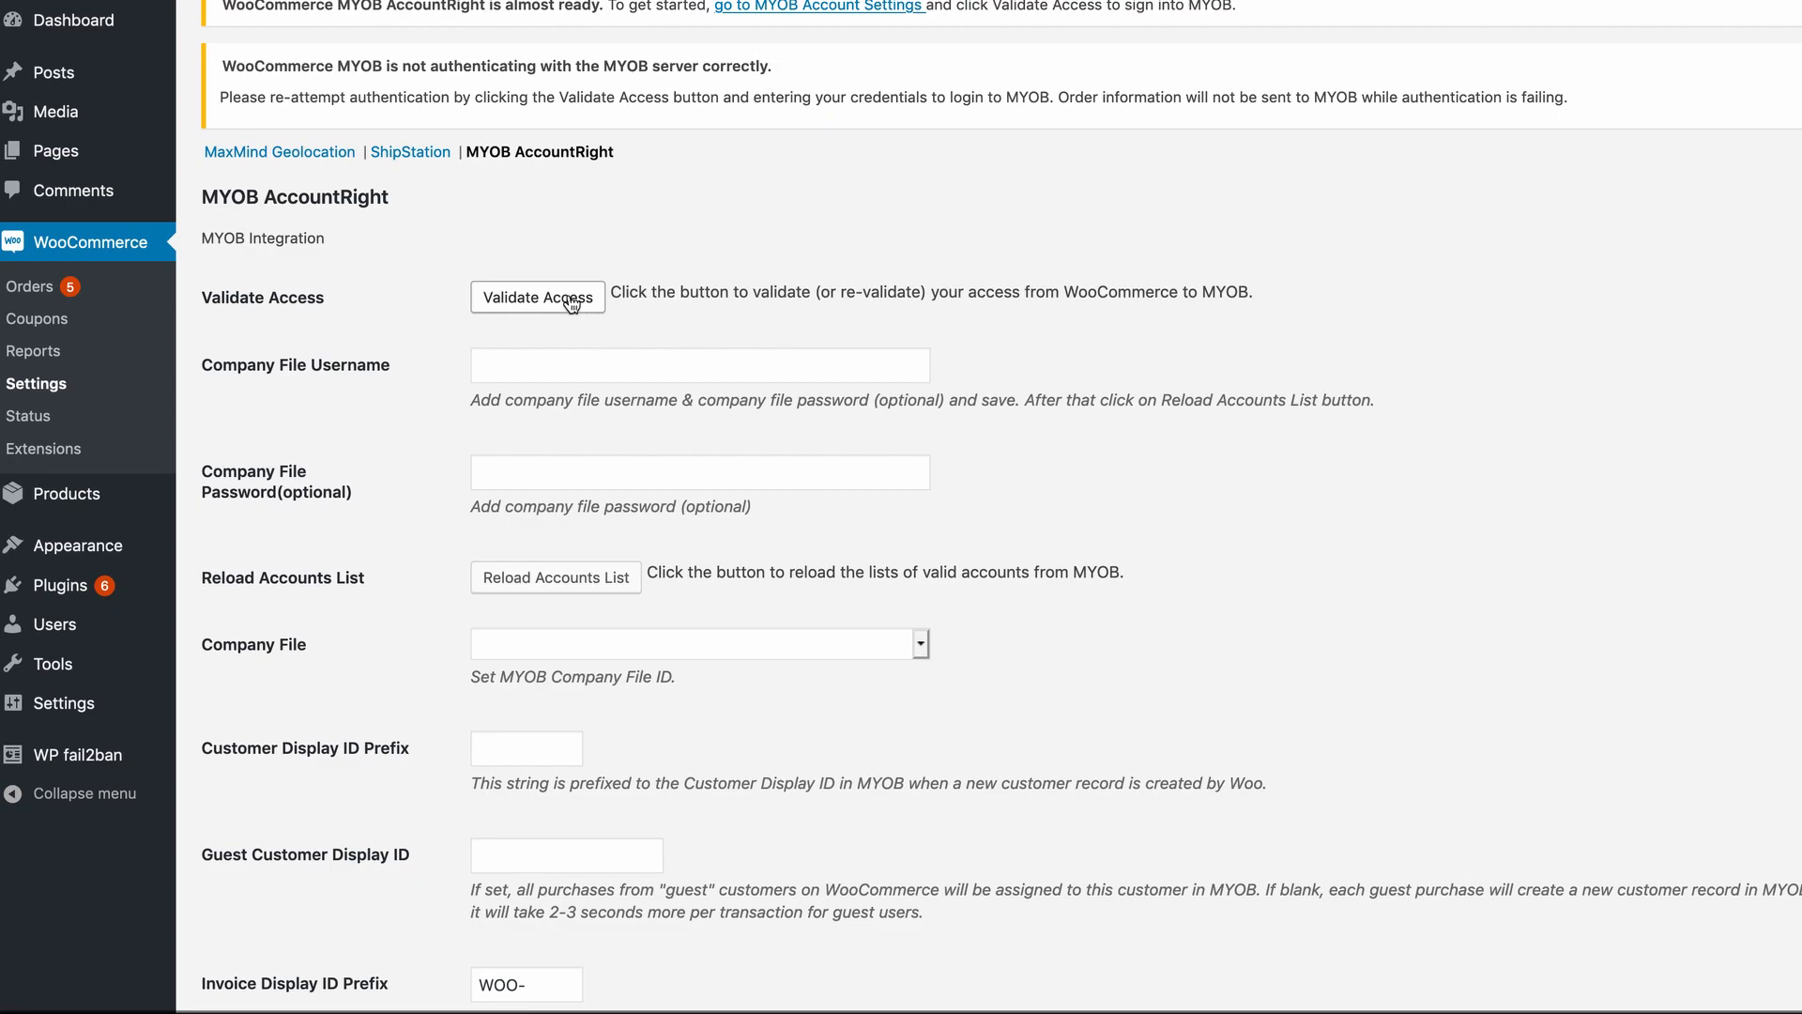
- Start Validate Access and enter the 'support' account email on the MYOB sign-in page
click(537, 297)
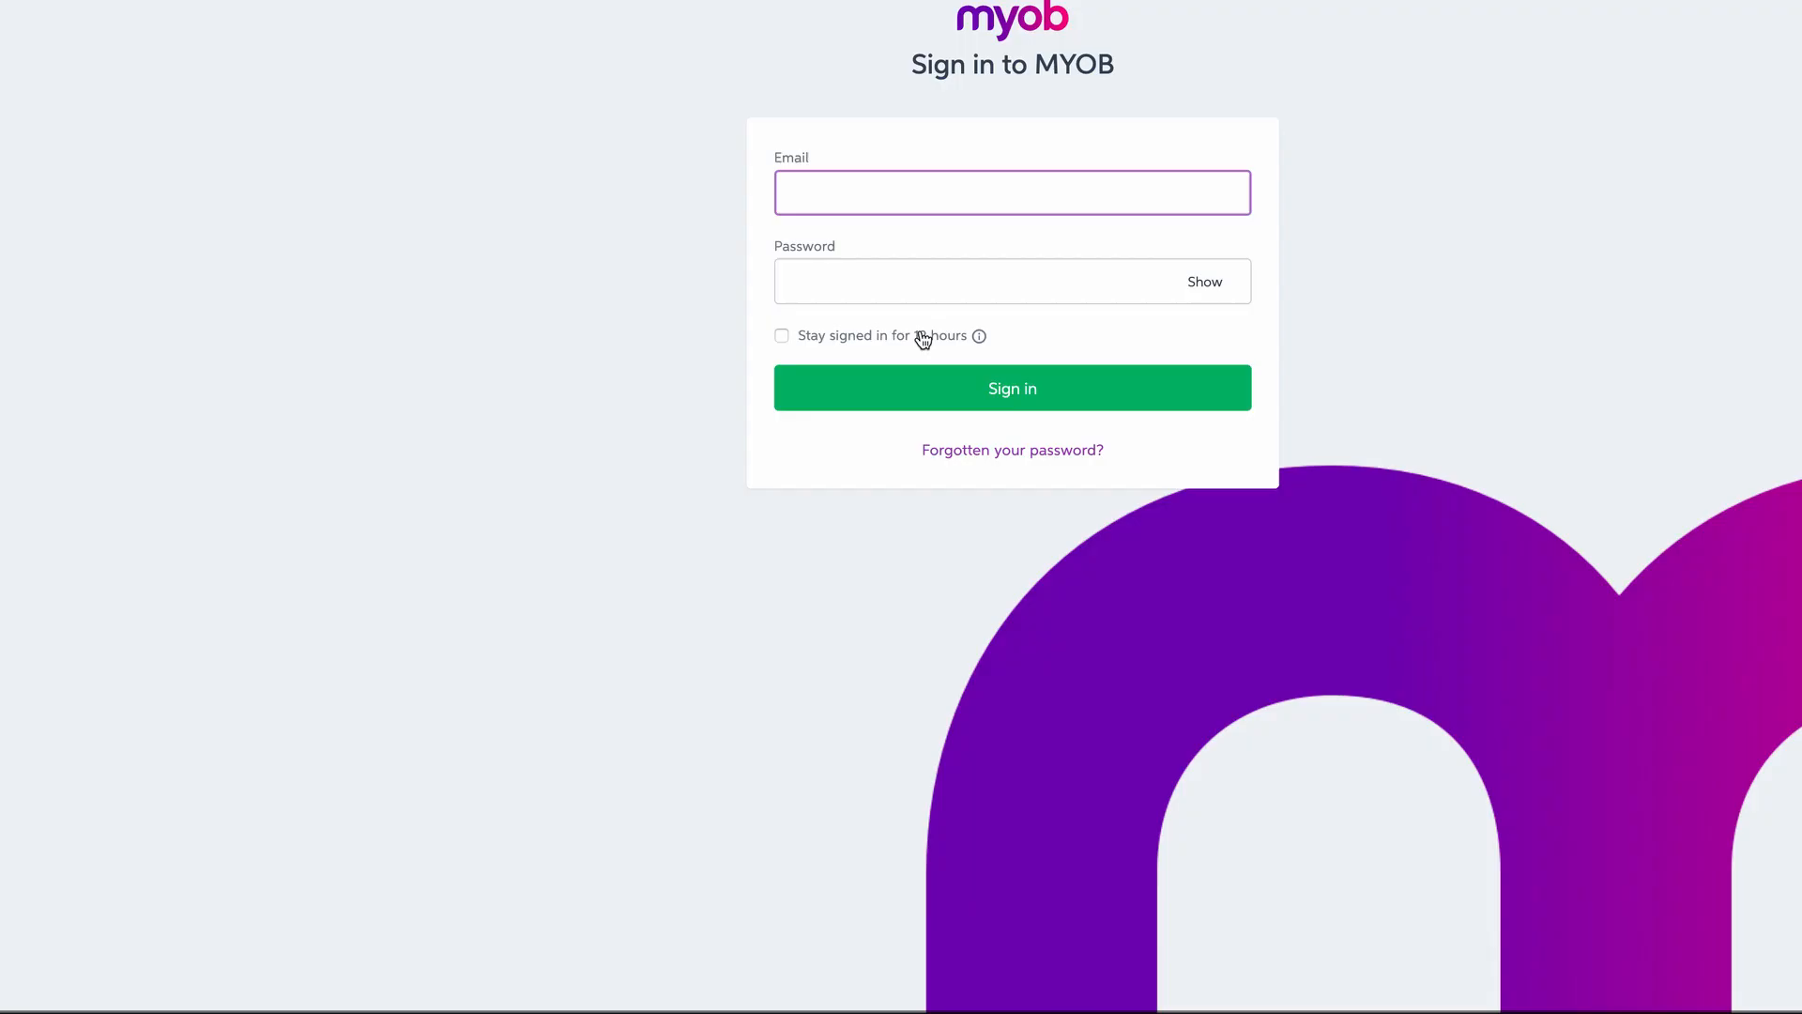
click(1012, 192)
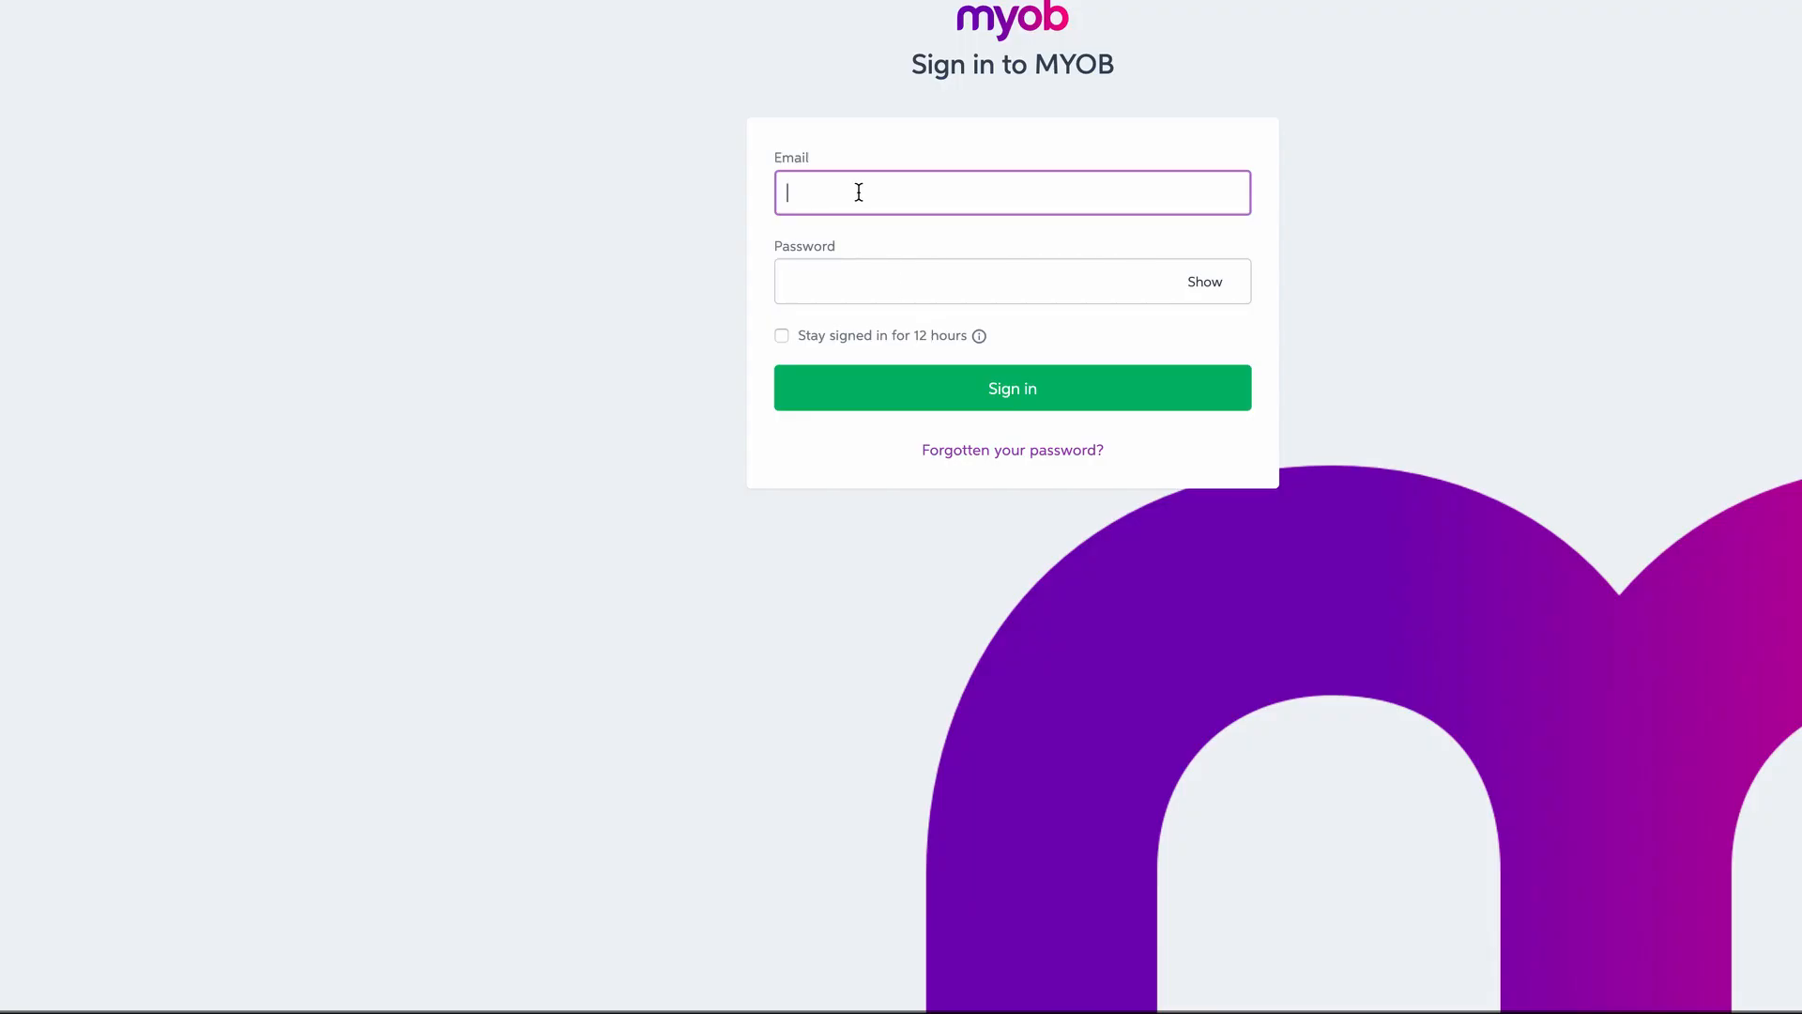
text(support)
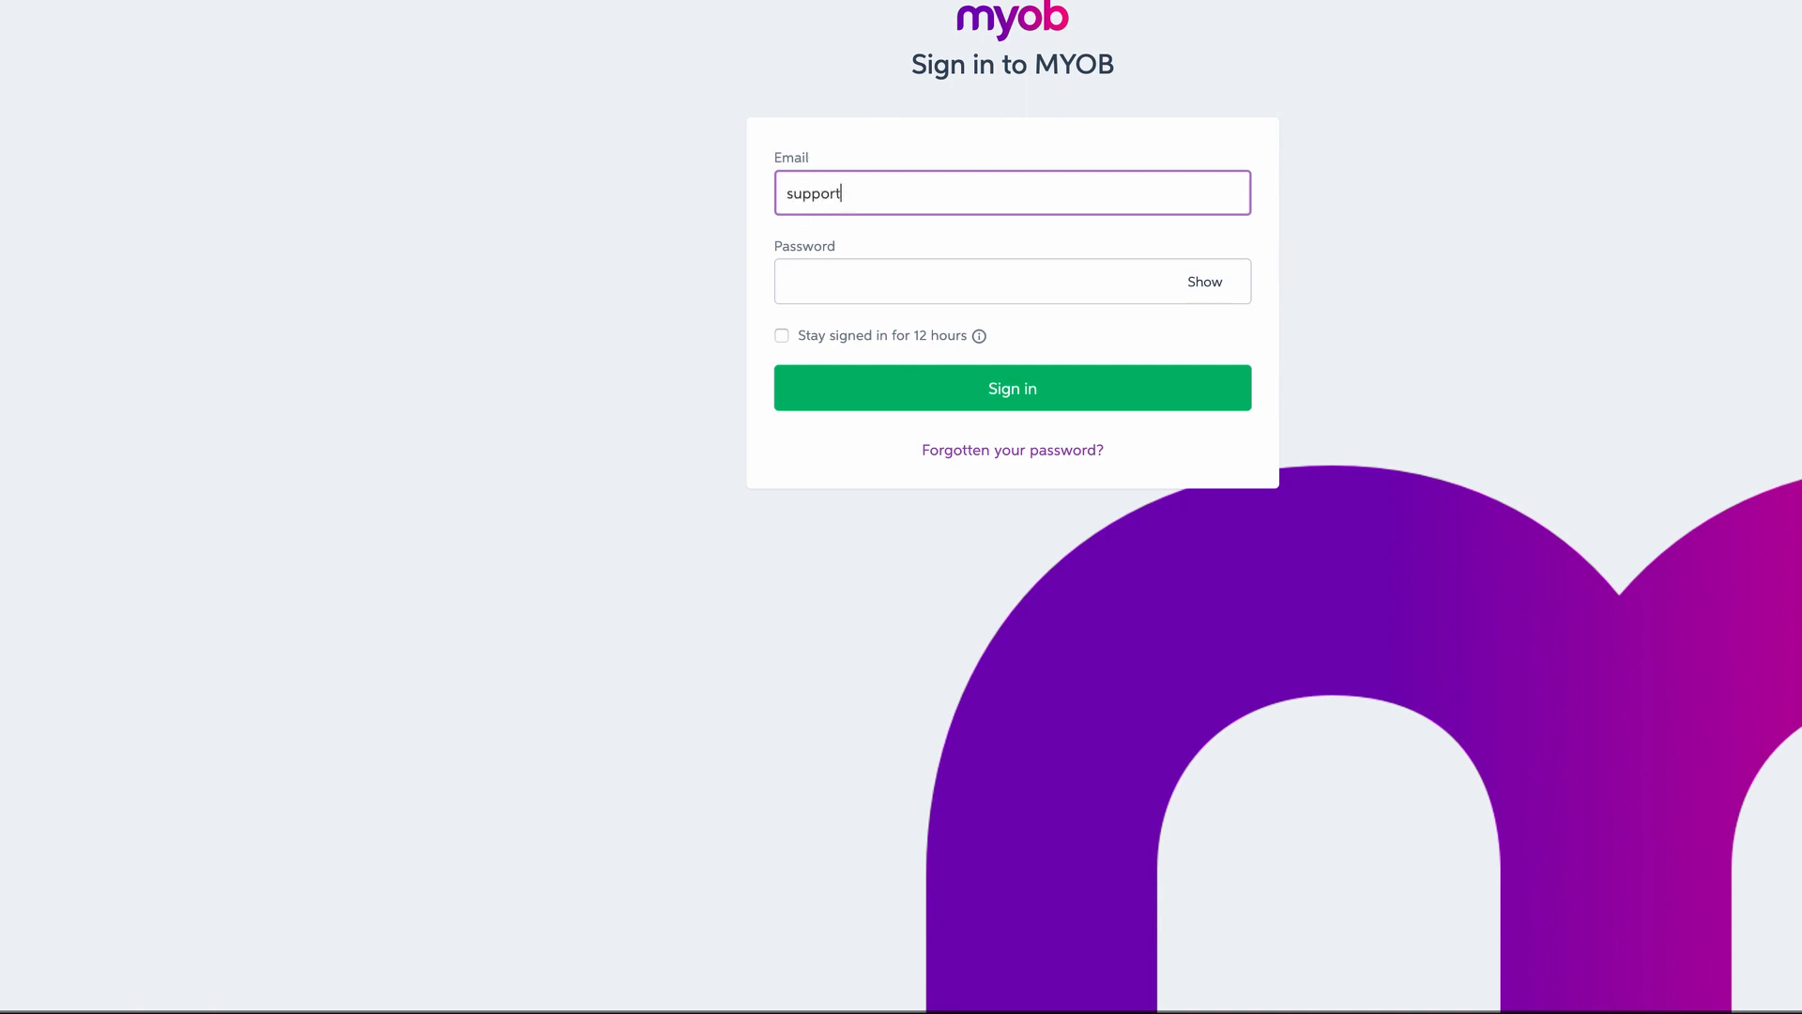
click(965, 280)
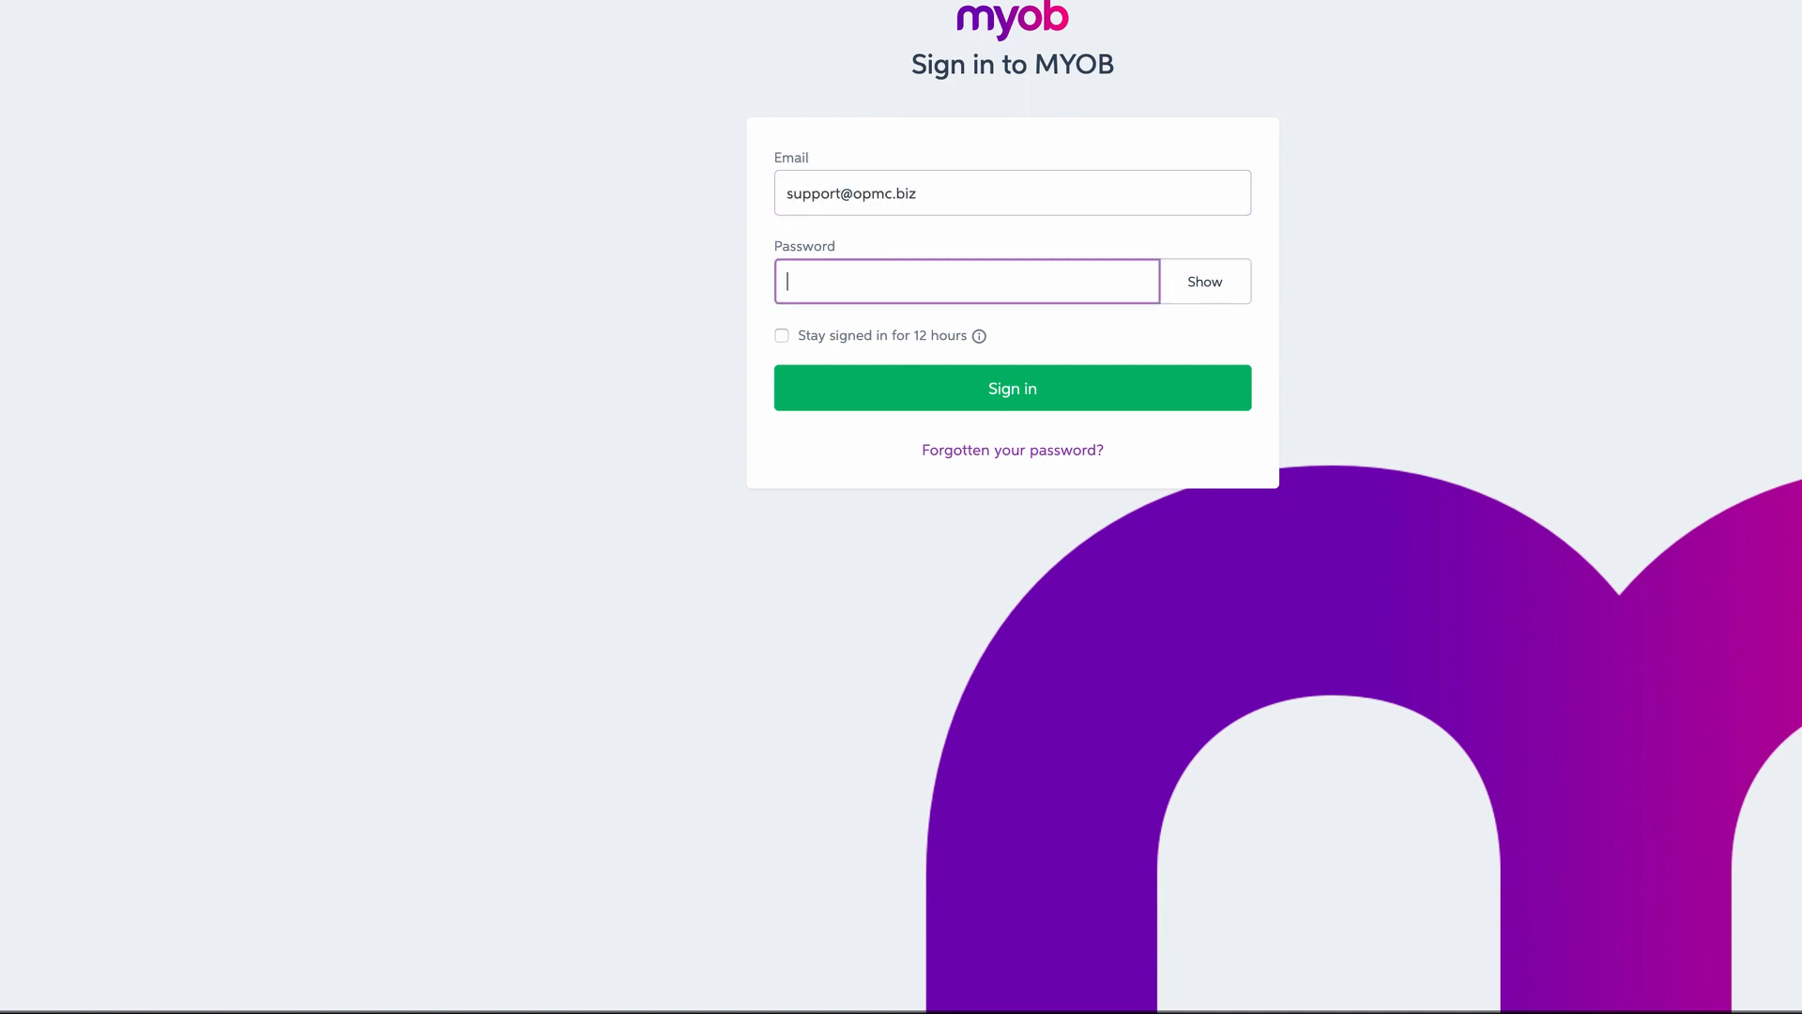
mouse_move(810, 208)
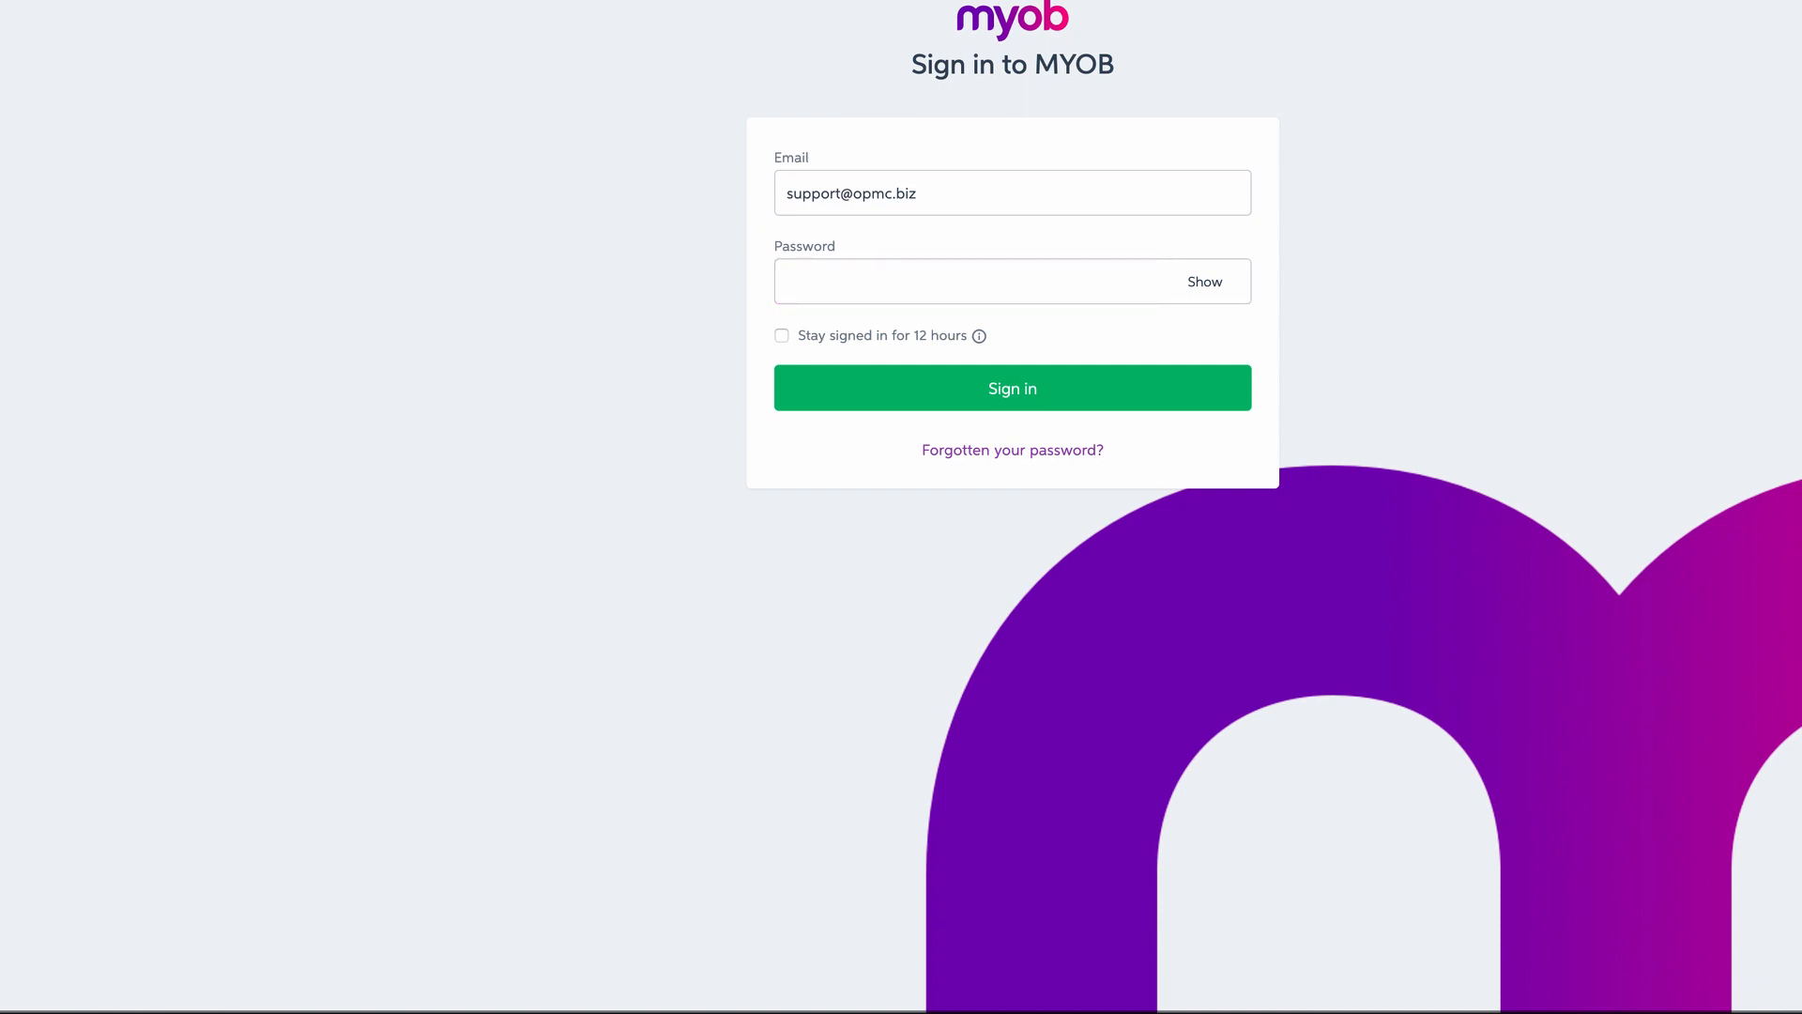
click(1012, 387)
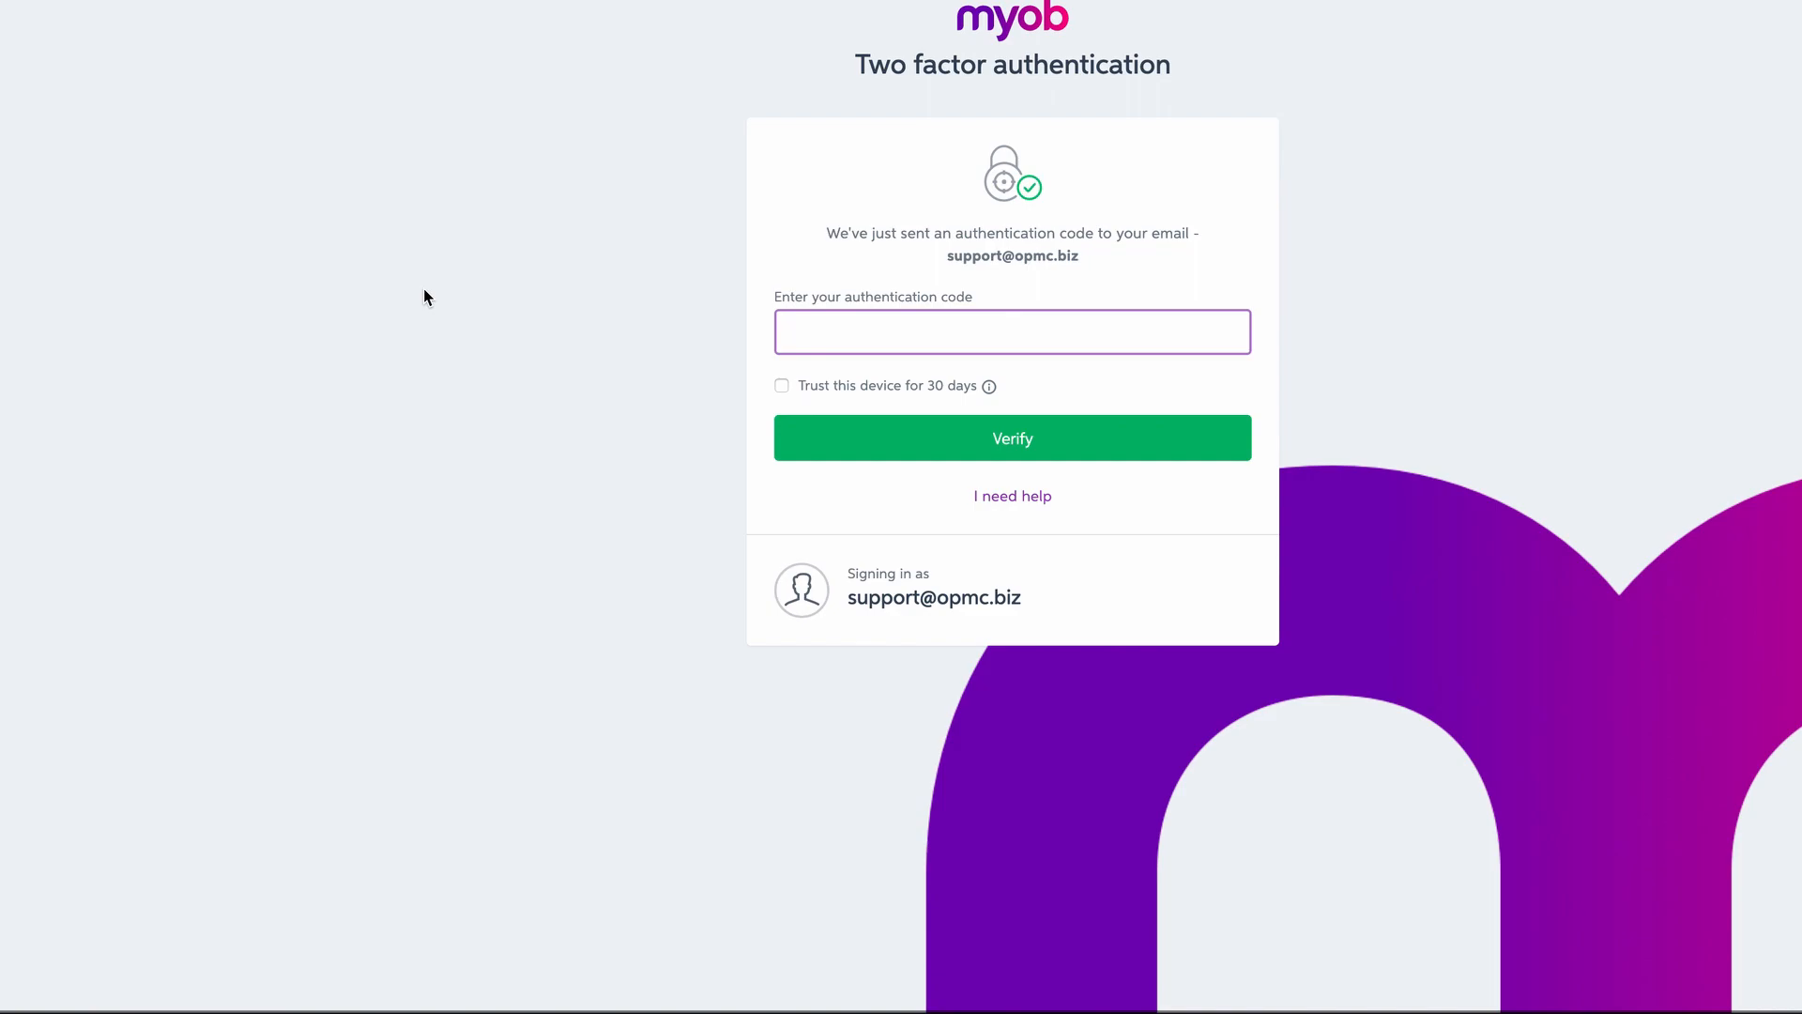
mouse_move(276, 285)
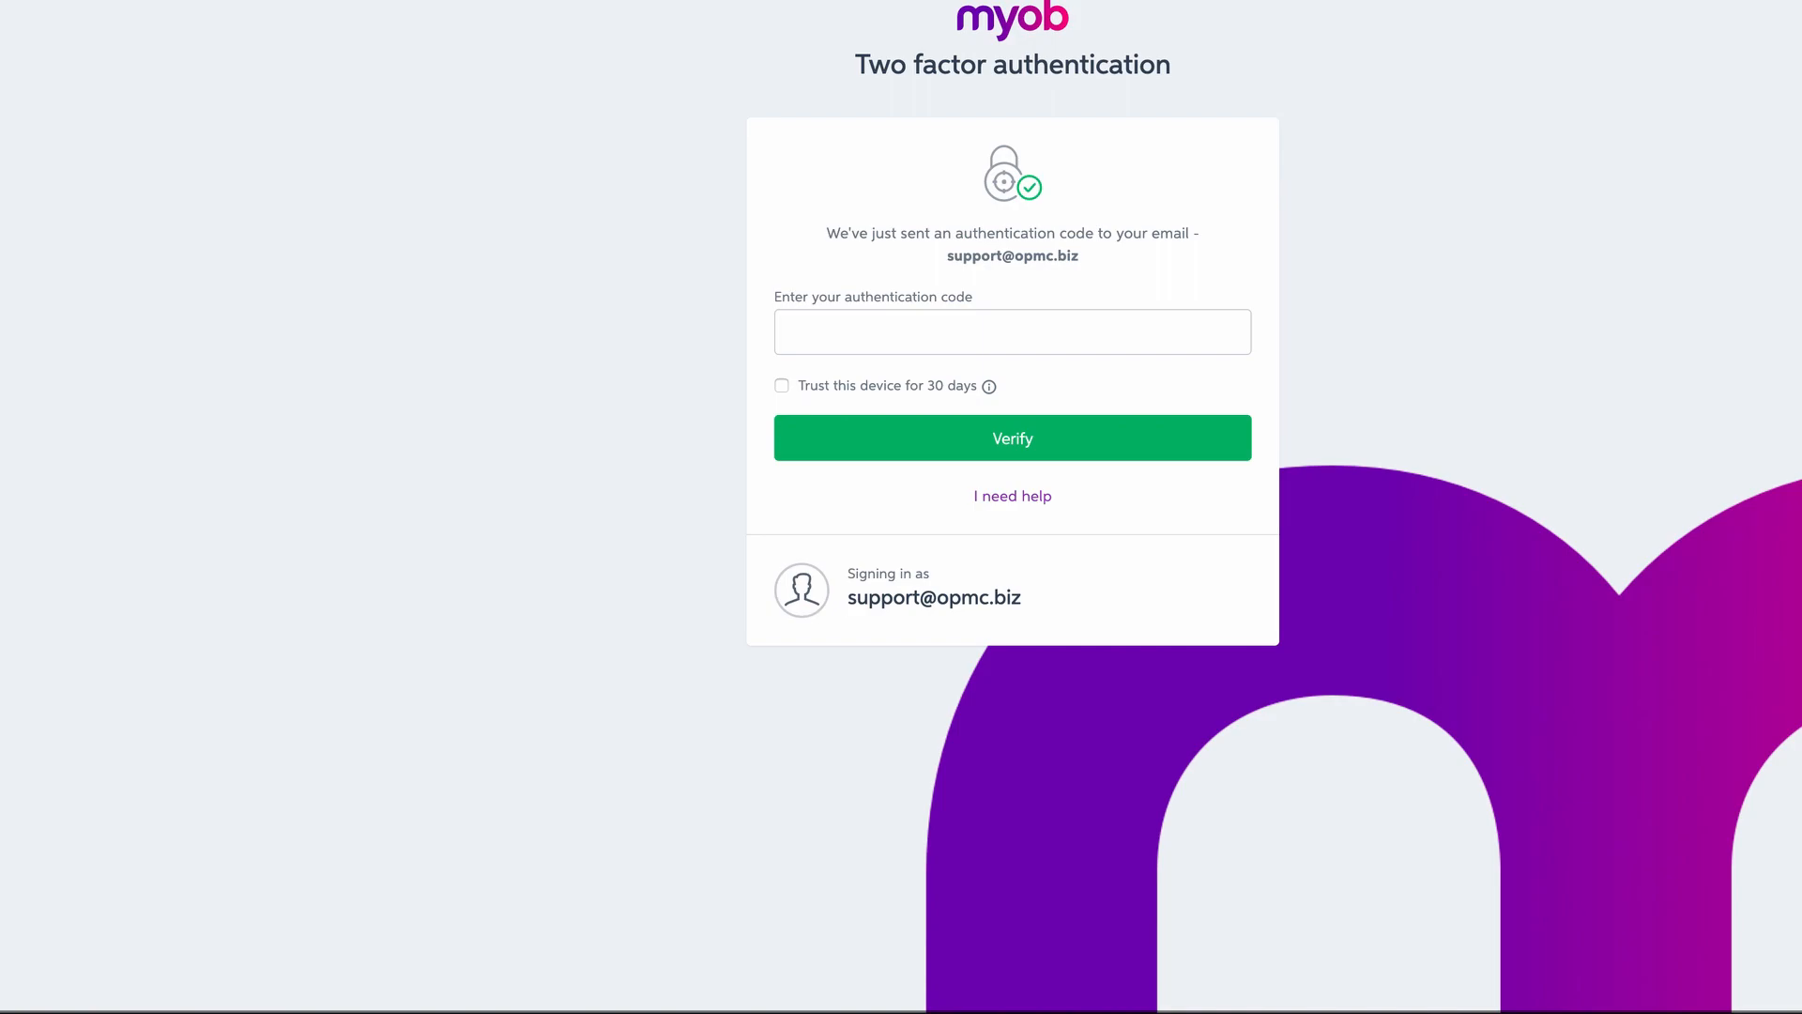
click(1012, 332)
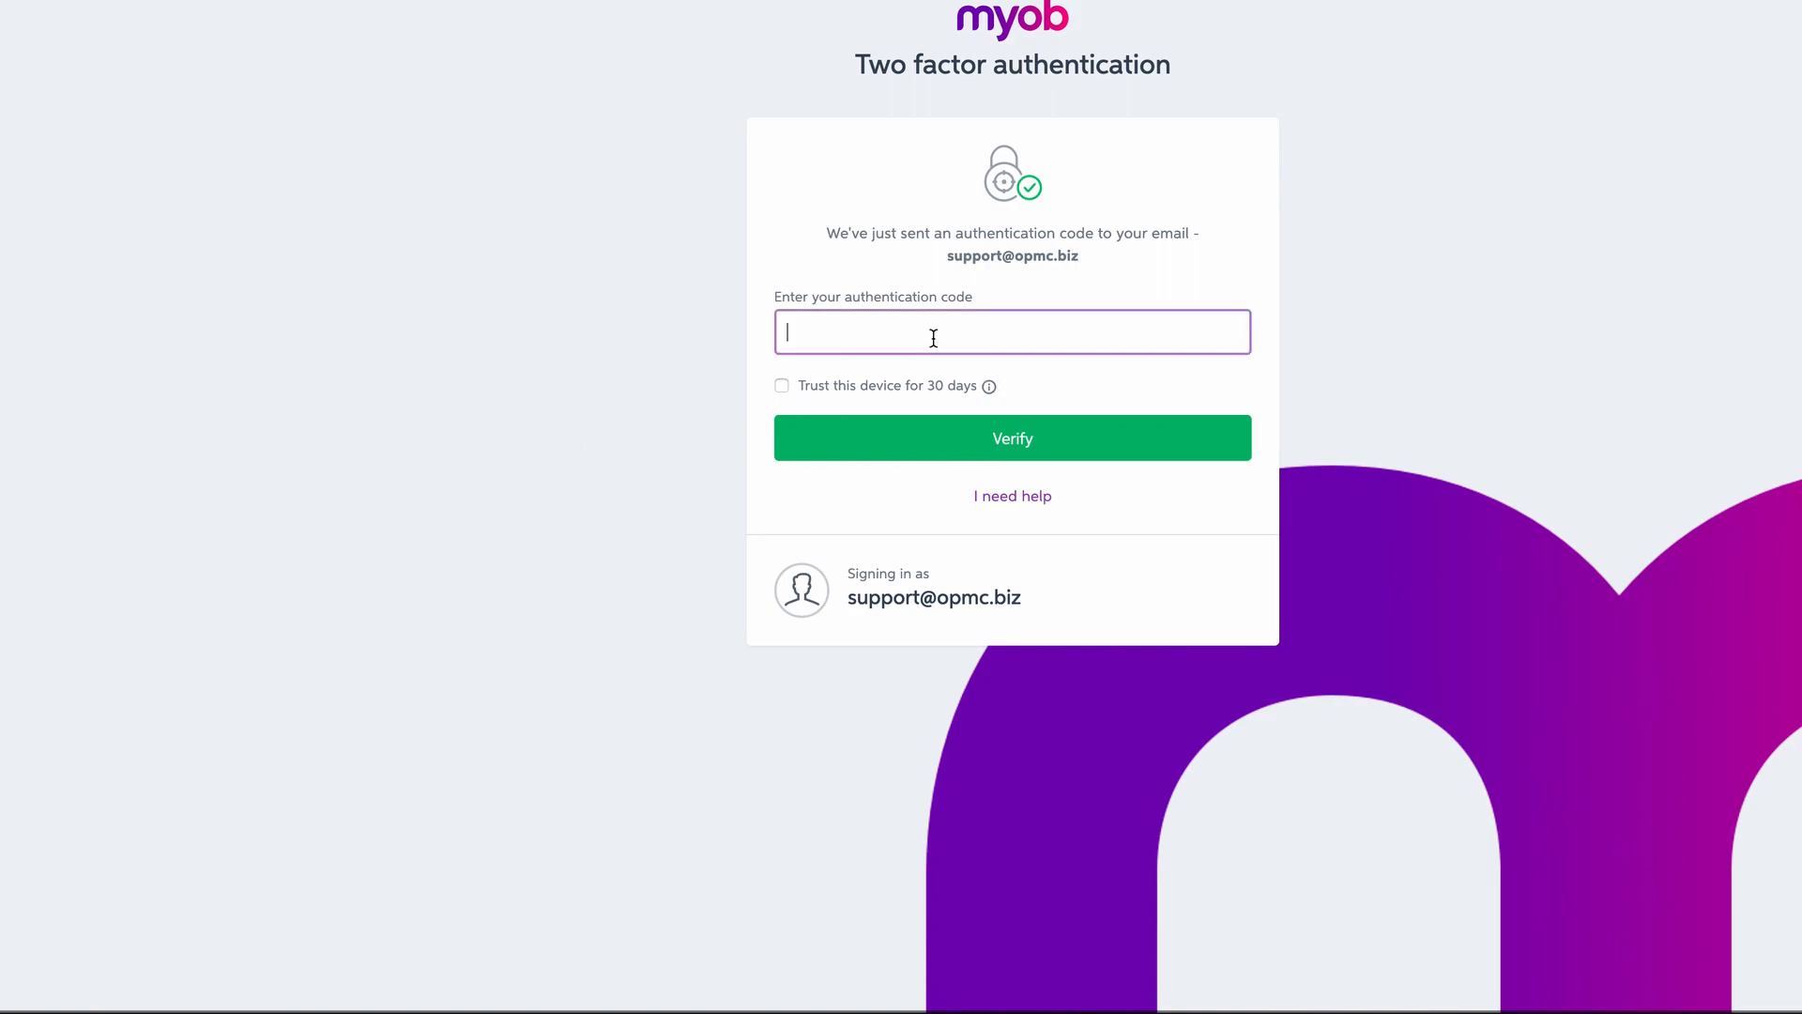
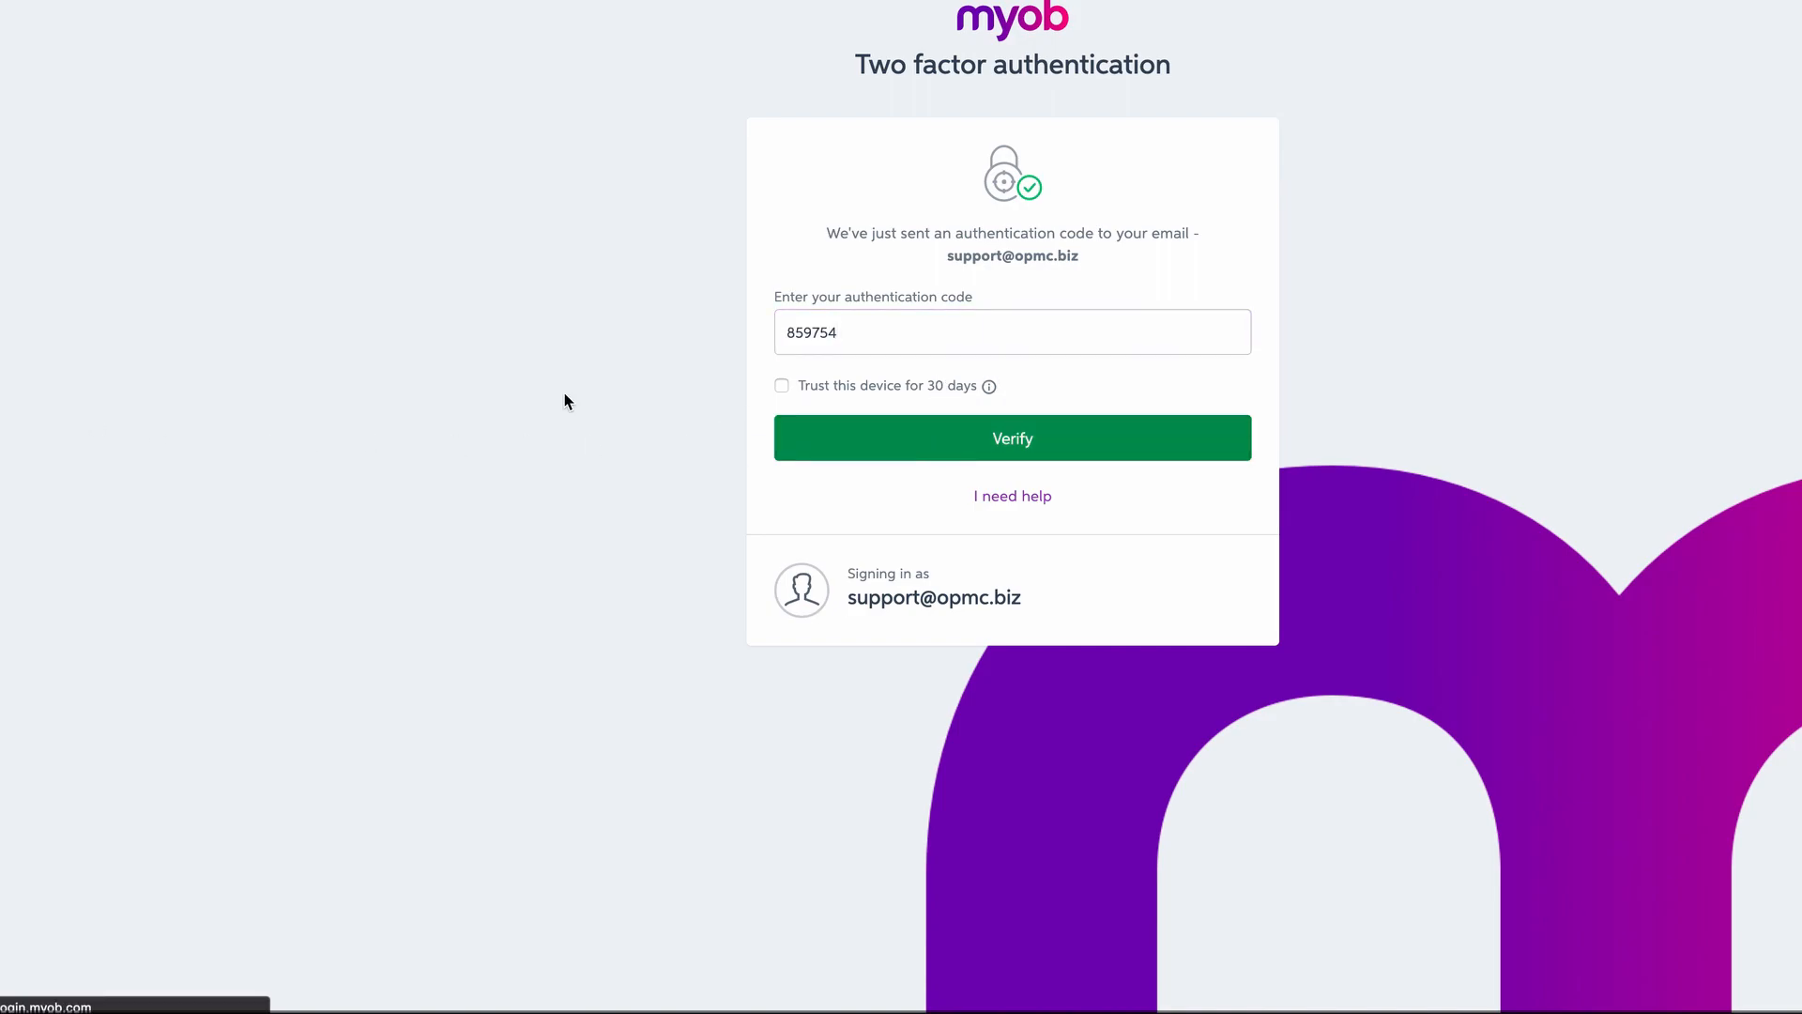
click(1012, 438)
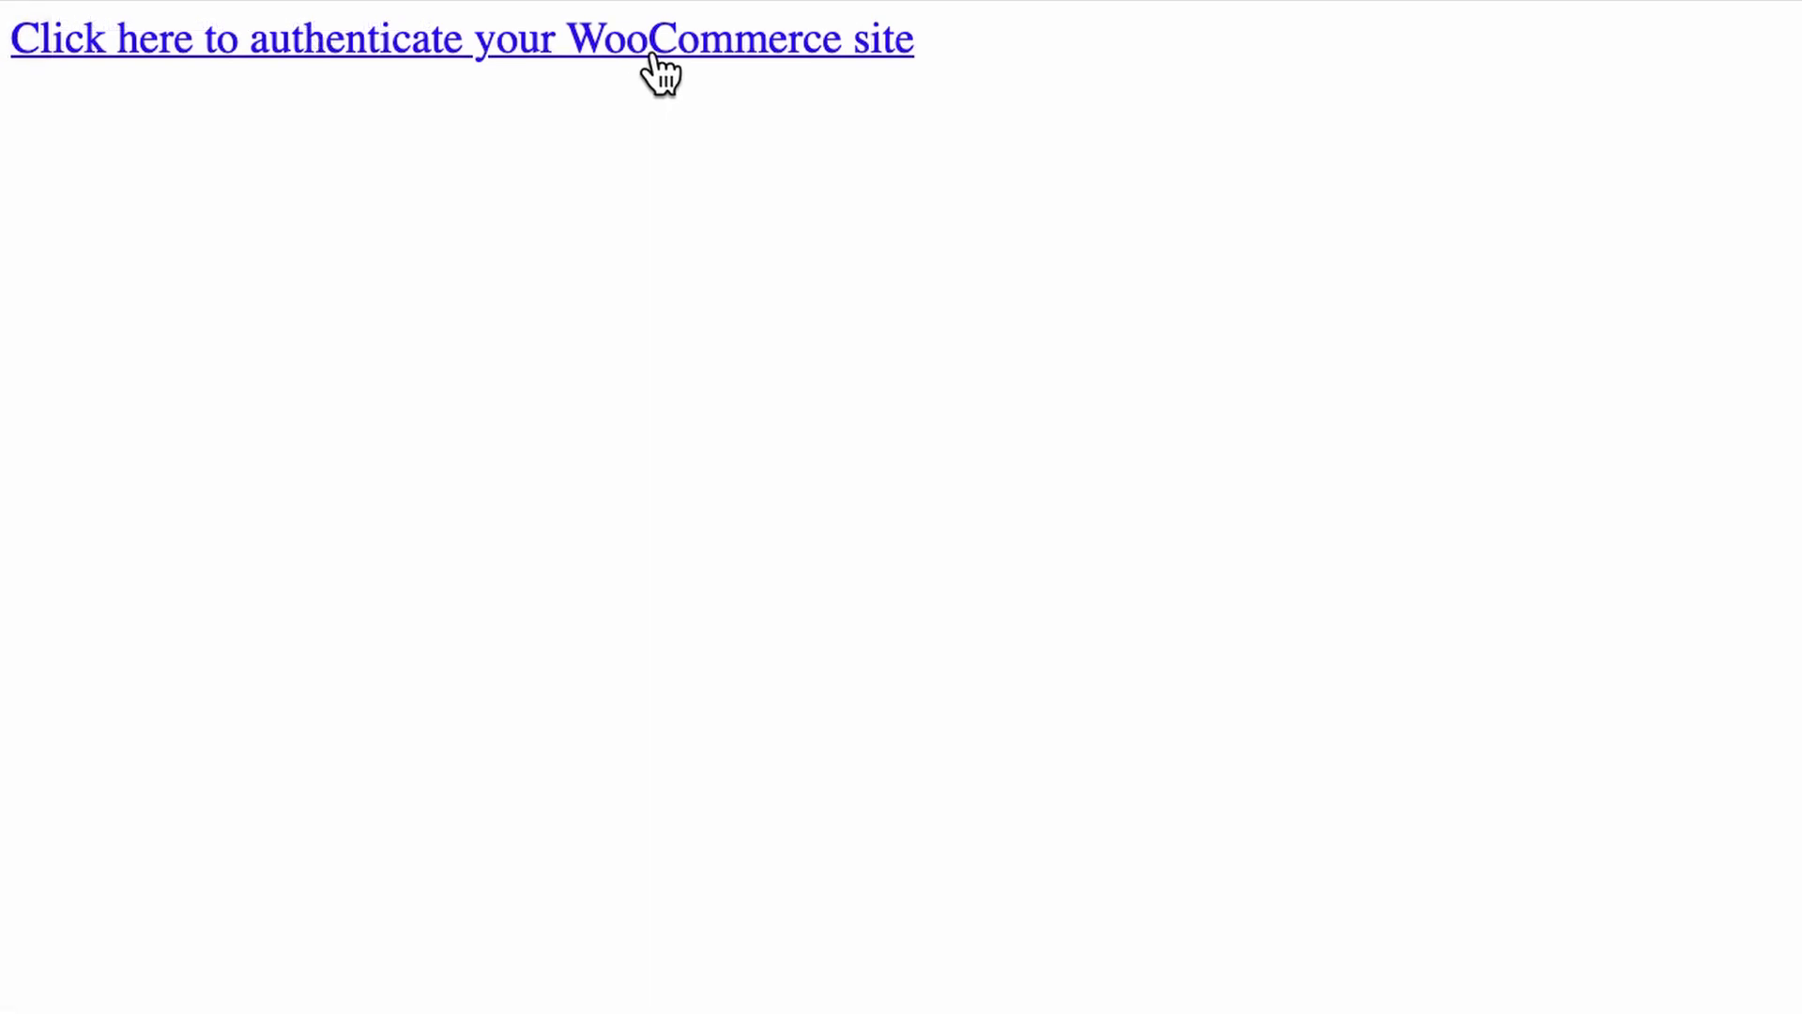
- Authenticate the WooCommerce site with MYOB to return to the integration settings
click(460, 38)
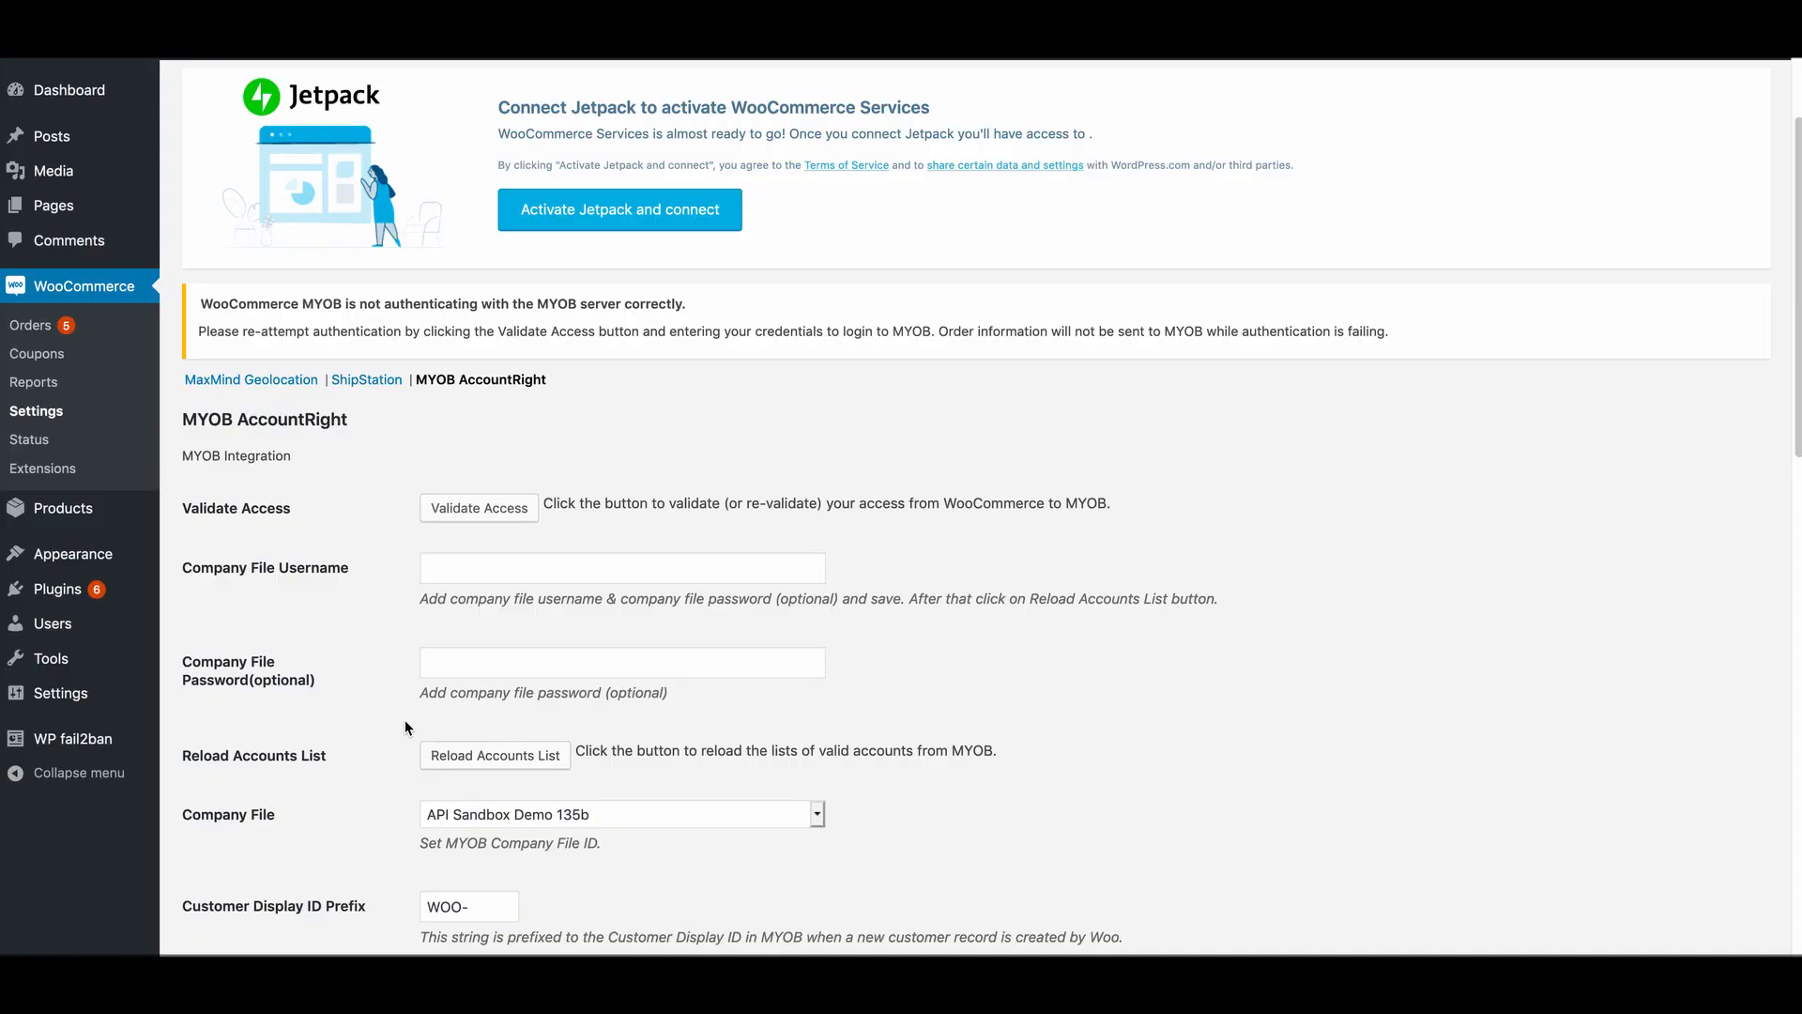
mouse_move(655, 796)
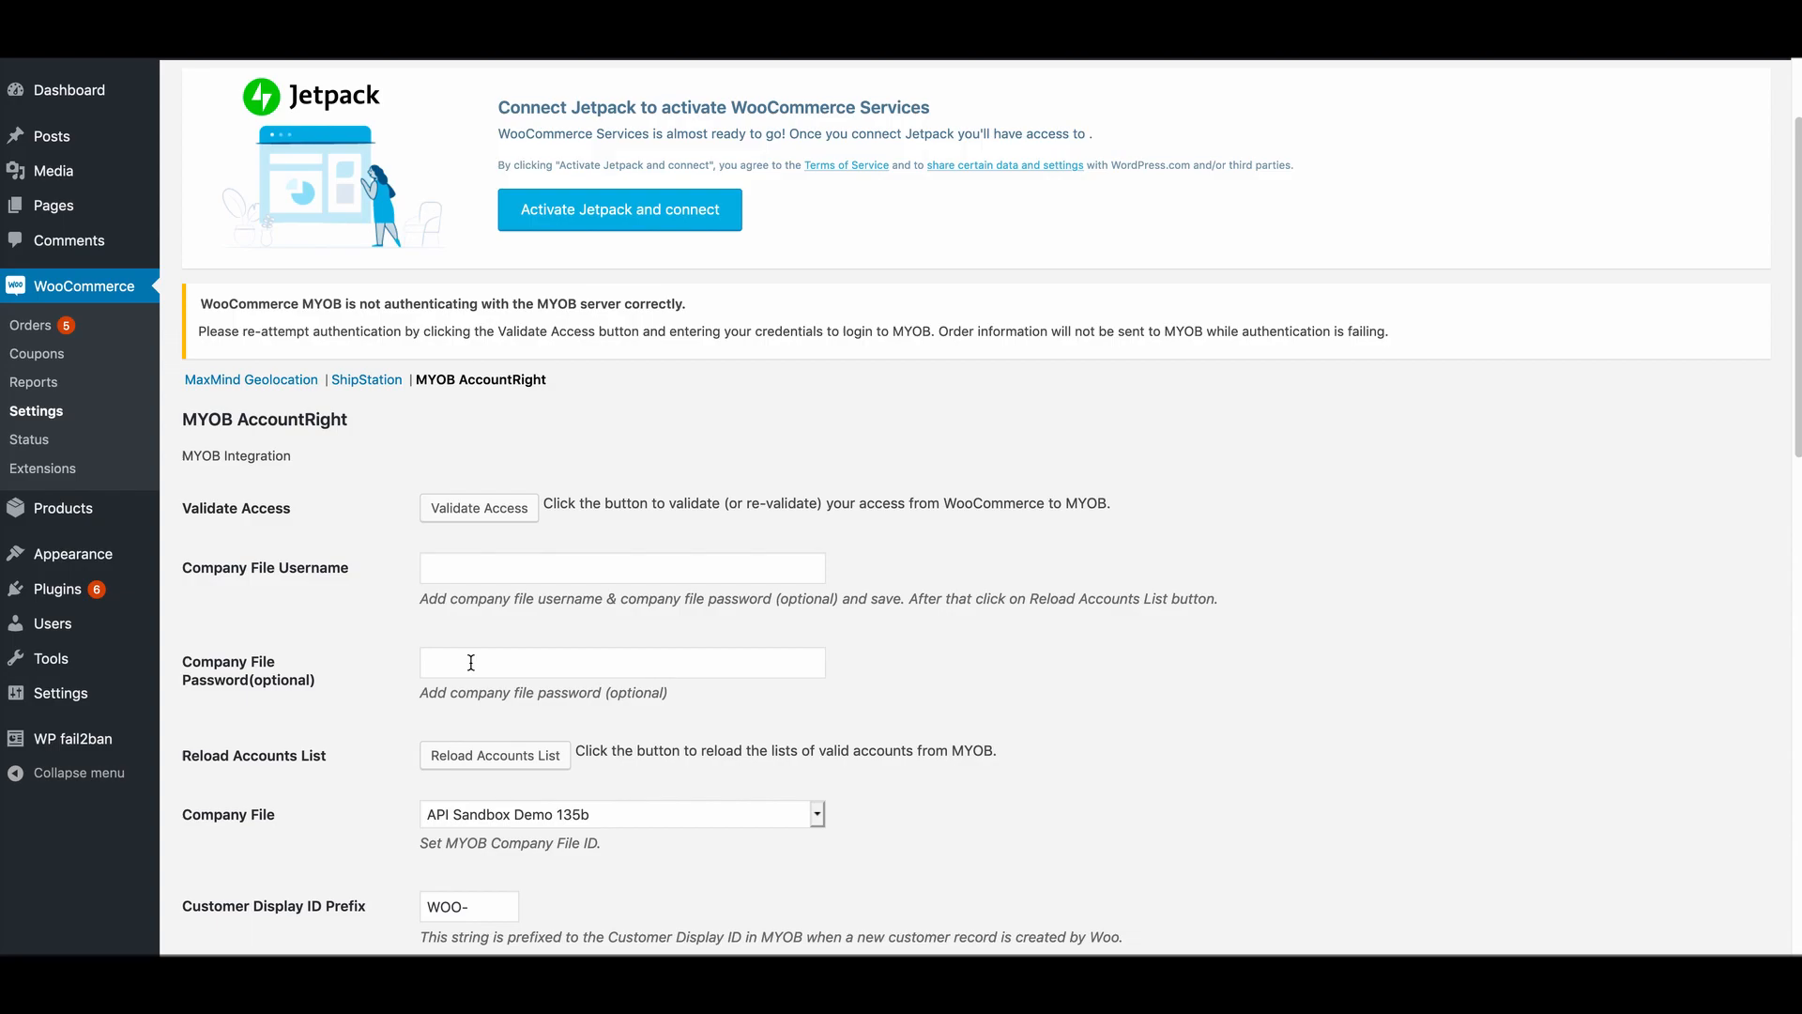
mouse_move(544, 822)
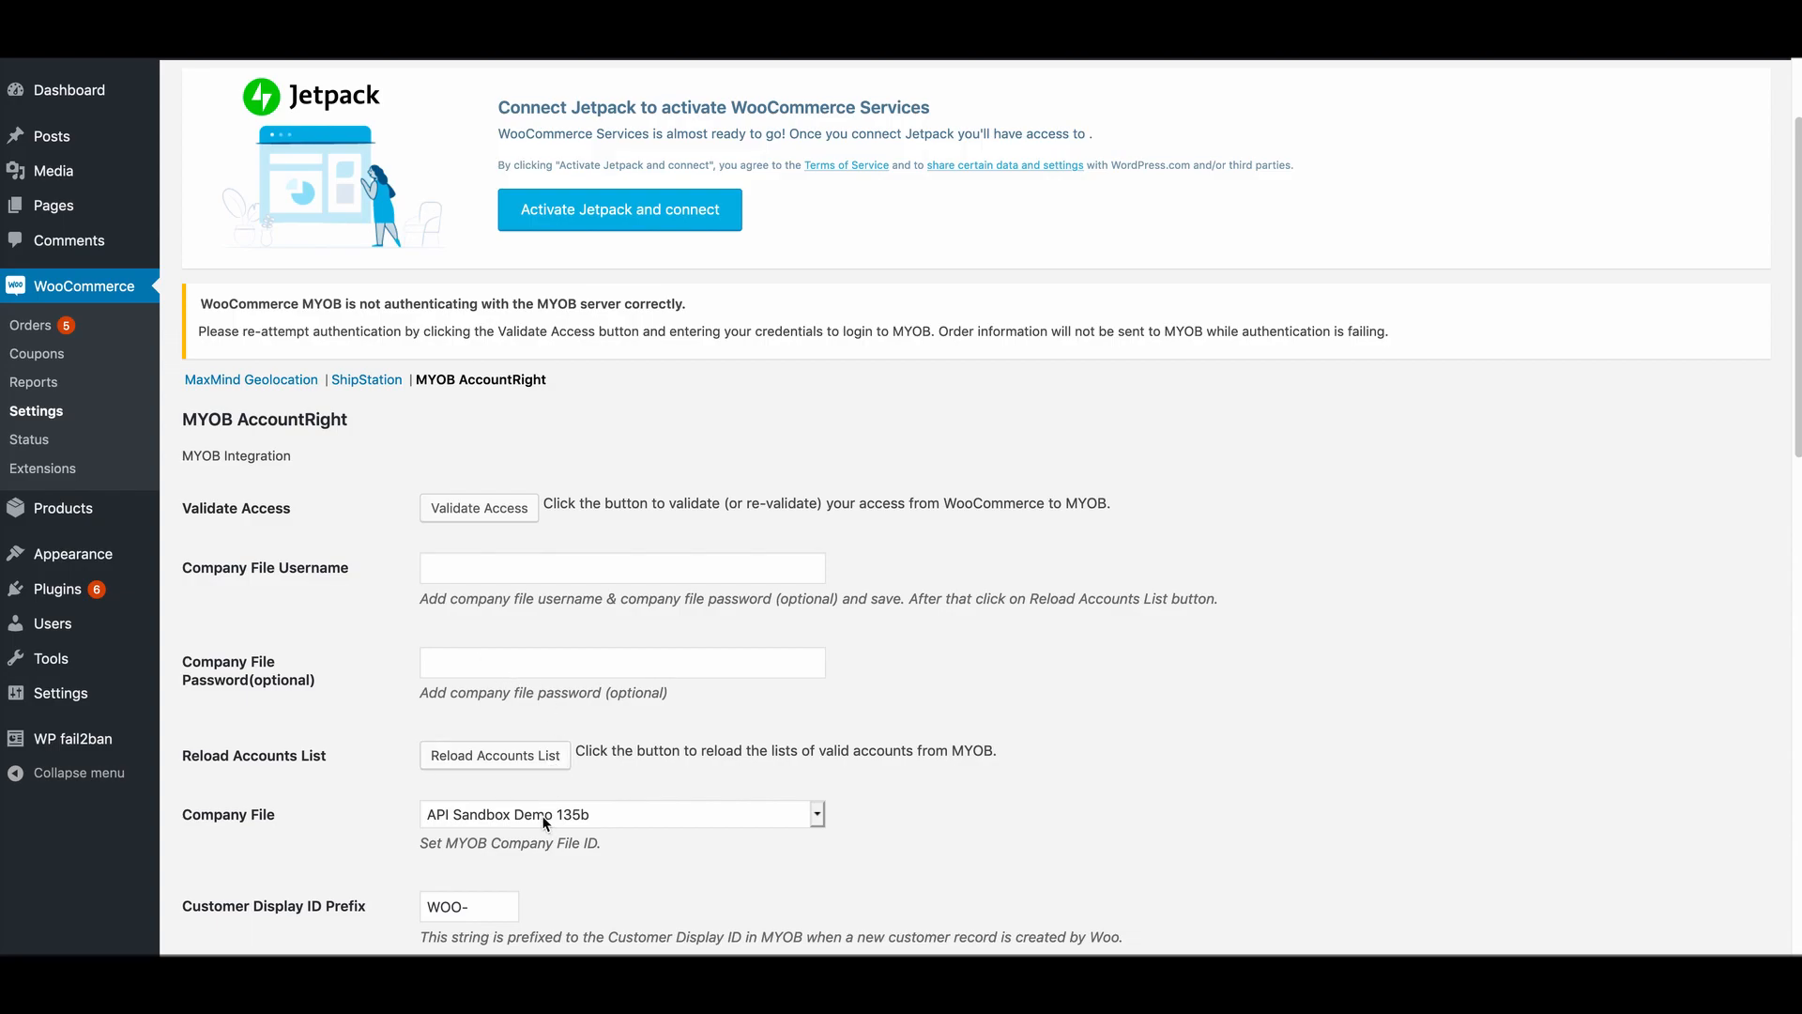
- Close the MYOB sign-in window and go to the Company File Username field
click(621, 567)
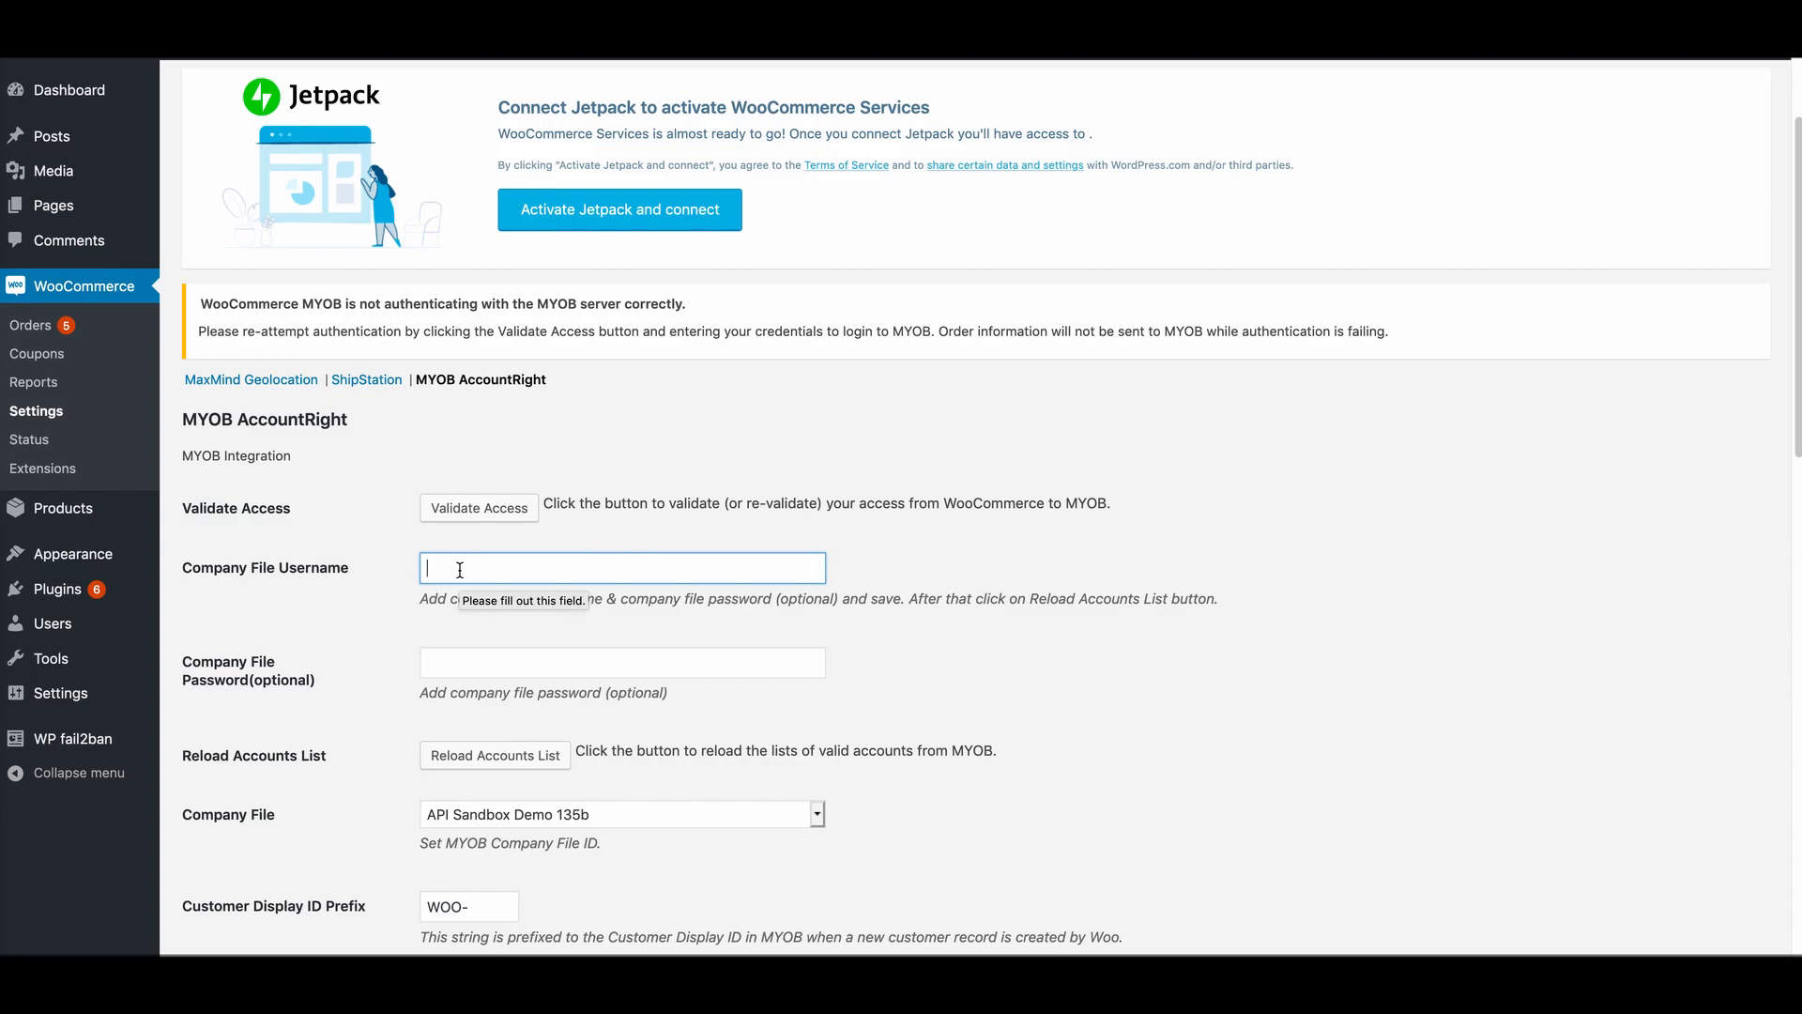
click(479, 507)
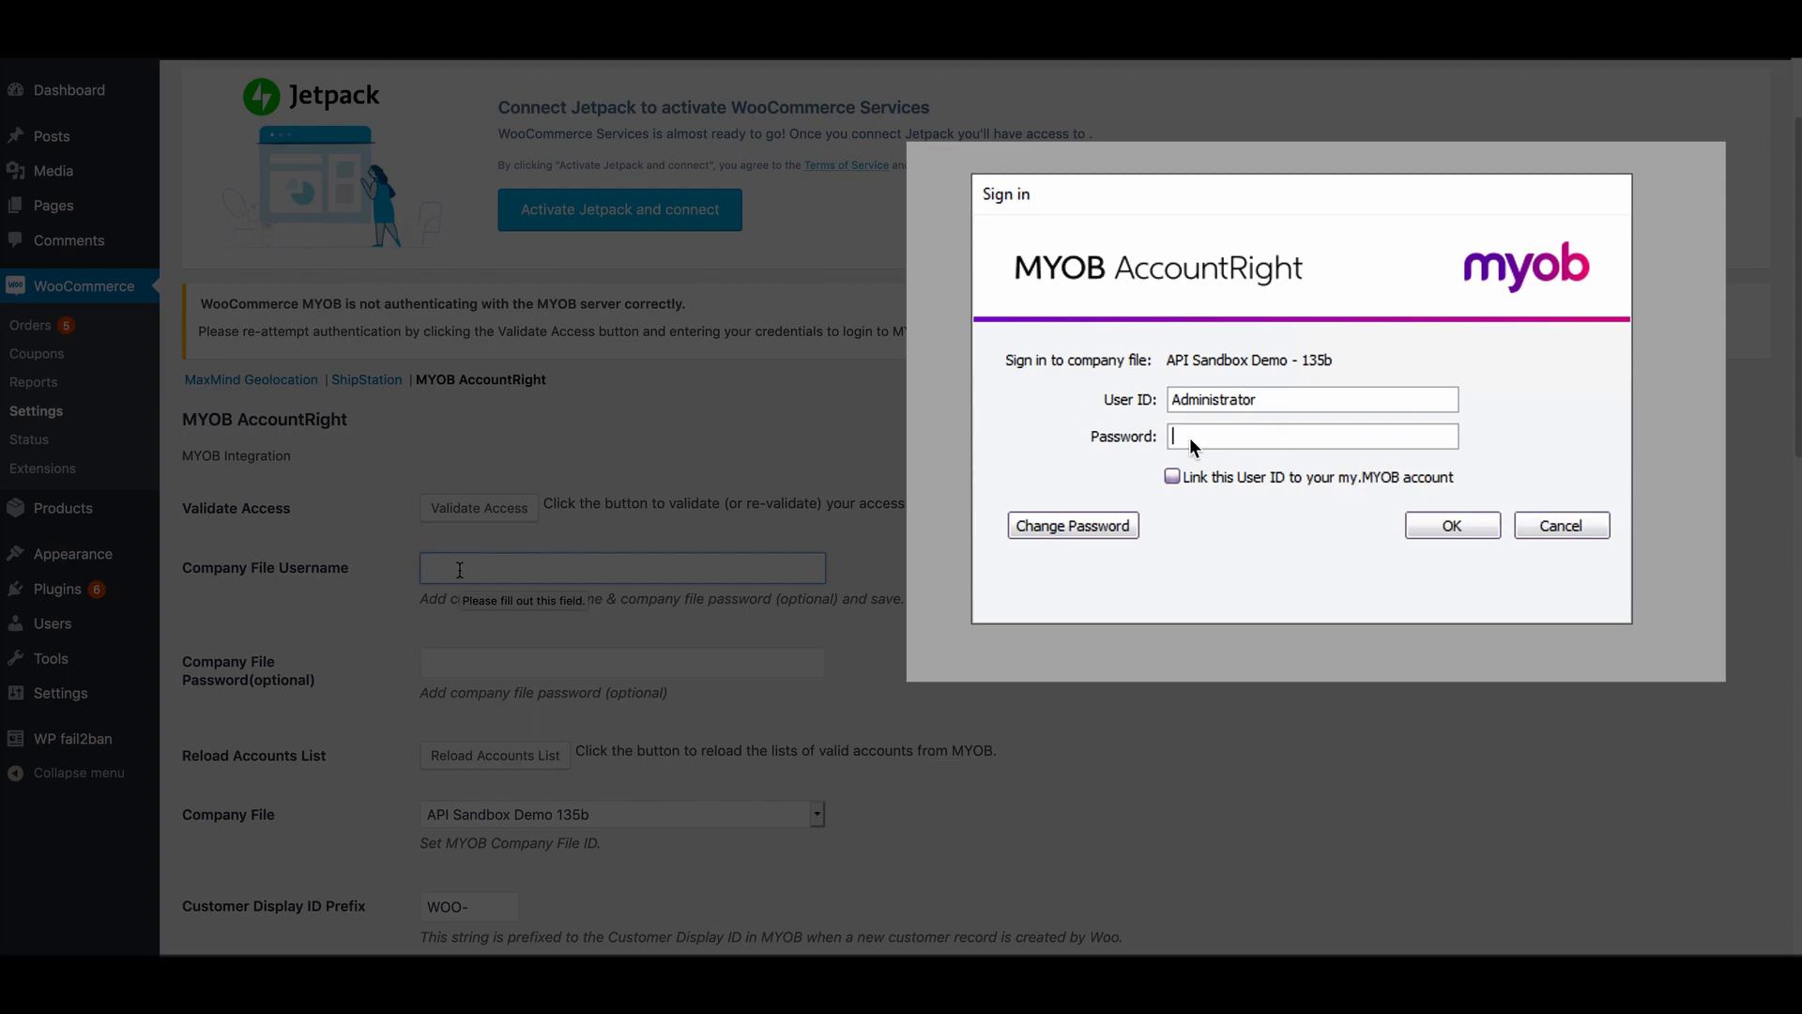
mouse_move(1313, 436)
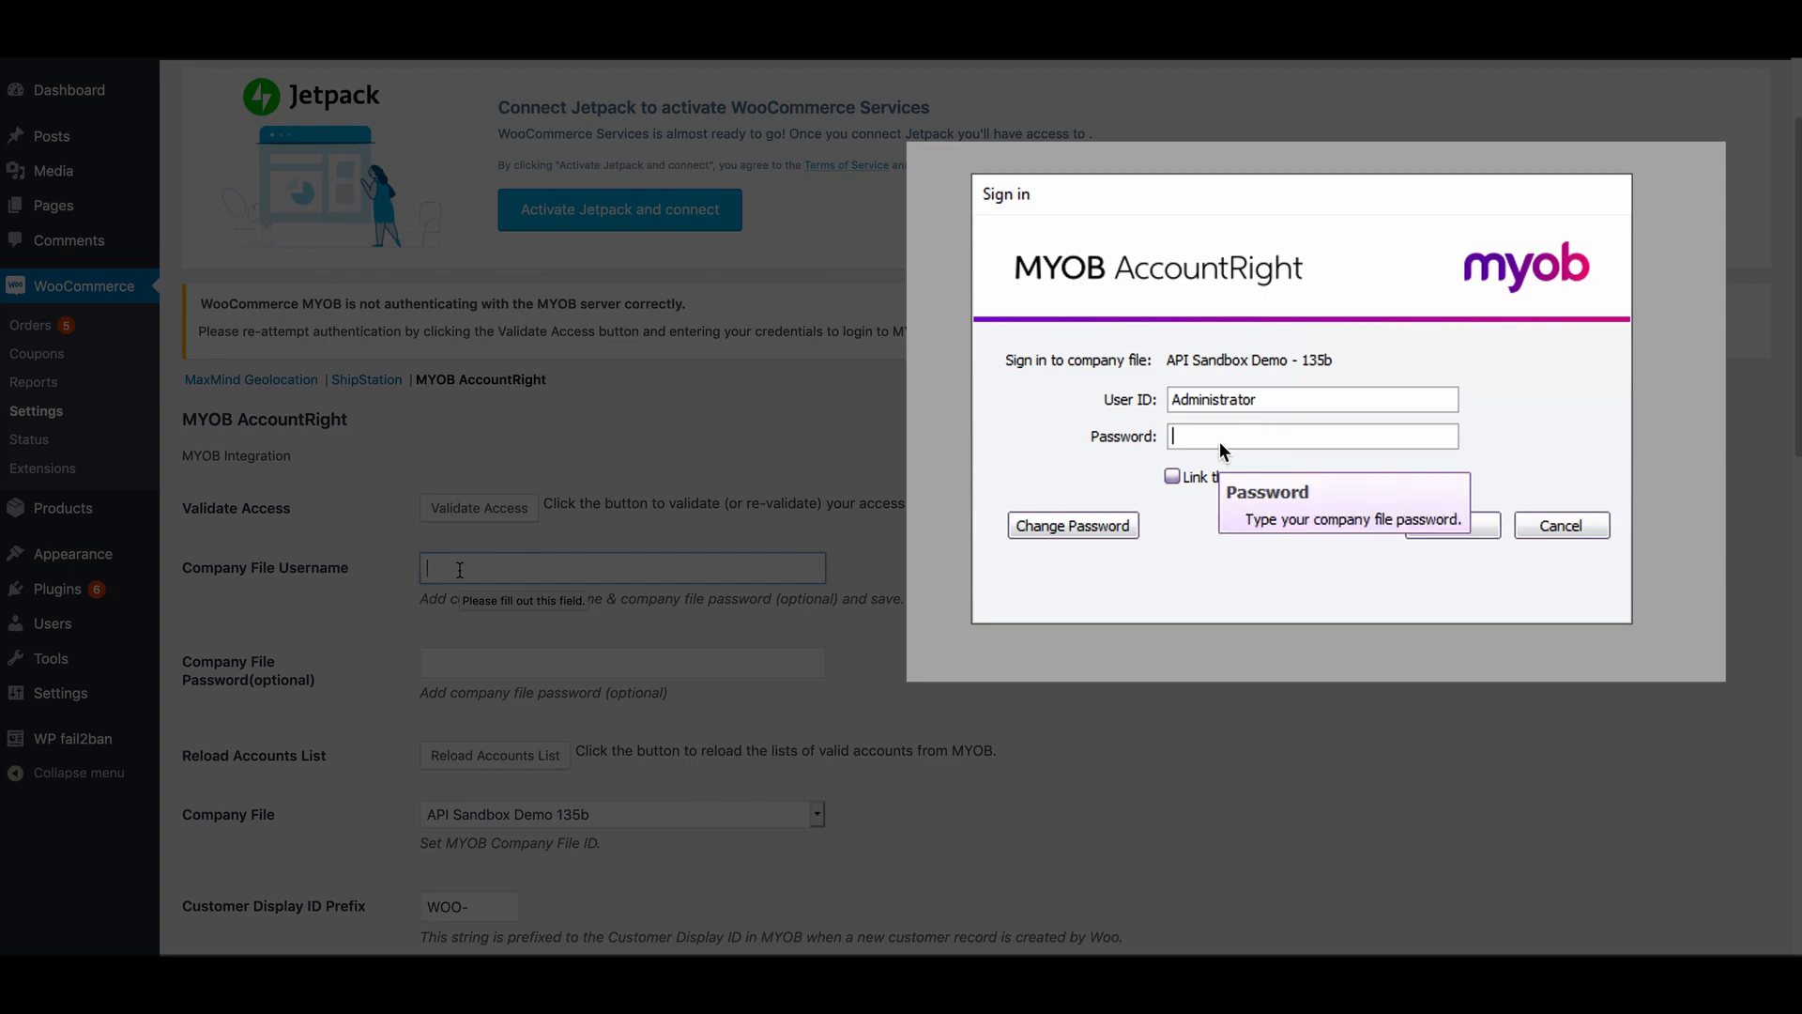
mouse_move(1207, 429)
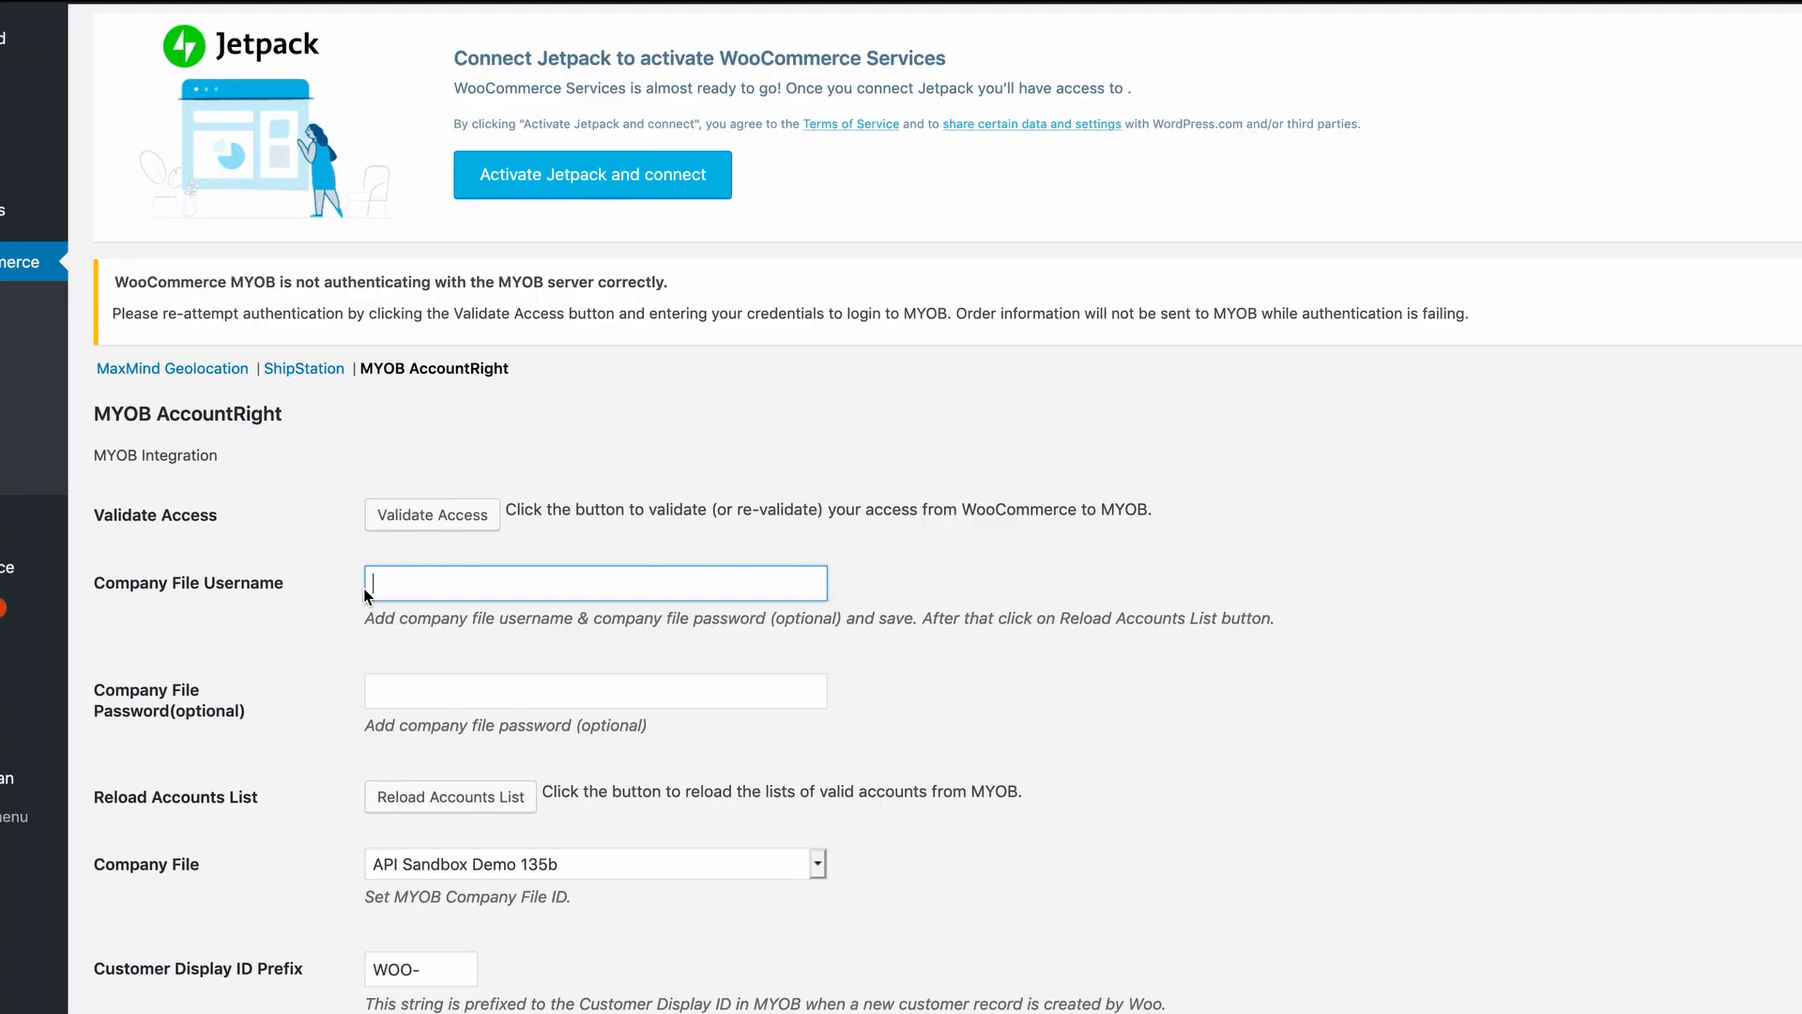
- Enter Administrator as the company file username and leave the company file password empty
text(Administrator)
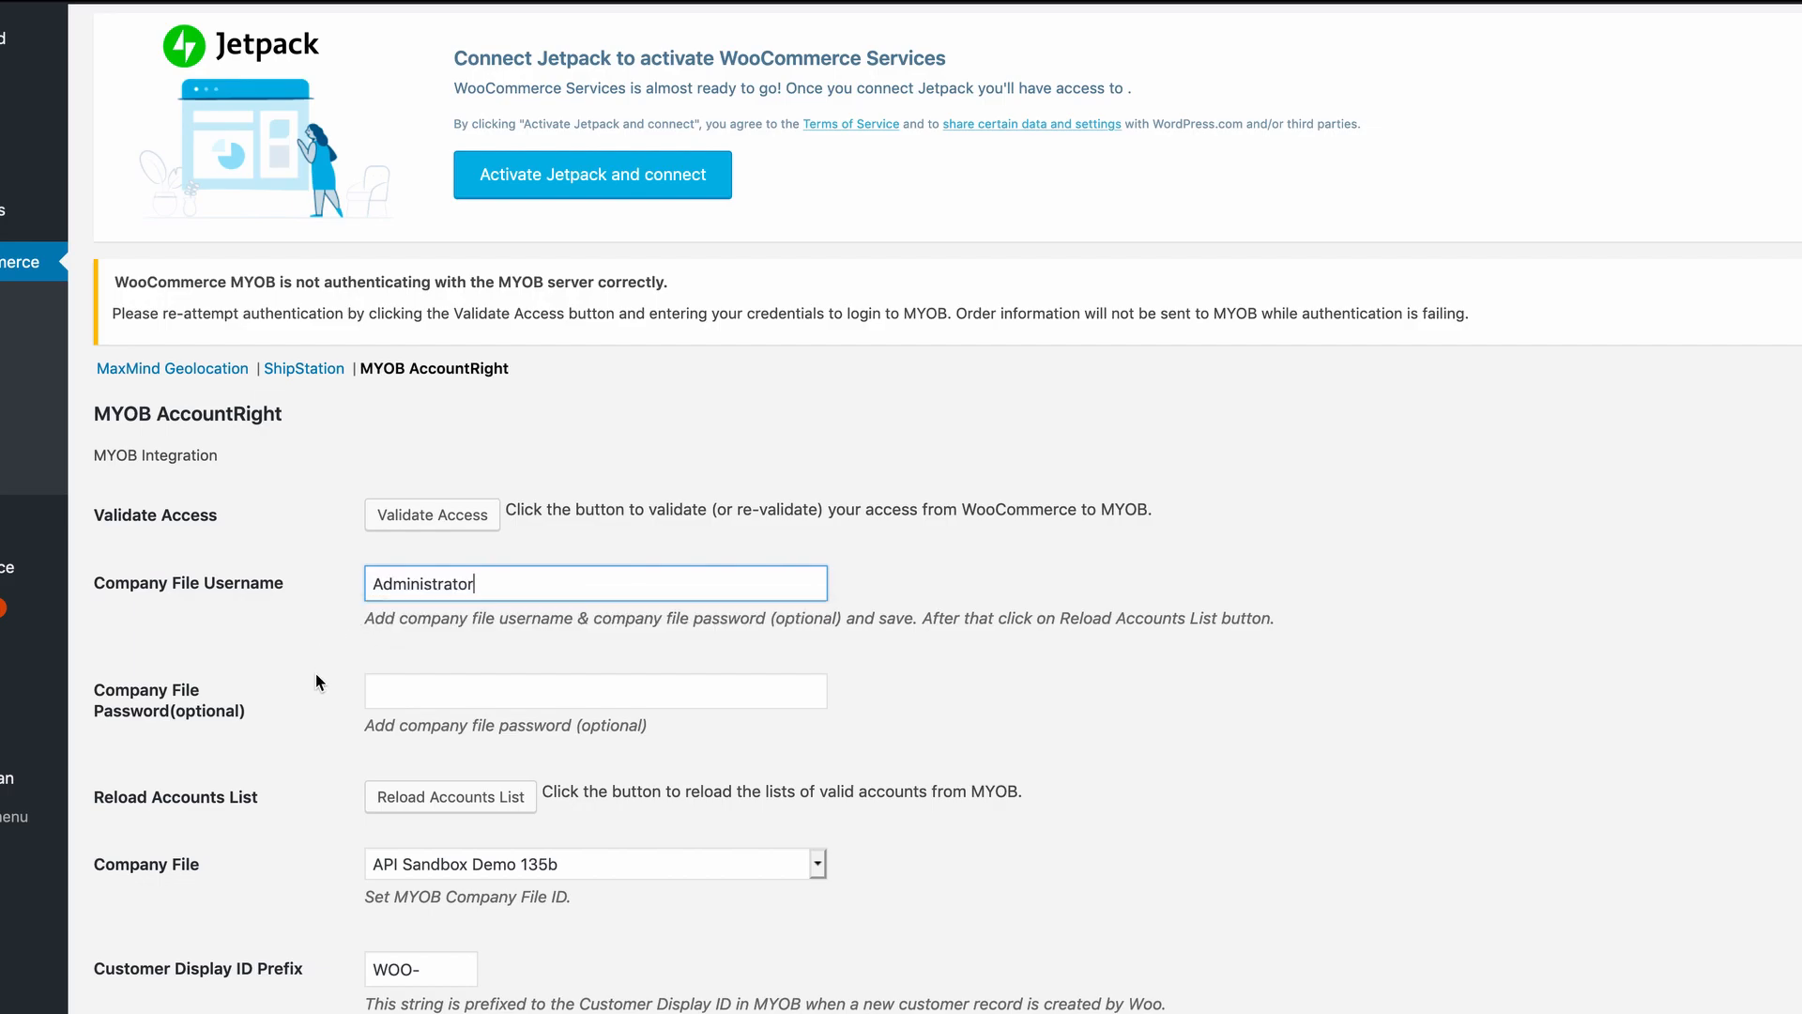
click(596, 689)
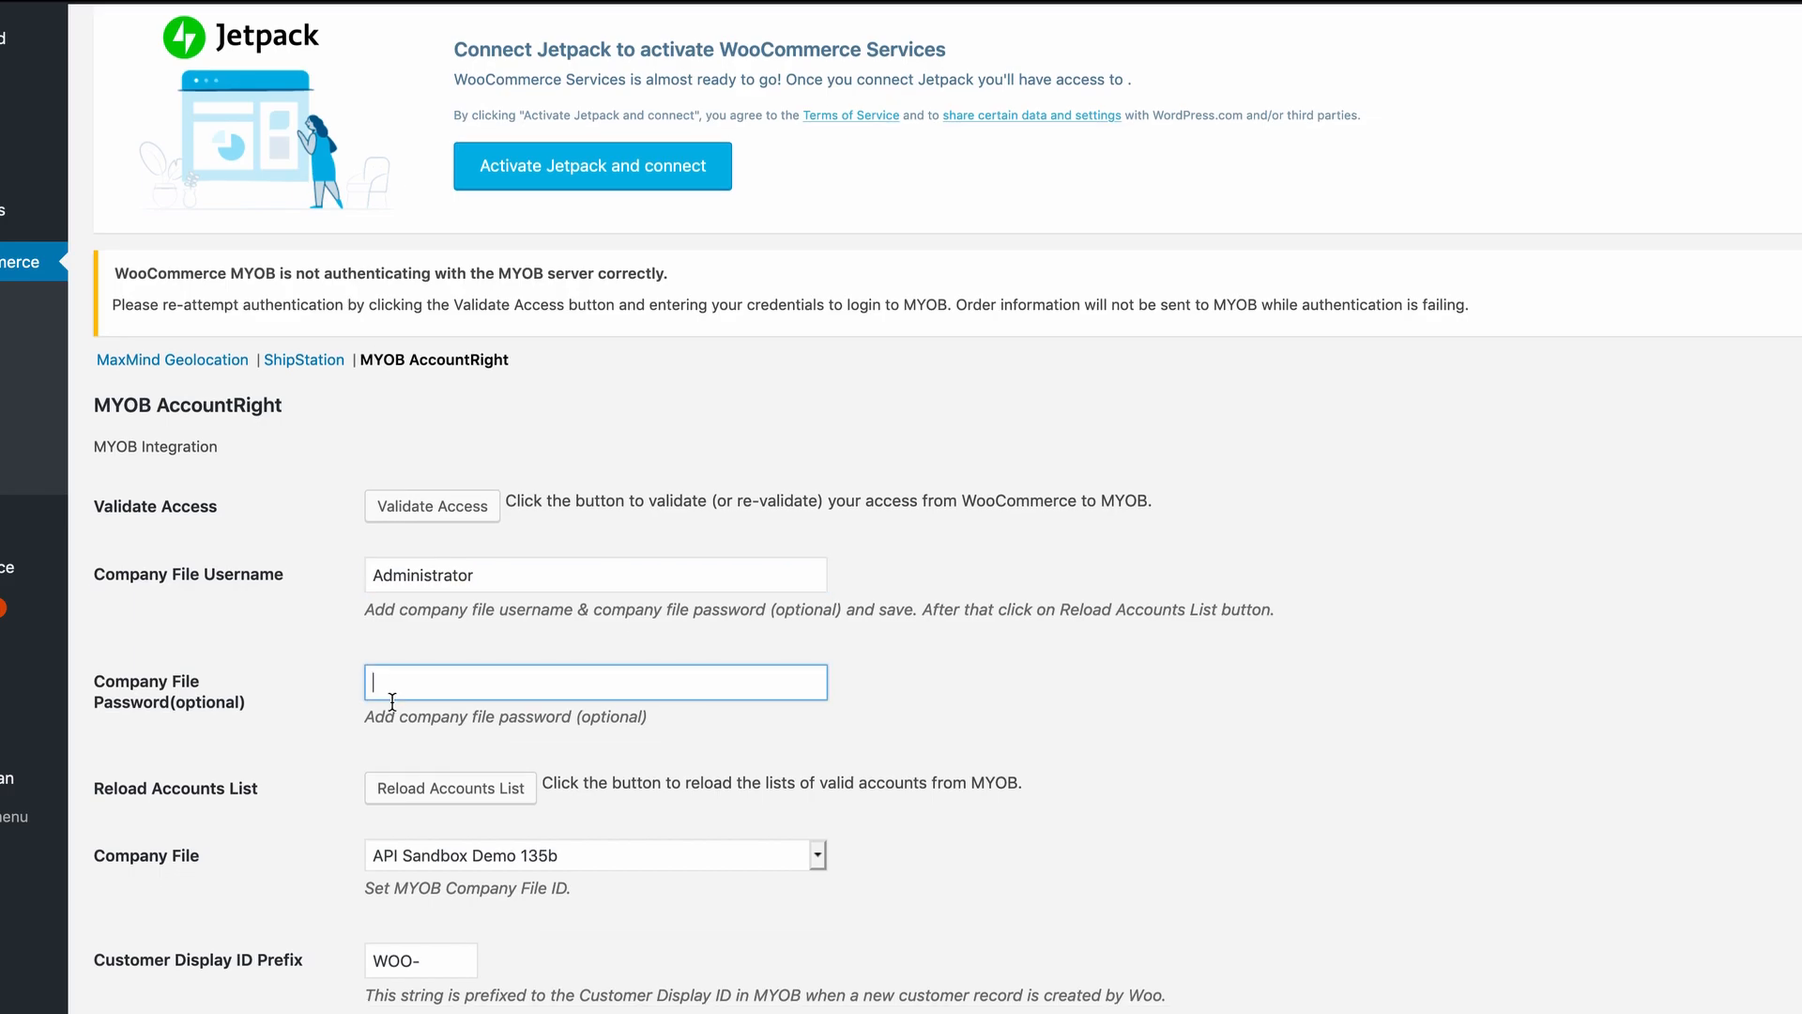
scroll(down, 3)
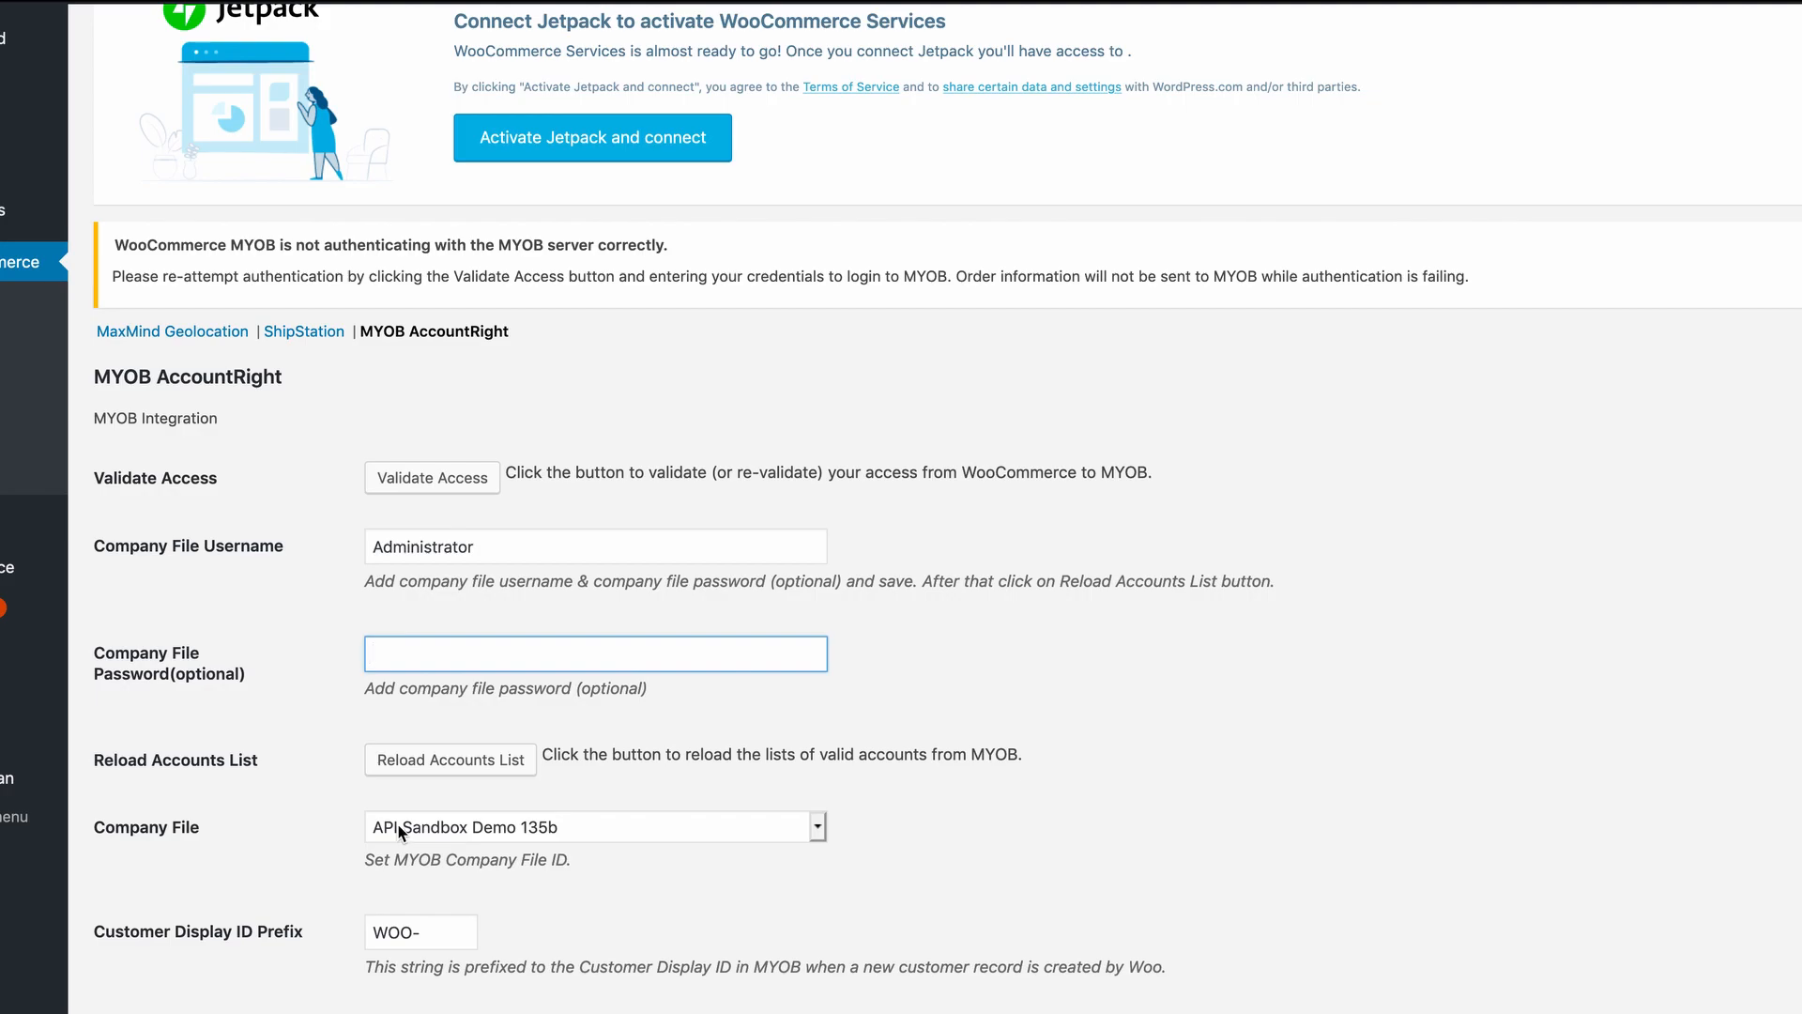
mouse_move(412, 668)
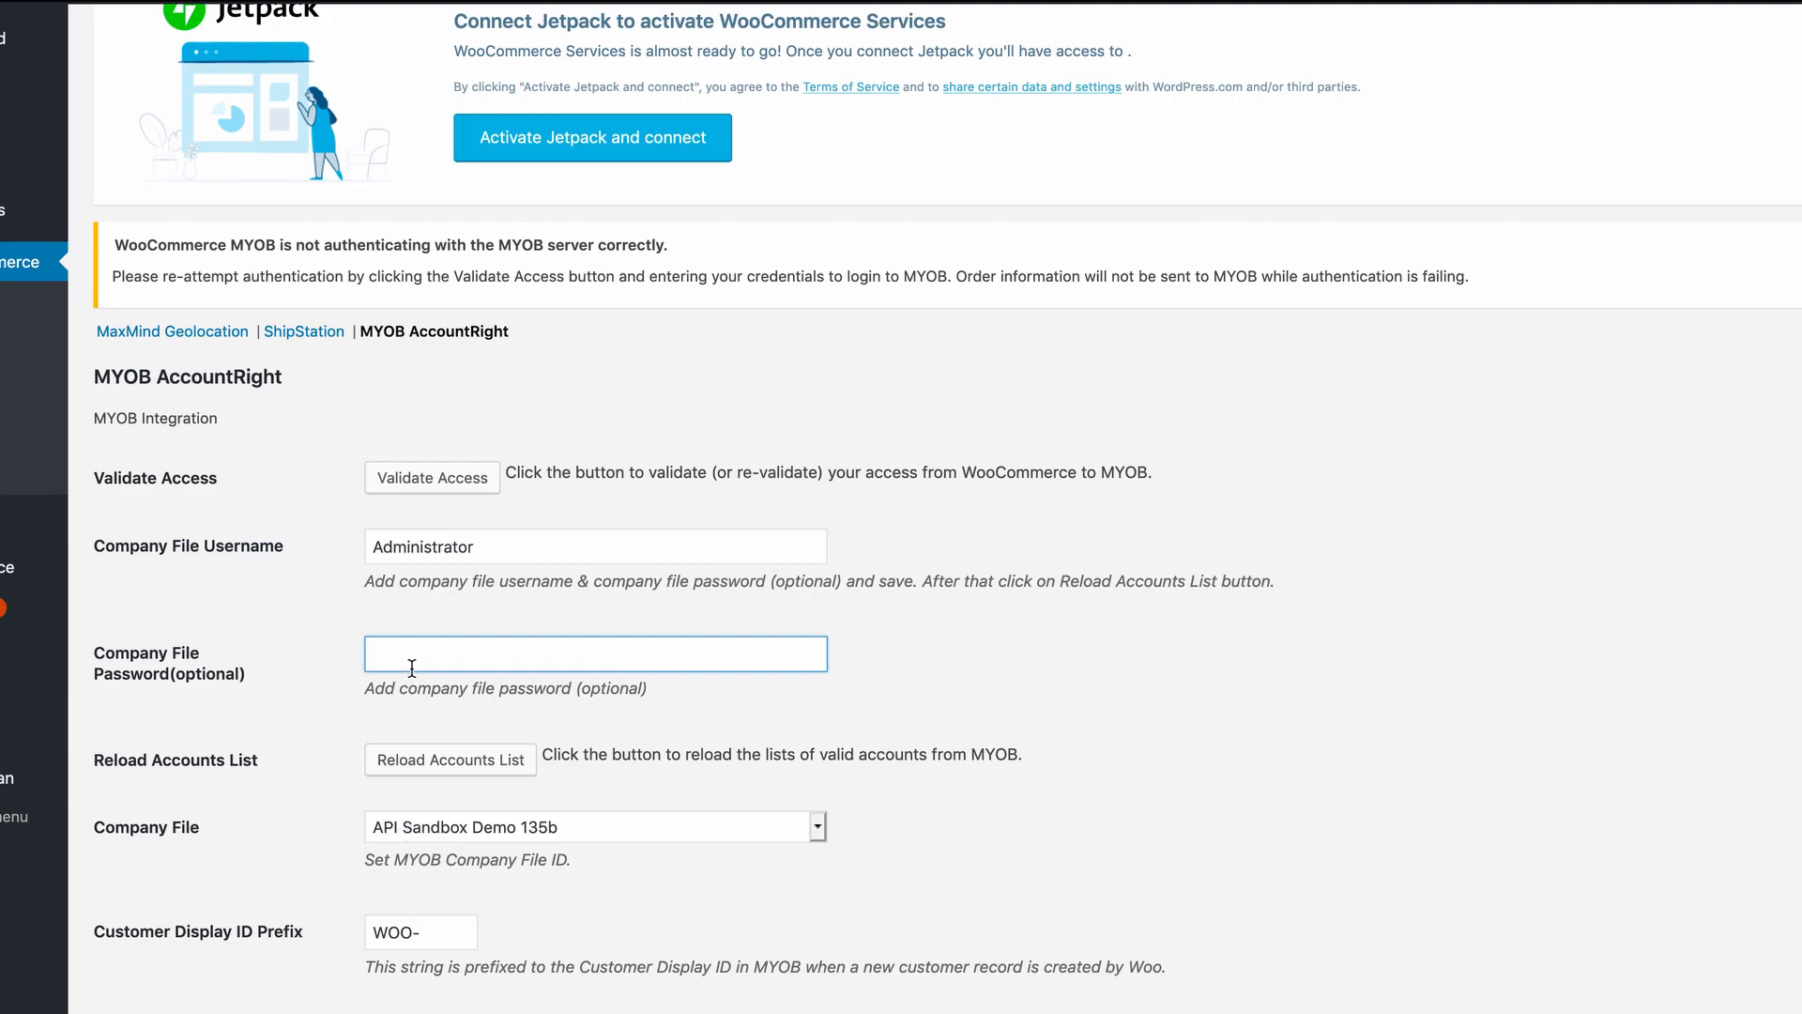
click(595, 653)
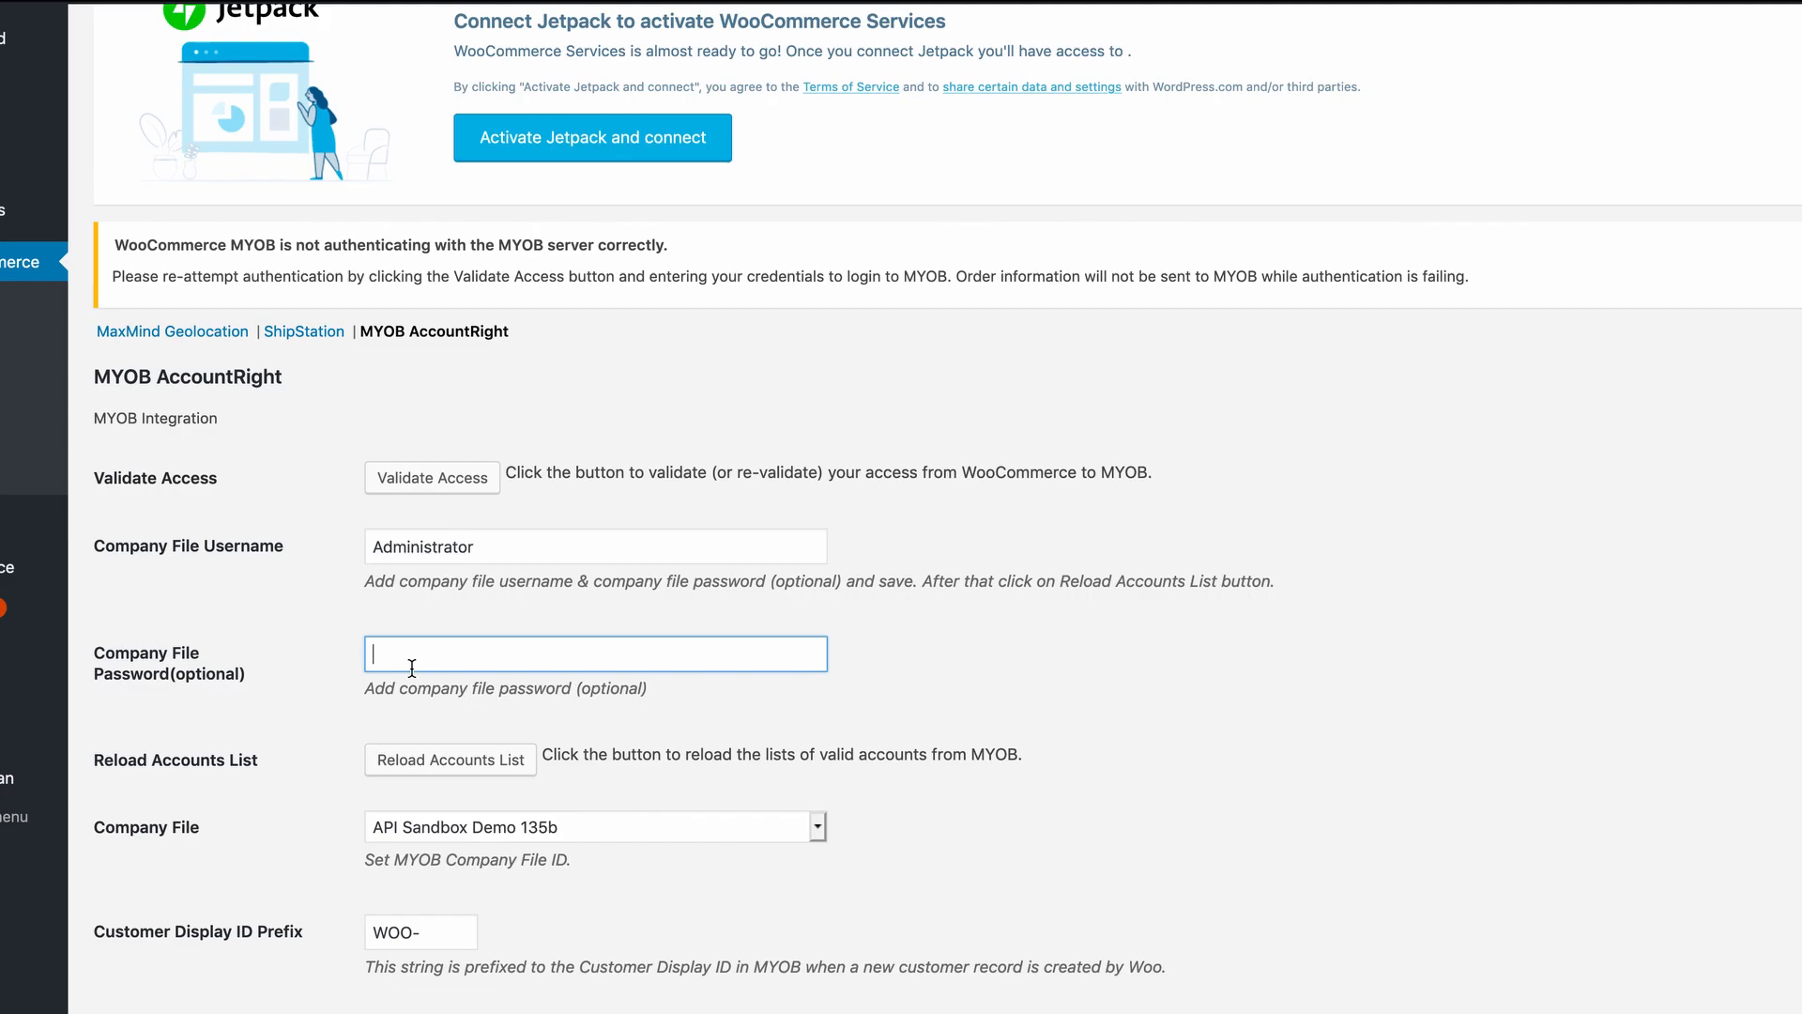
scroll(down, 3)
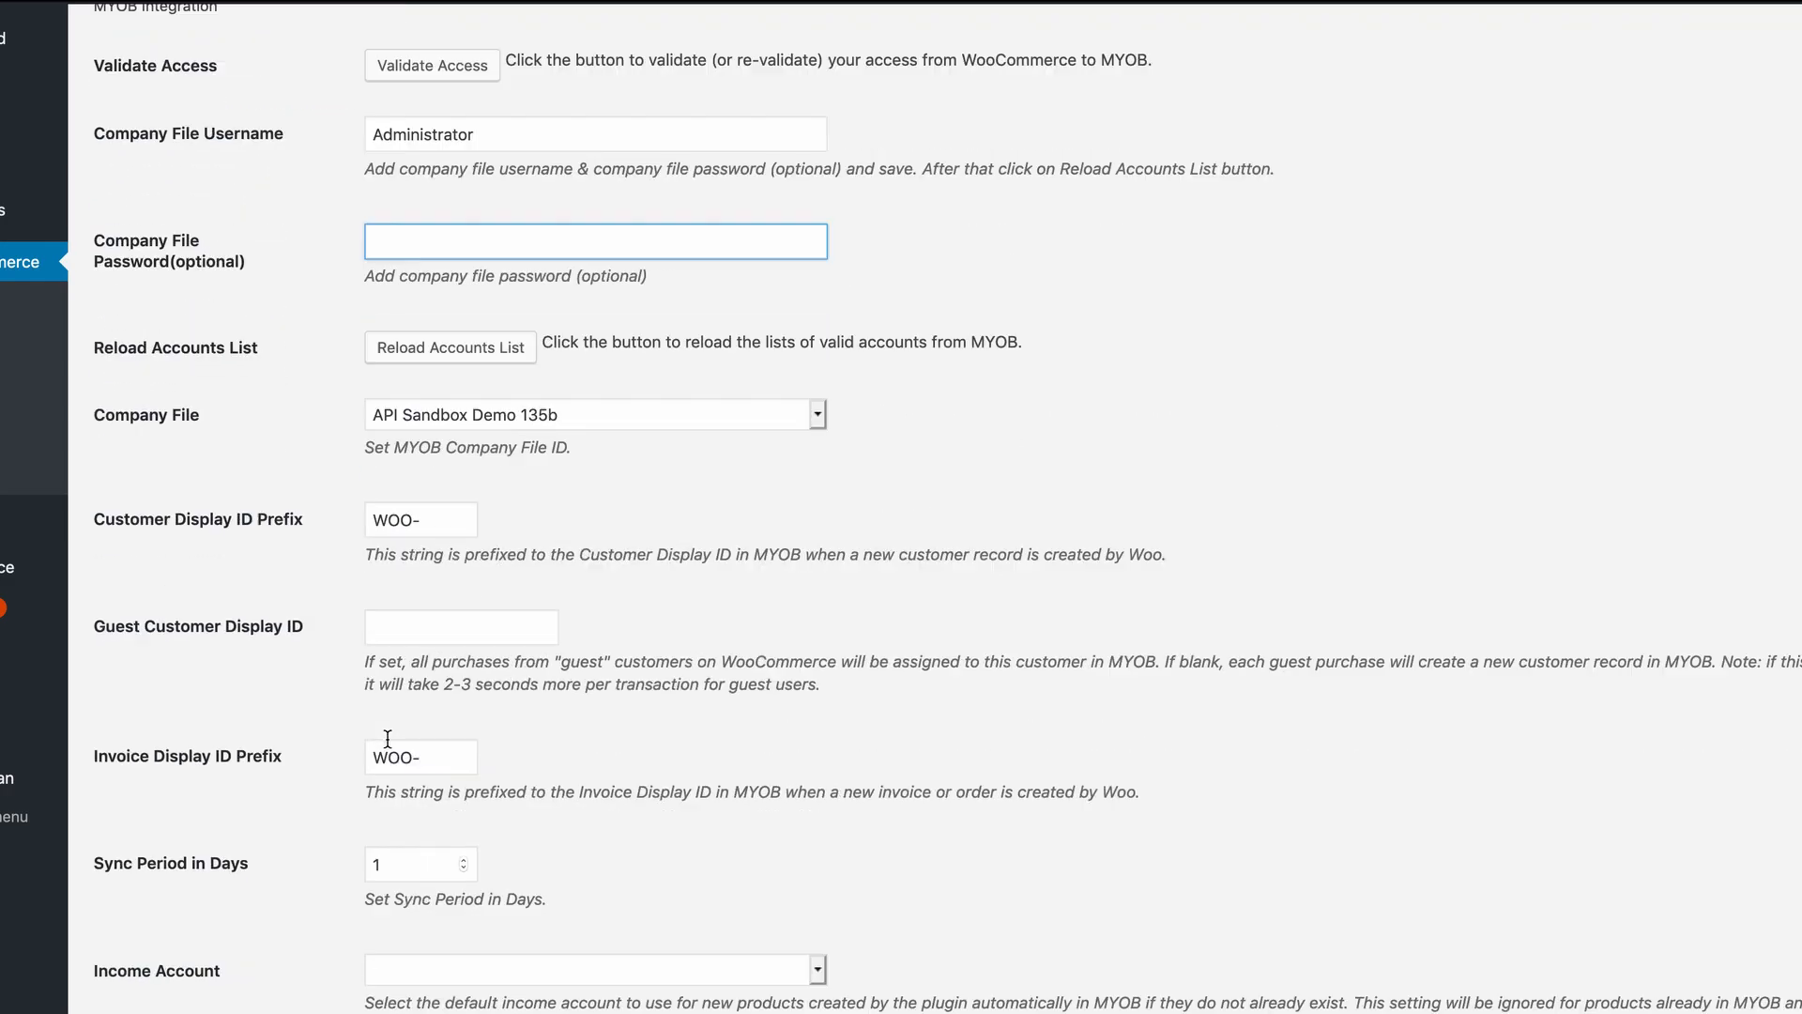
scroll(down, 3)
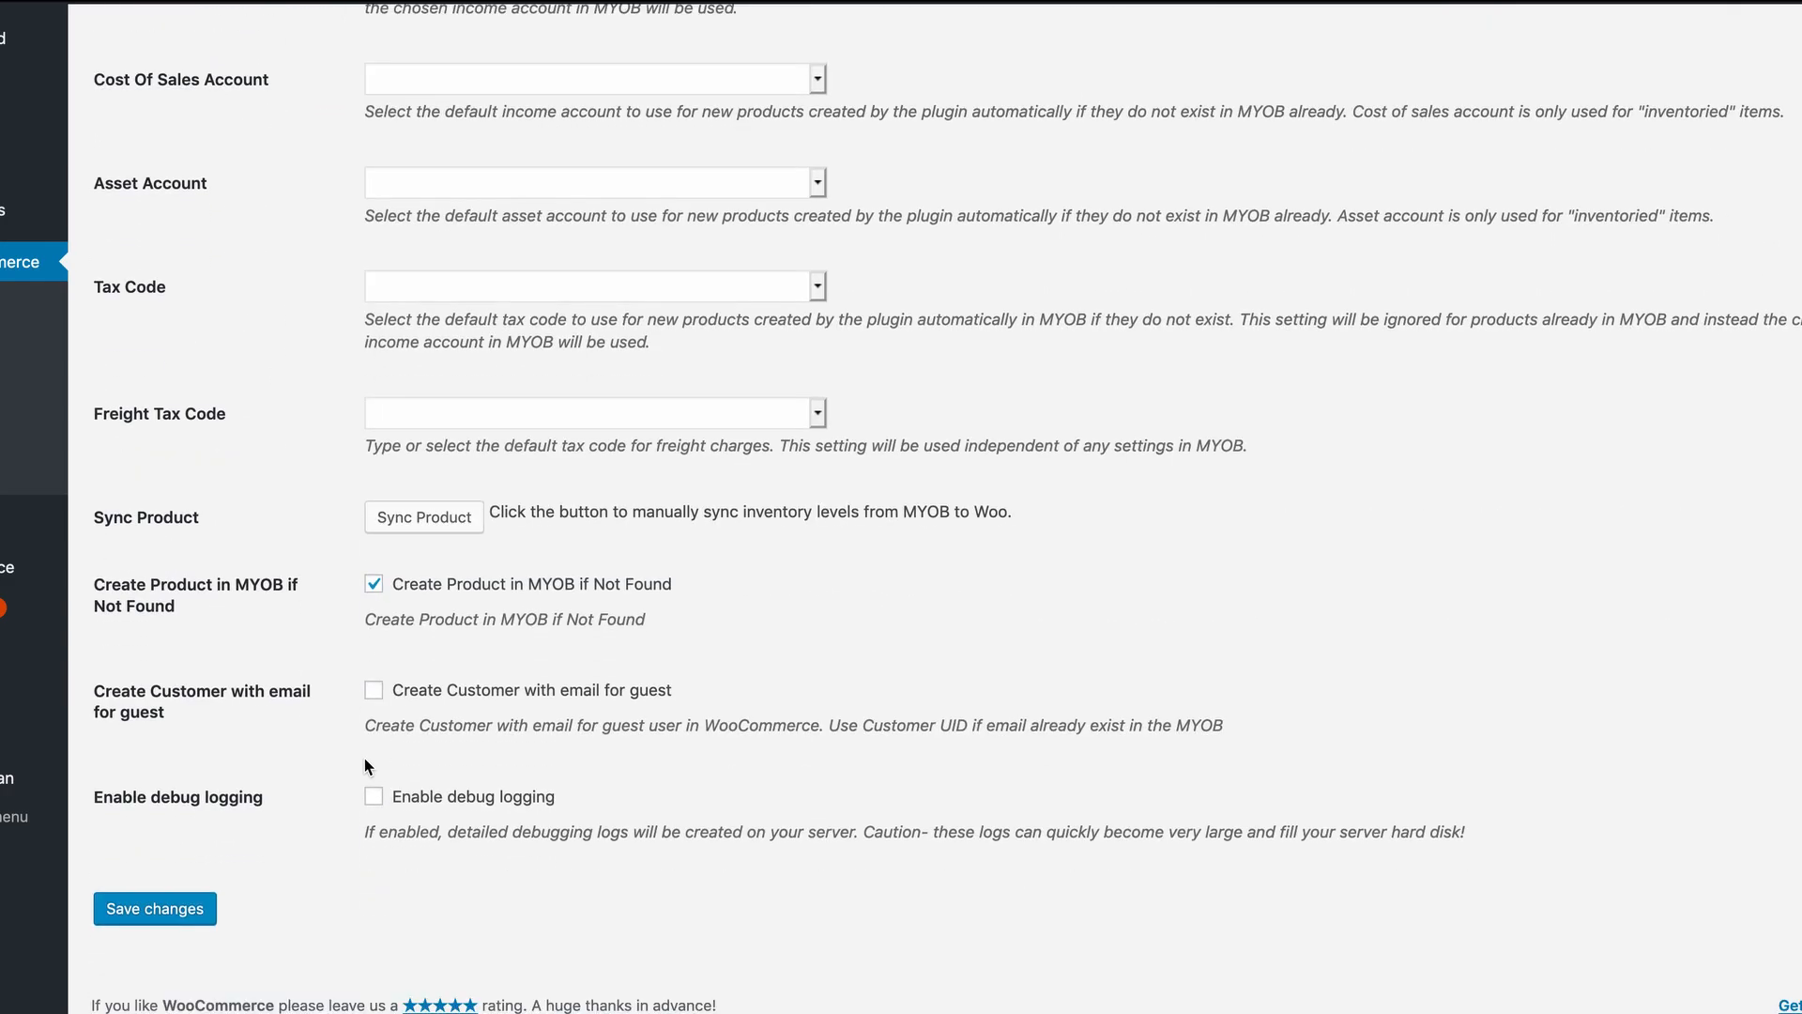
- Save the MYOB AccountRight settings with Administrator as username and no password
click(154, 908)
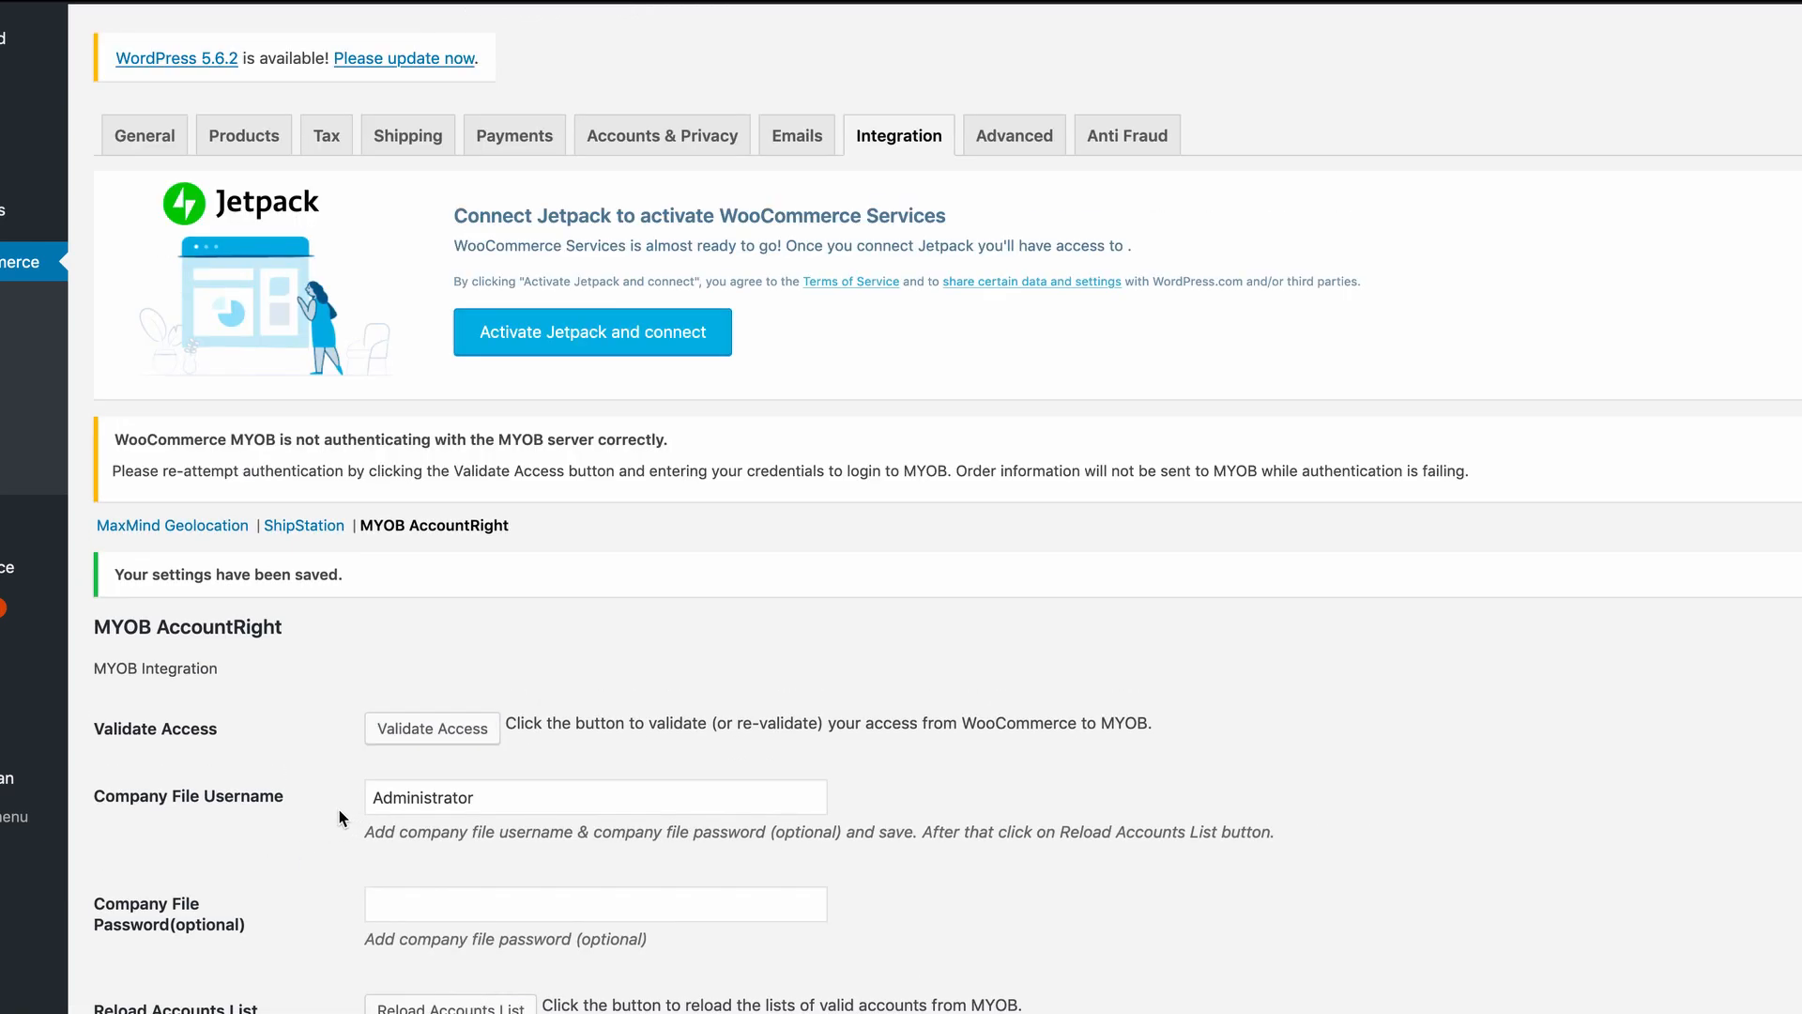
scroll(down, 3)
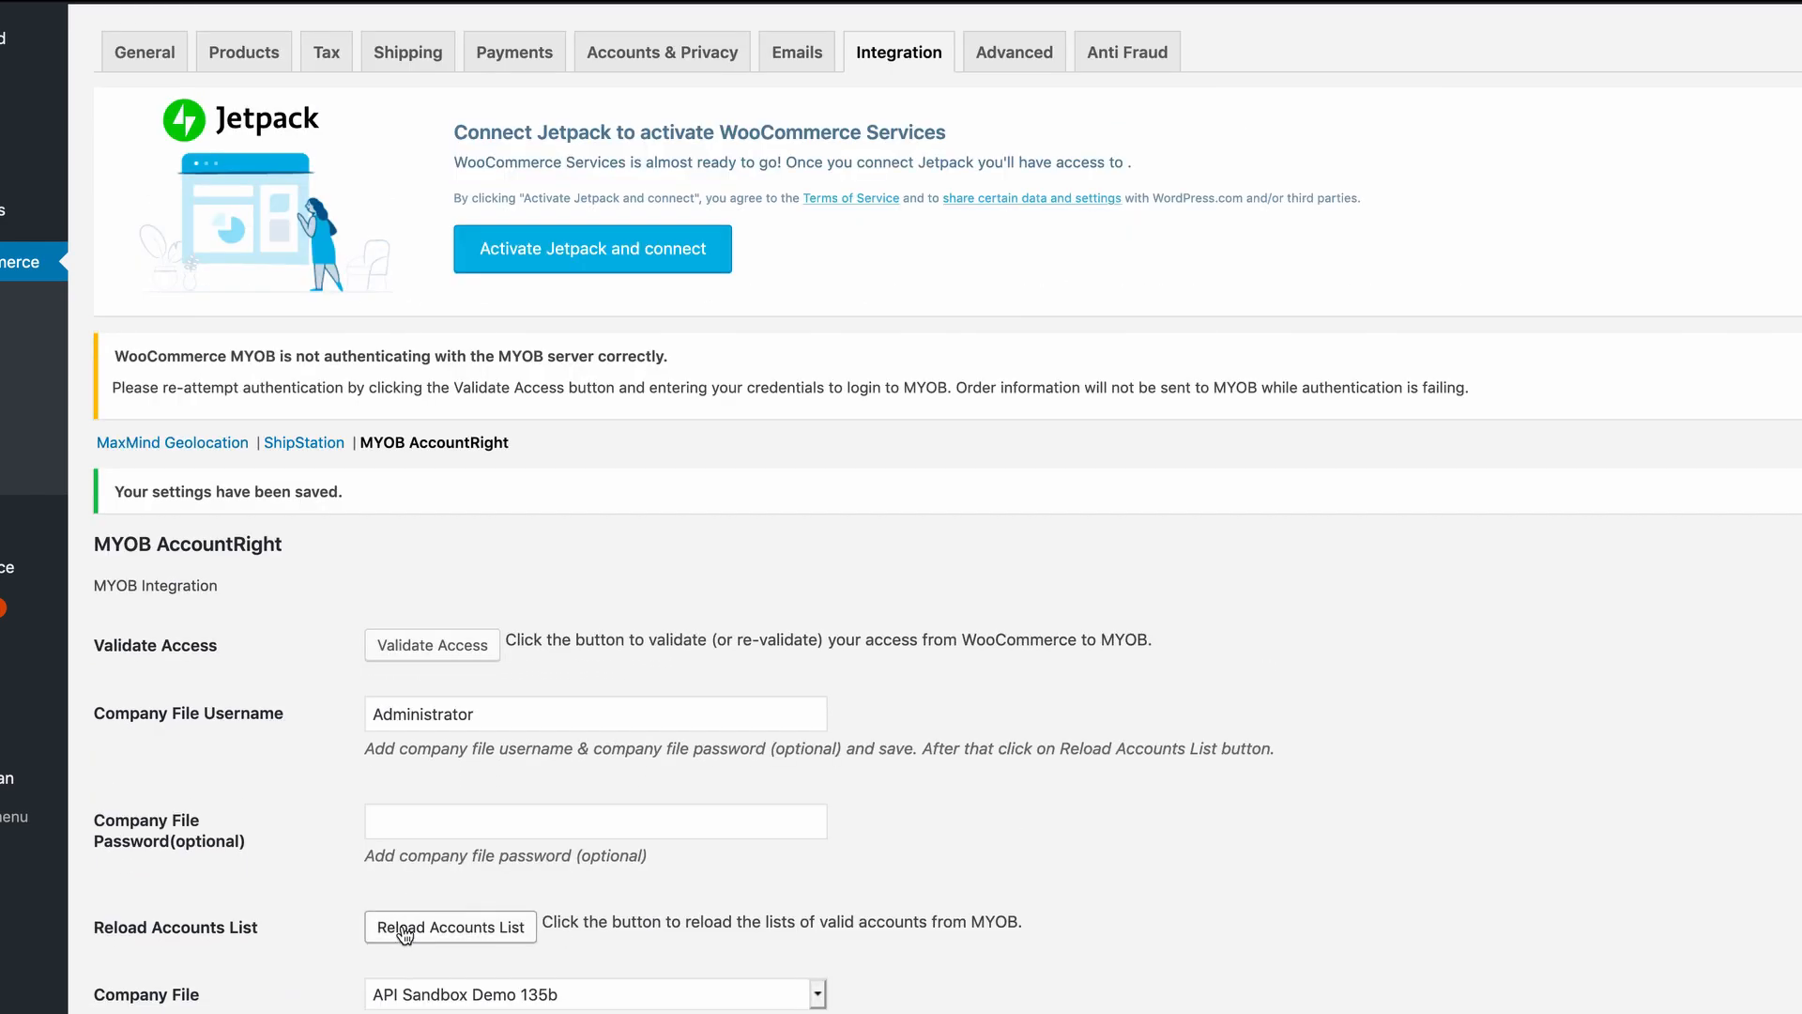
- Reload the valid accounts list from MYOB for the API Sandbox Demo 135b company file
click(449, 926)
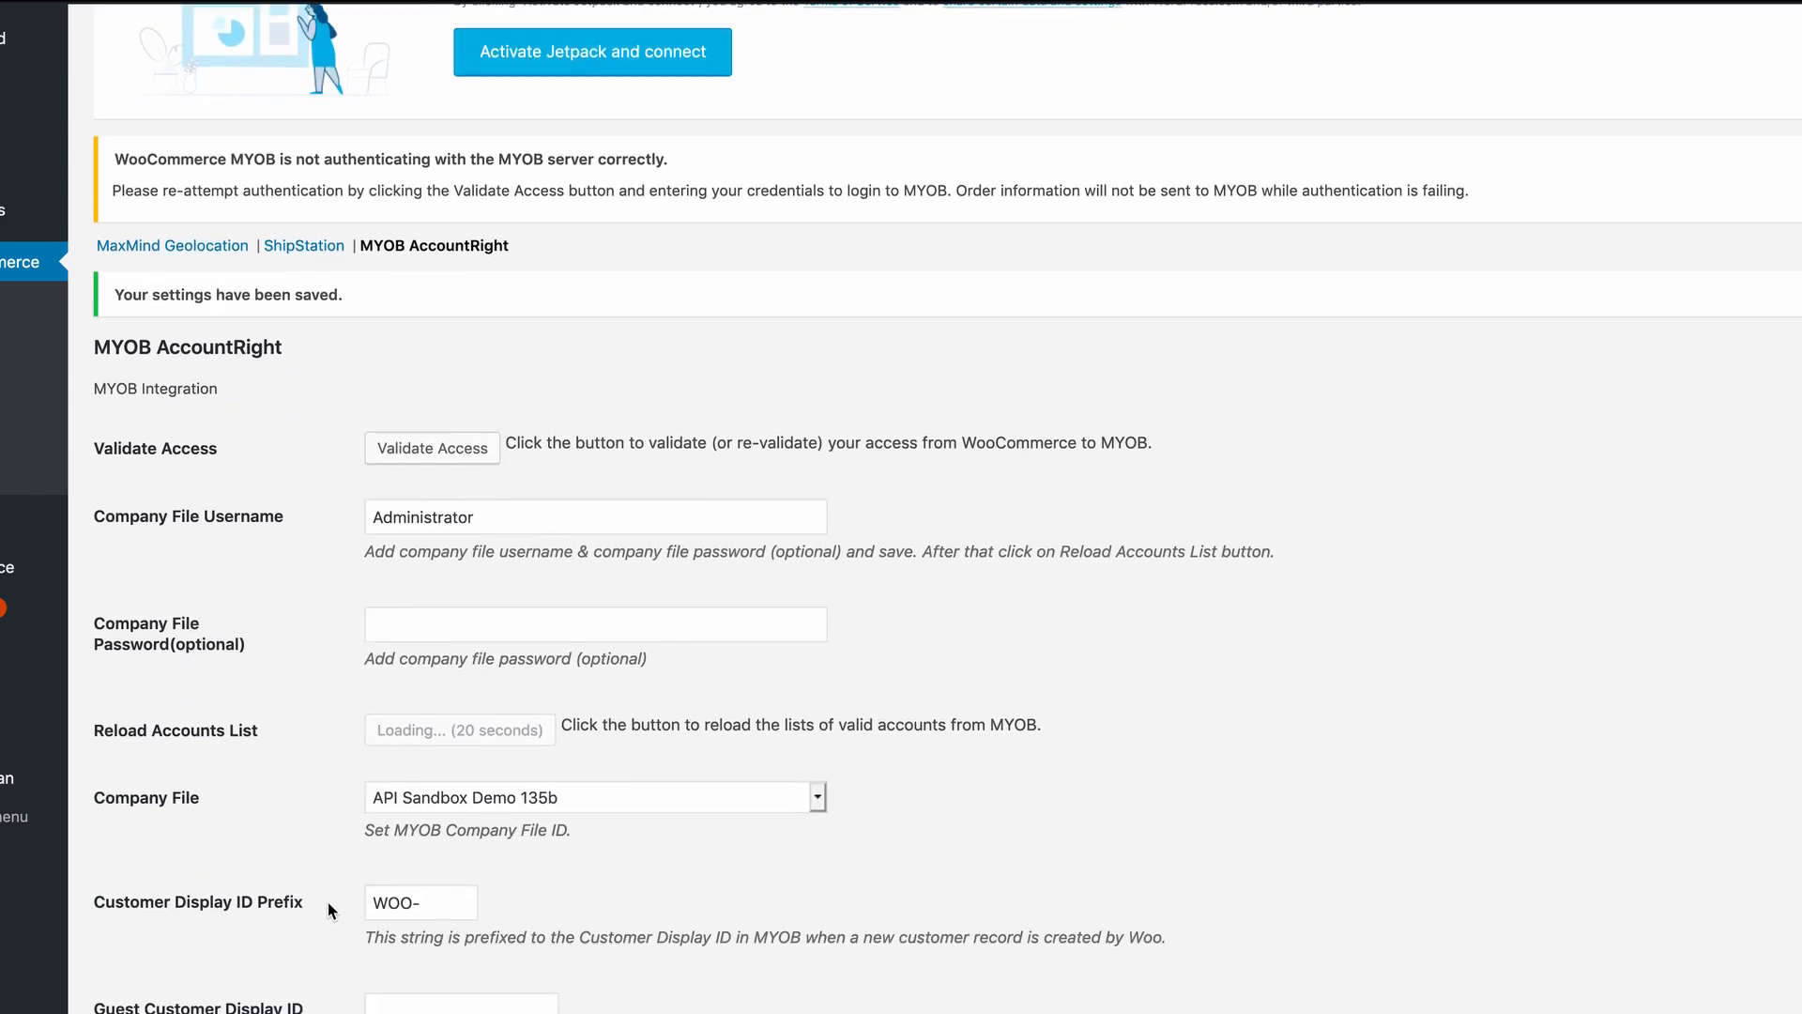
scroll(down, 3)
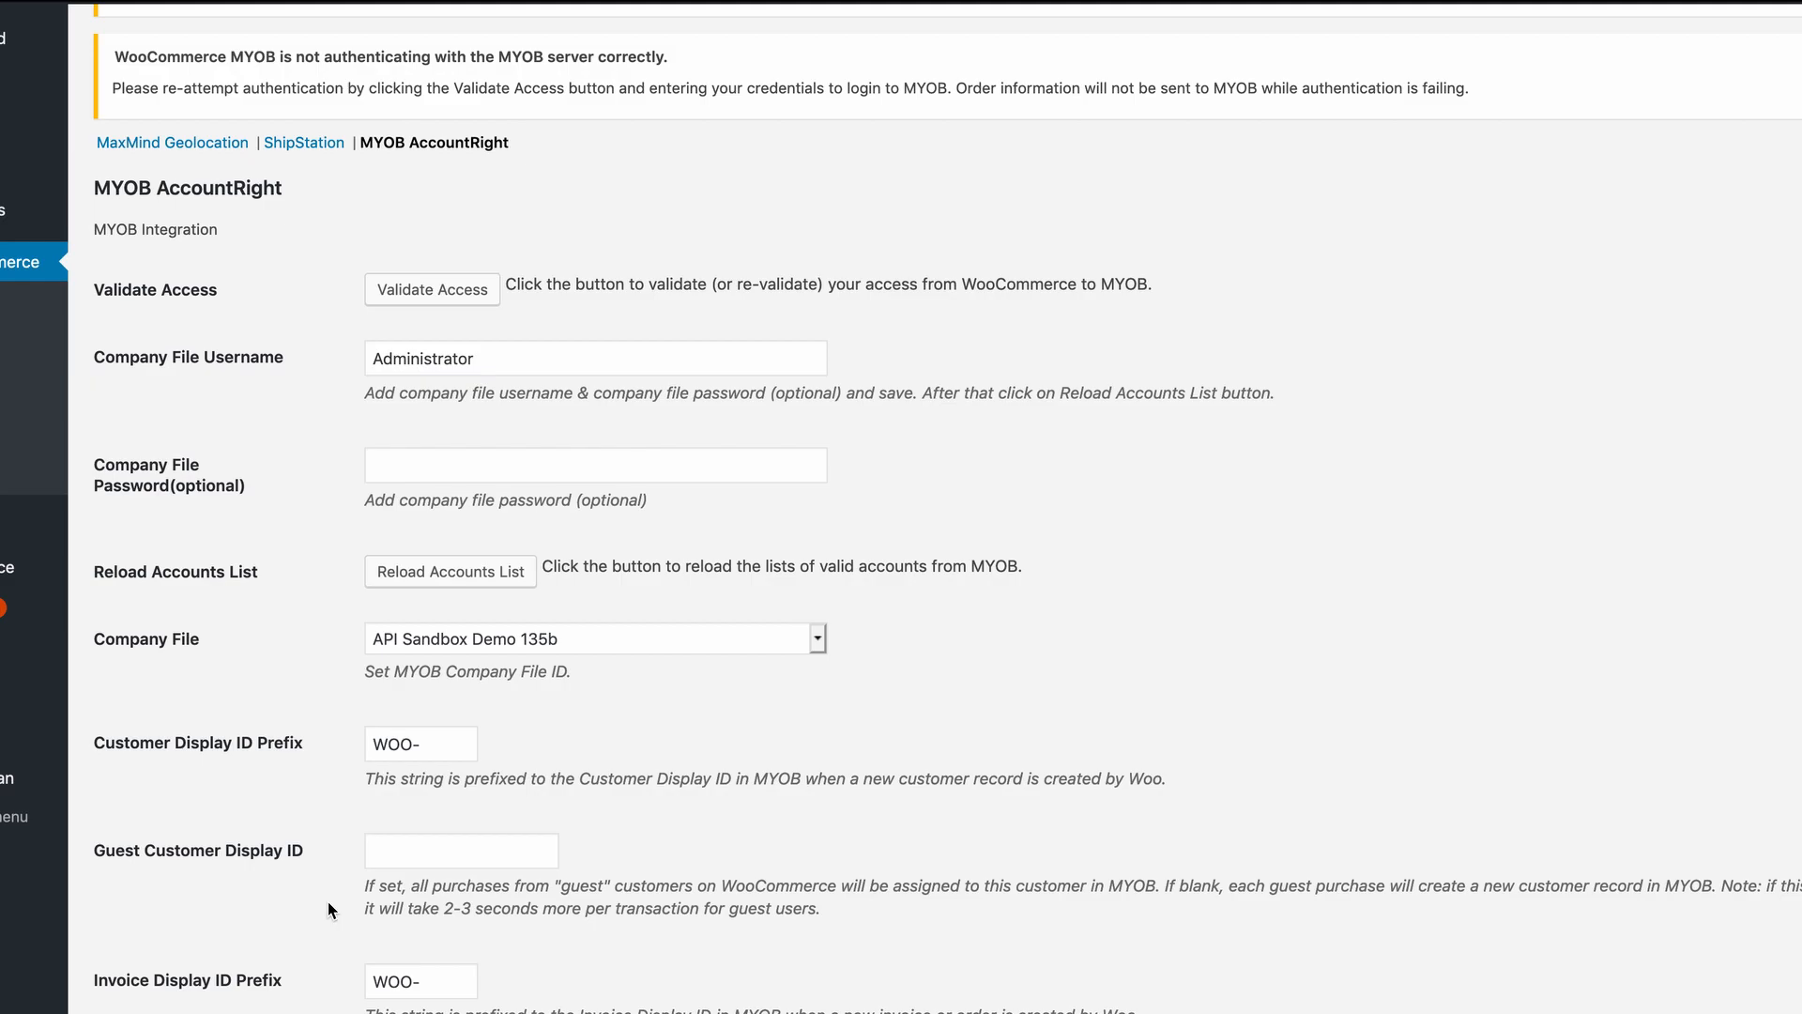
- Confirm the dropdowns show 4-1025 income, 5-1001 cost of sales, 1-1700 asset and ABN tax codes
scroll(down, 3)
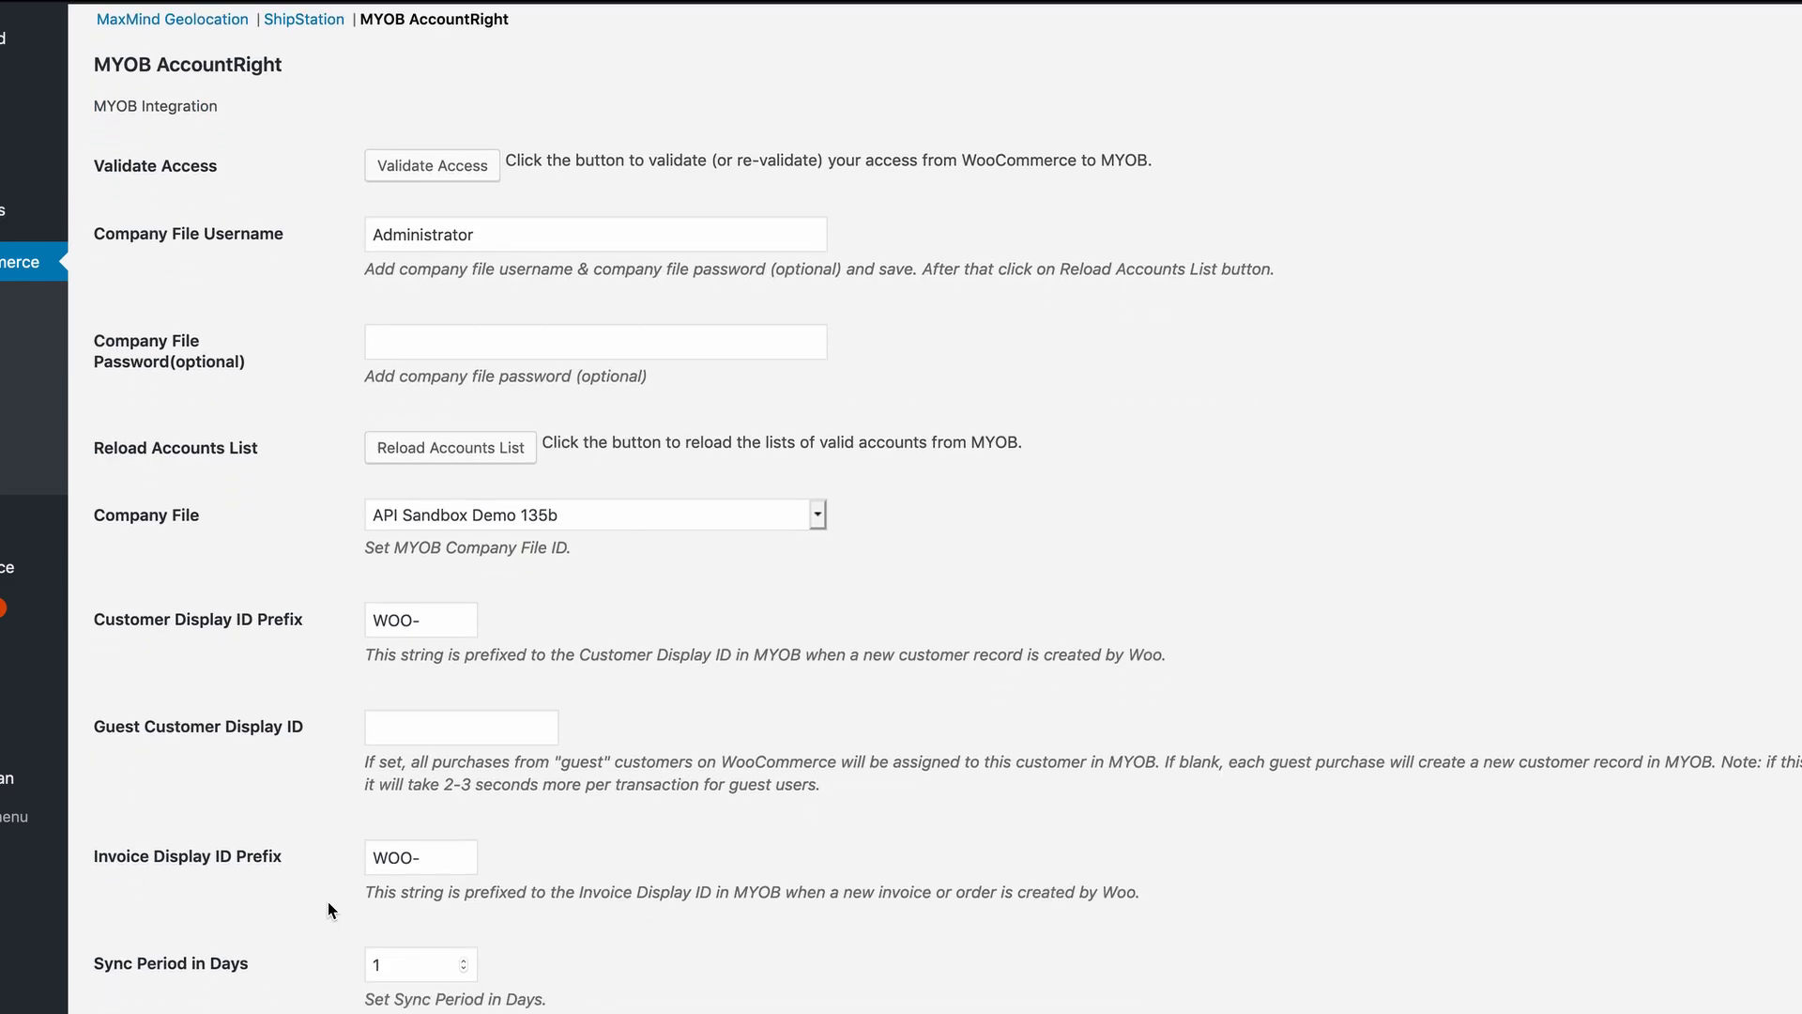
scroll(down, 3)
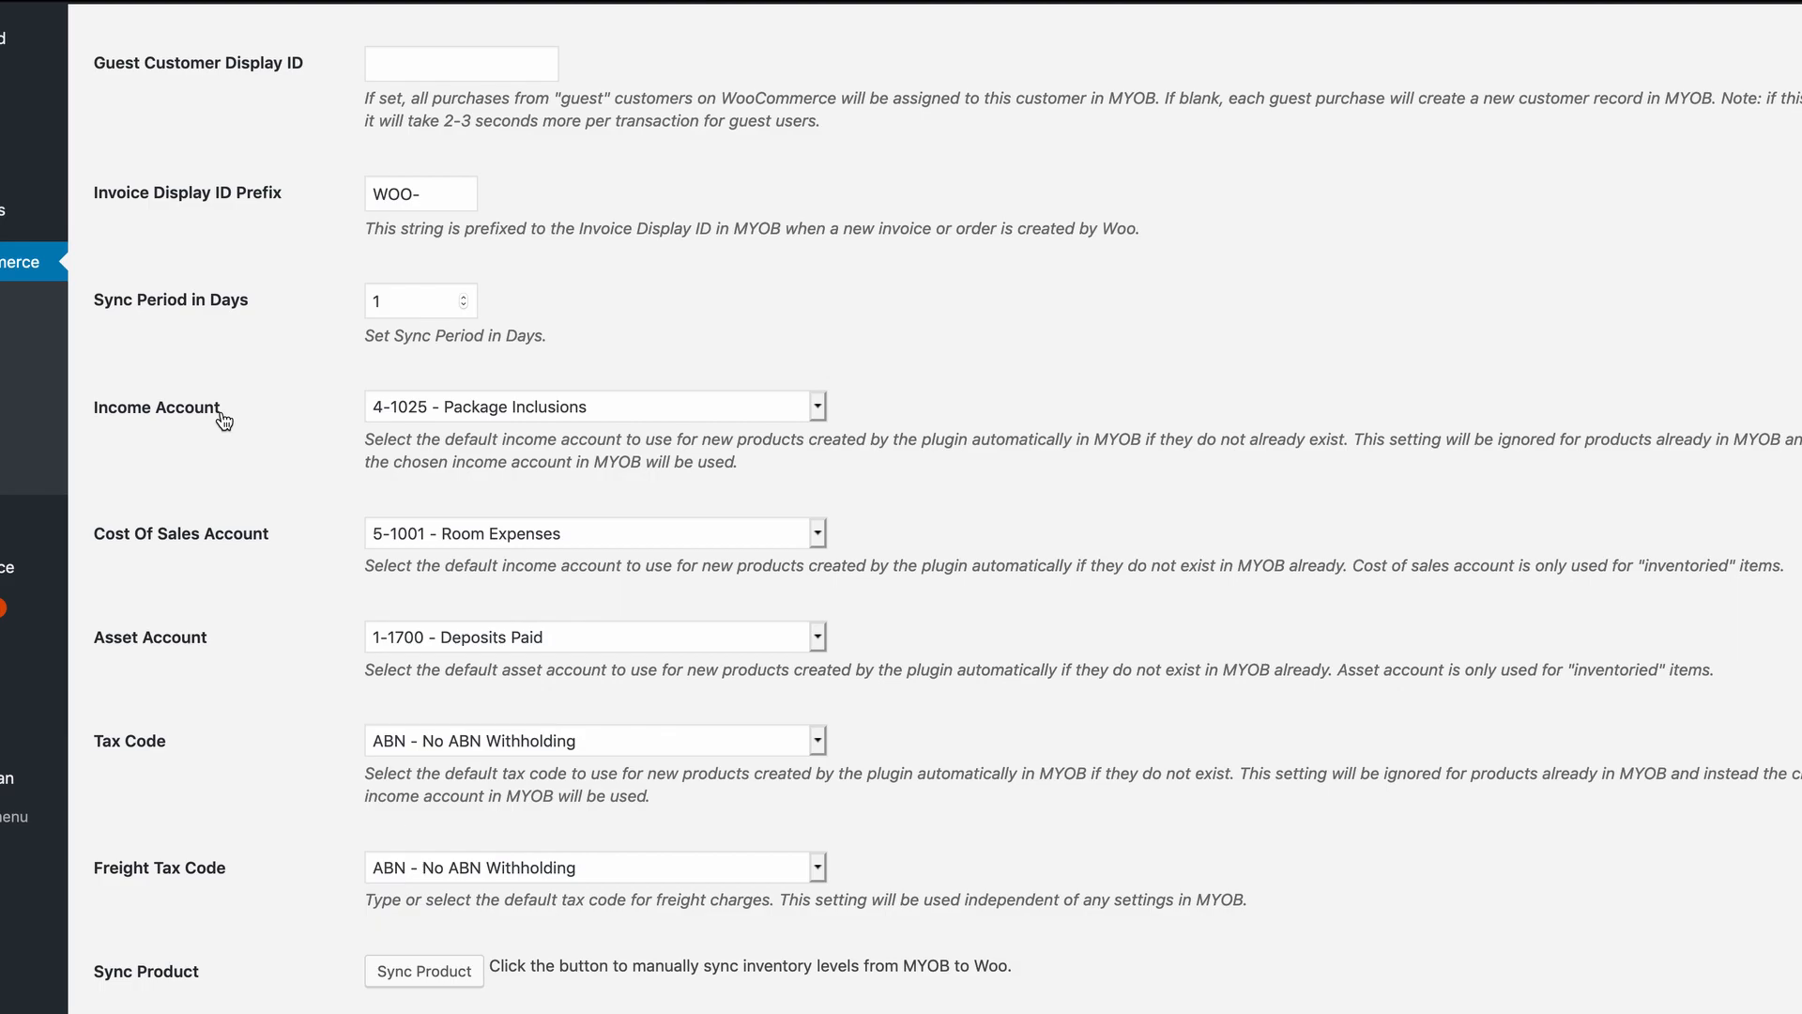
mouse_move(193, 525)
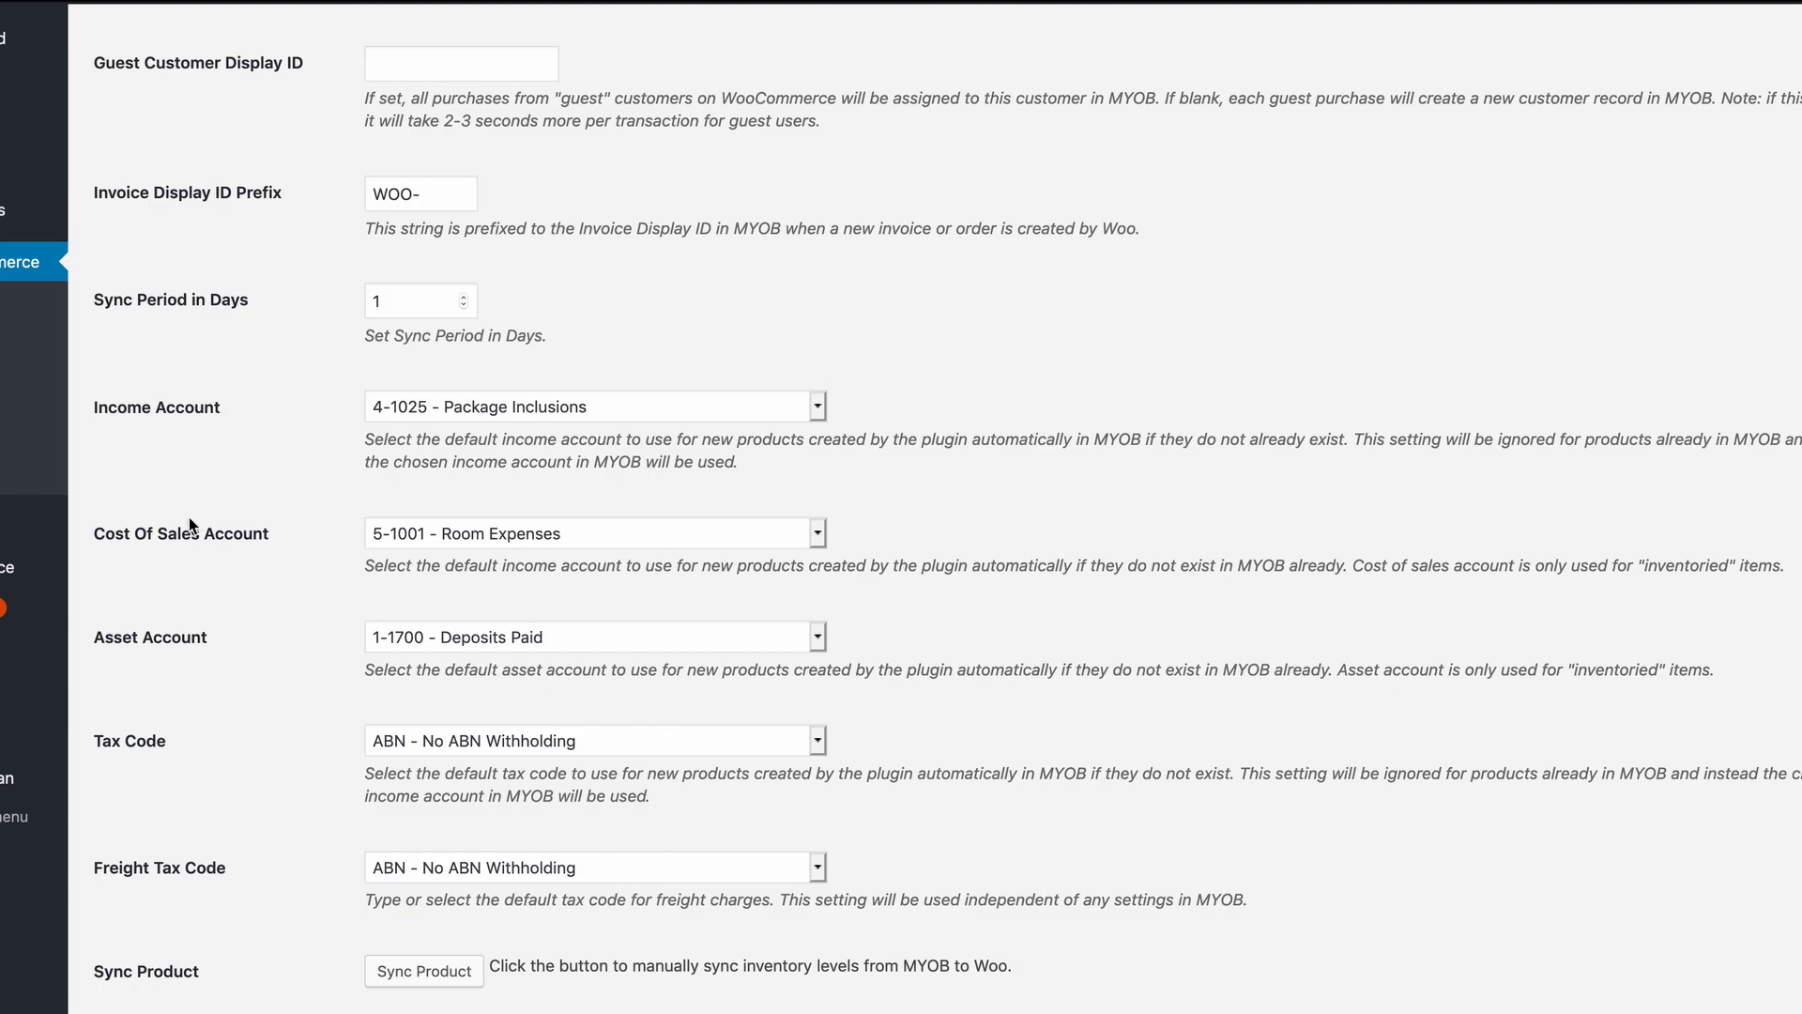
mouse_move(199, 576)
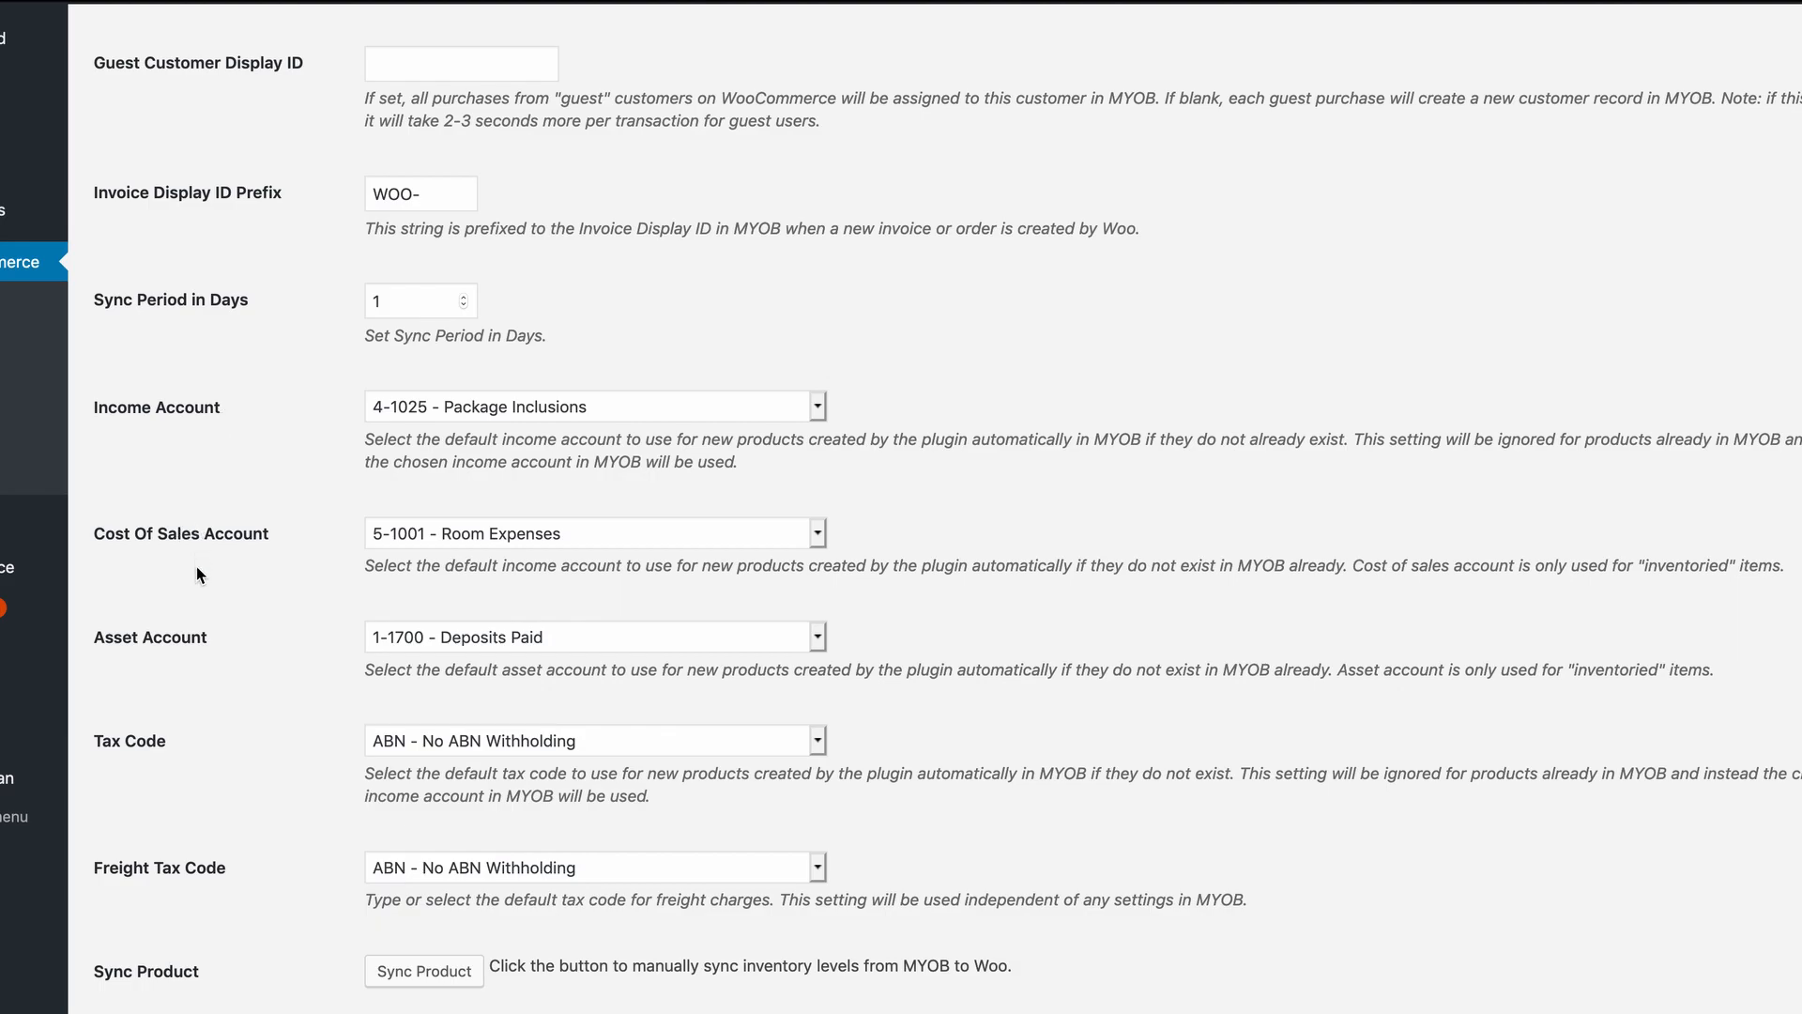
mouse_move(201, 709)
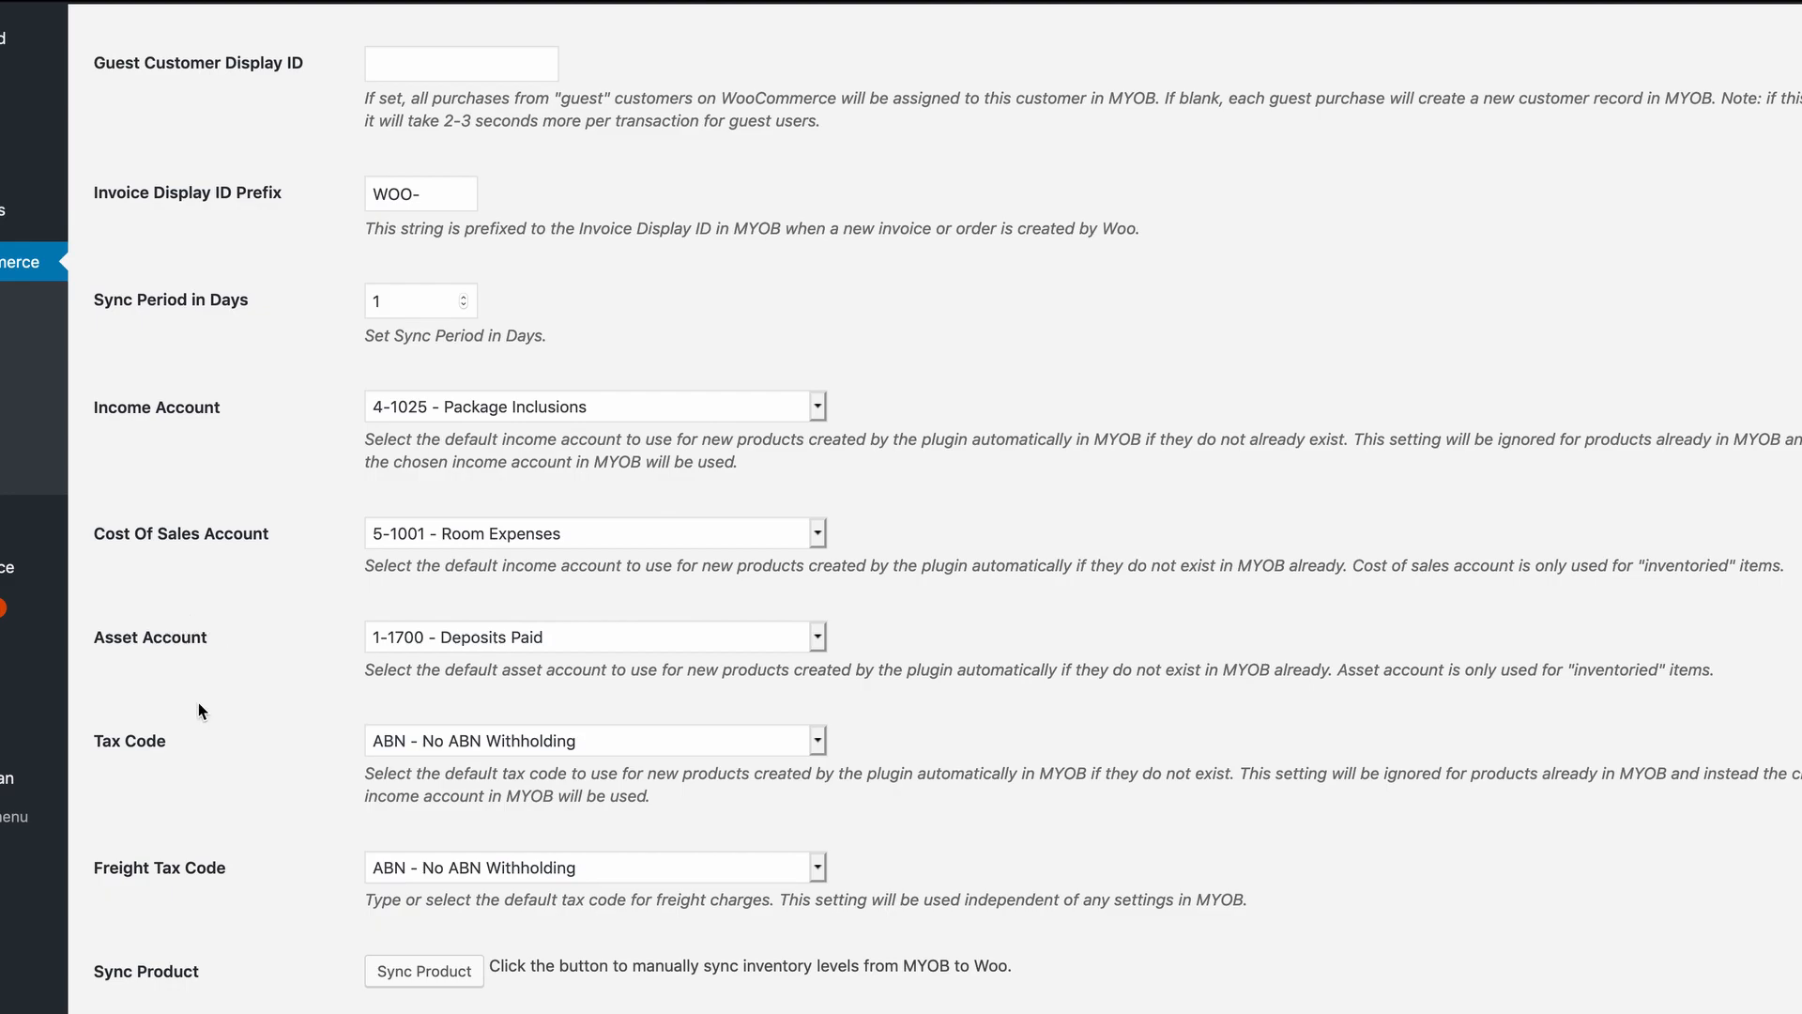
mouse_move(195, 866)
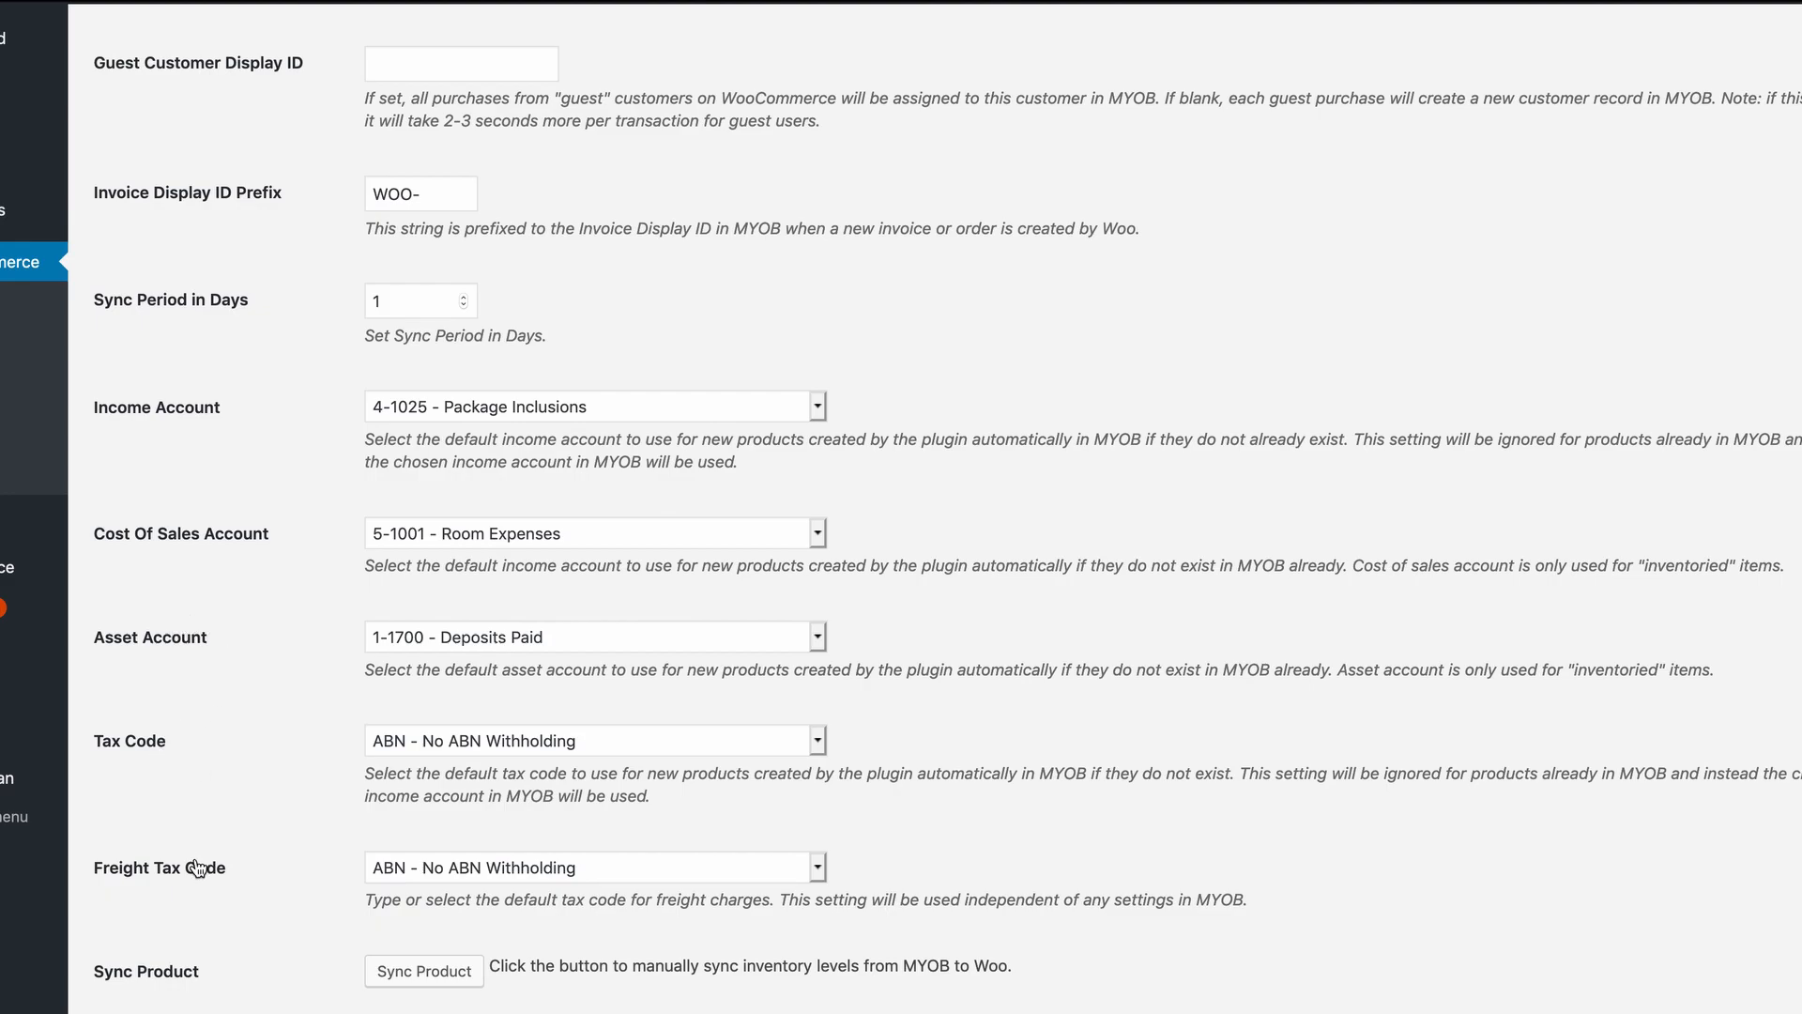